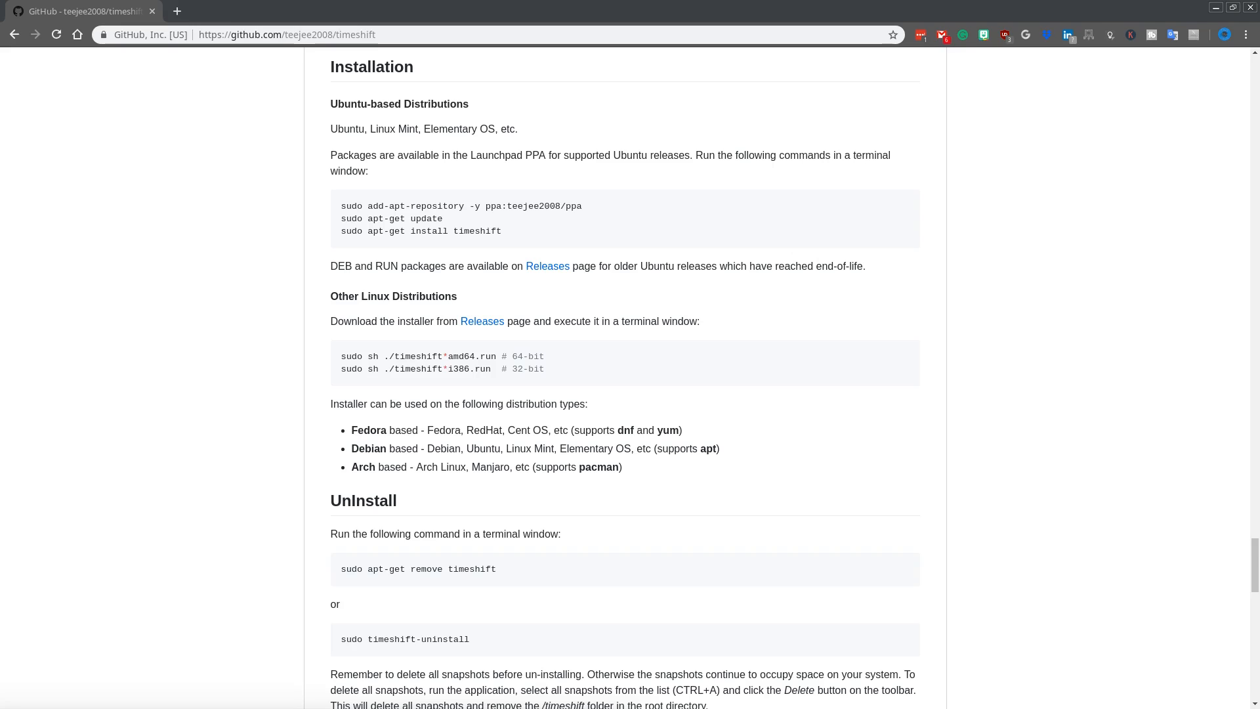
mouse_move(324, 295)
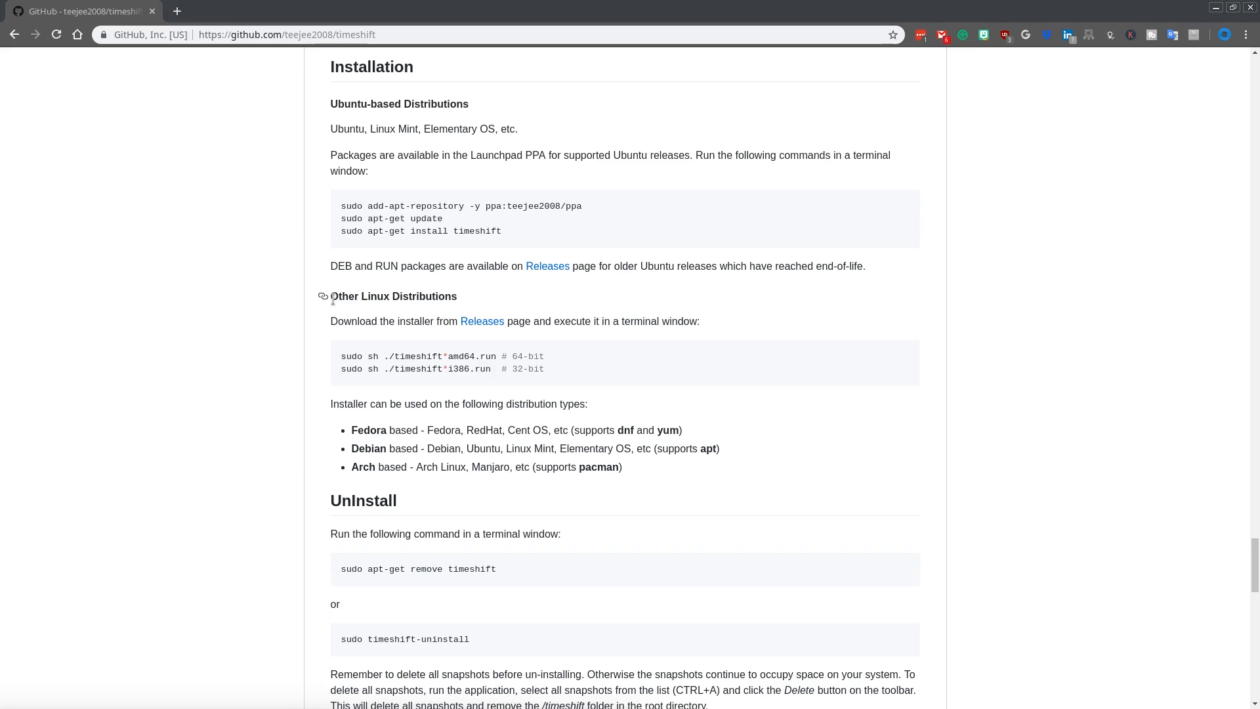
Search Pamac for "timeshift" to list the system restore utility 18.9.1-4 from community
key("ctrl+plus")
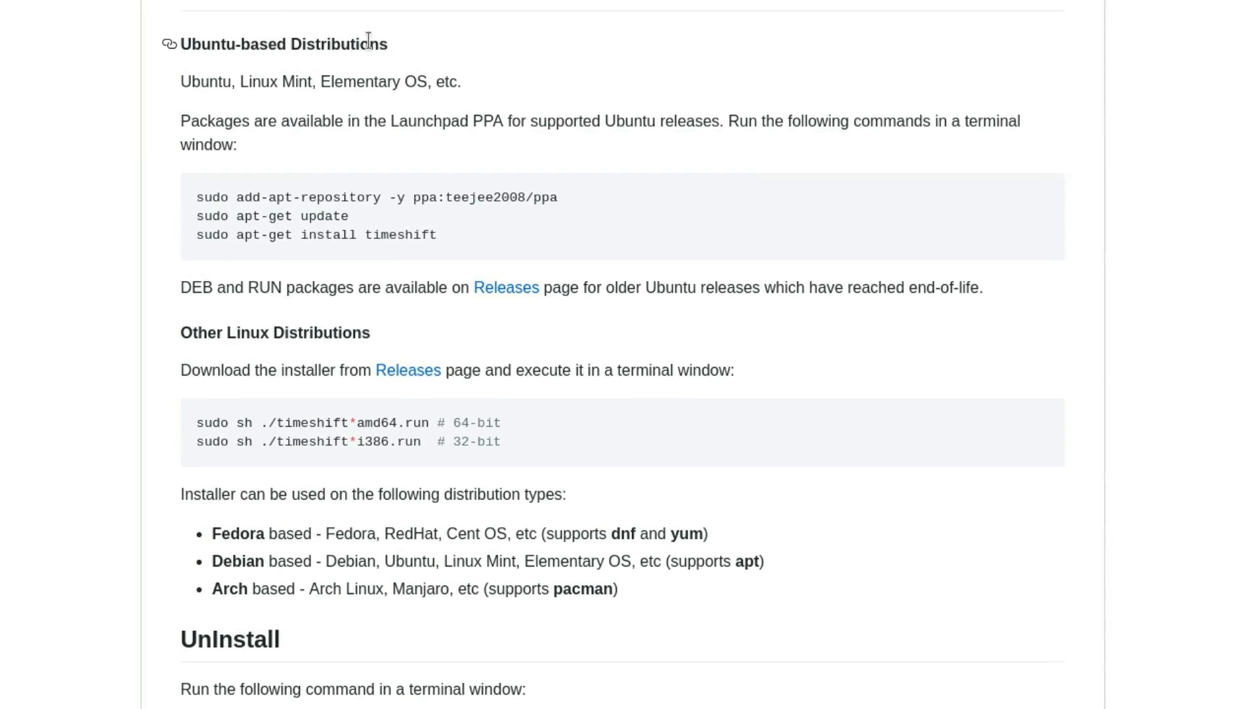
mouse_move(485, 206)
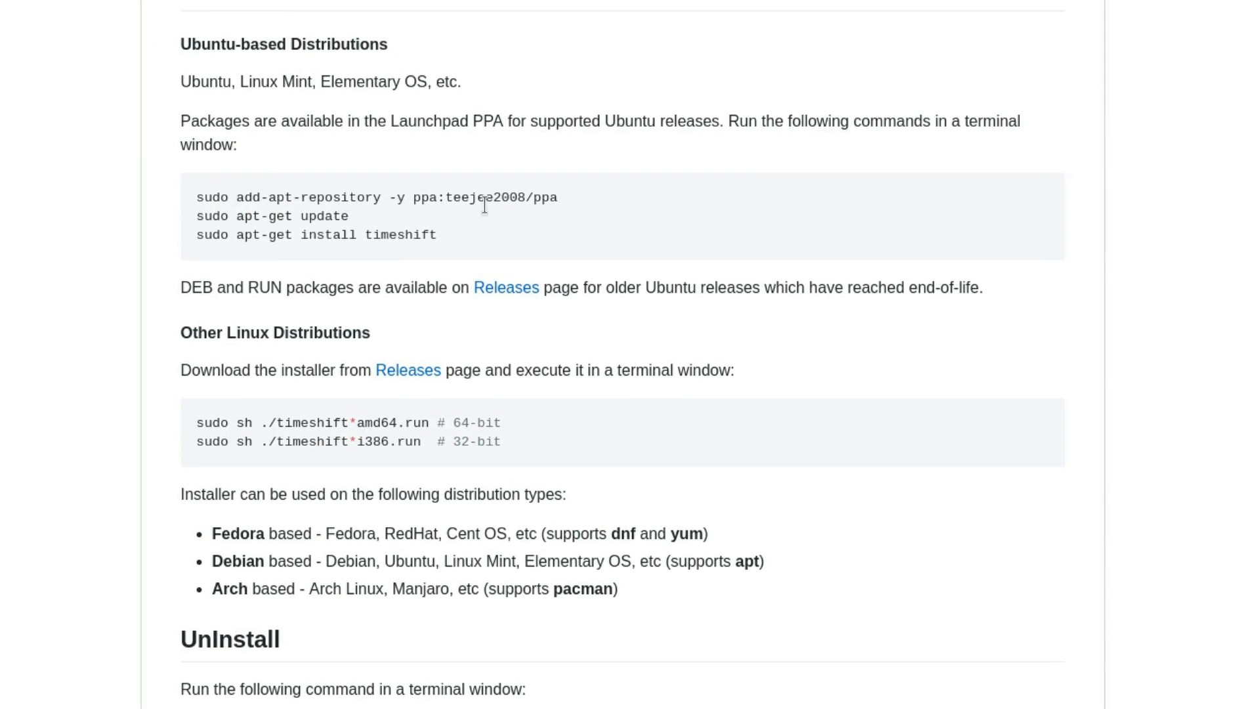
mouse_move(289, 215)
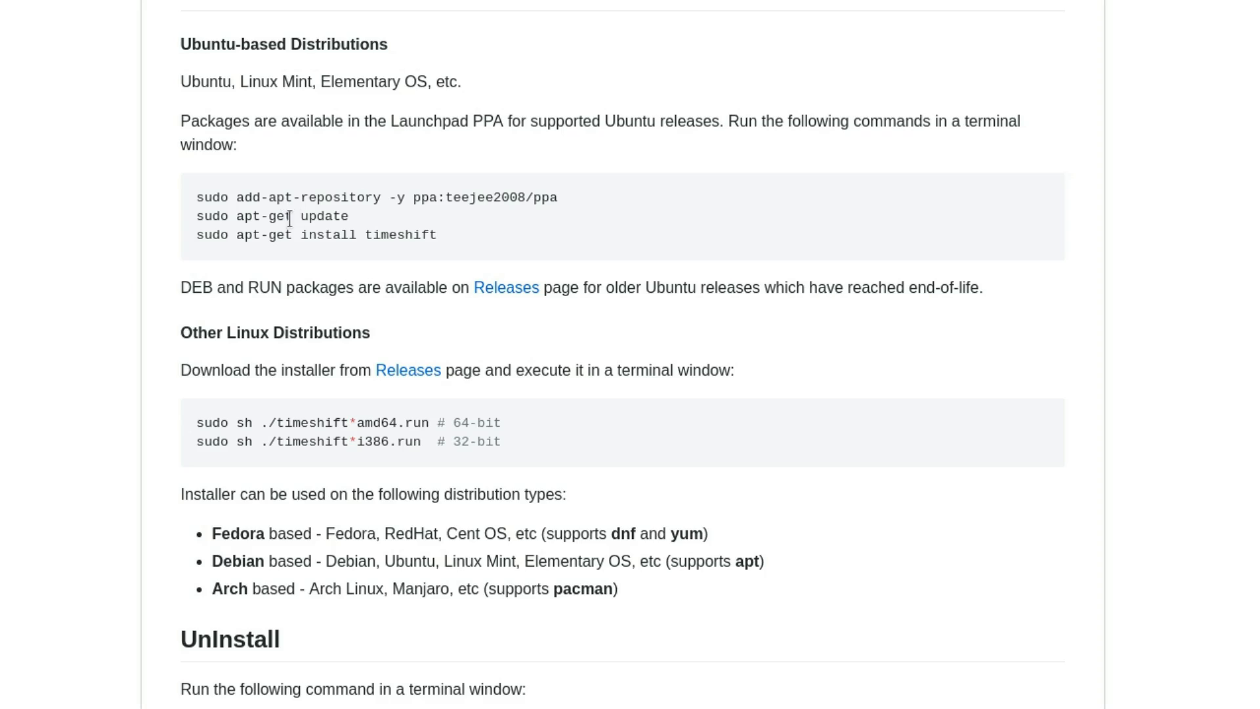
mouse_move(315, 236)
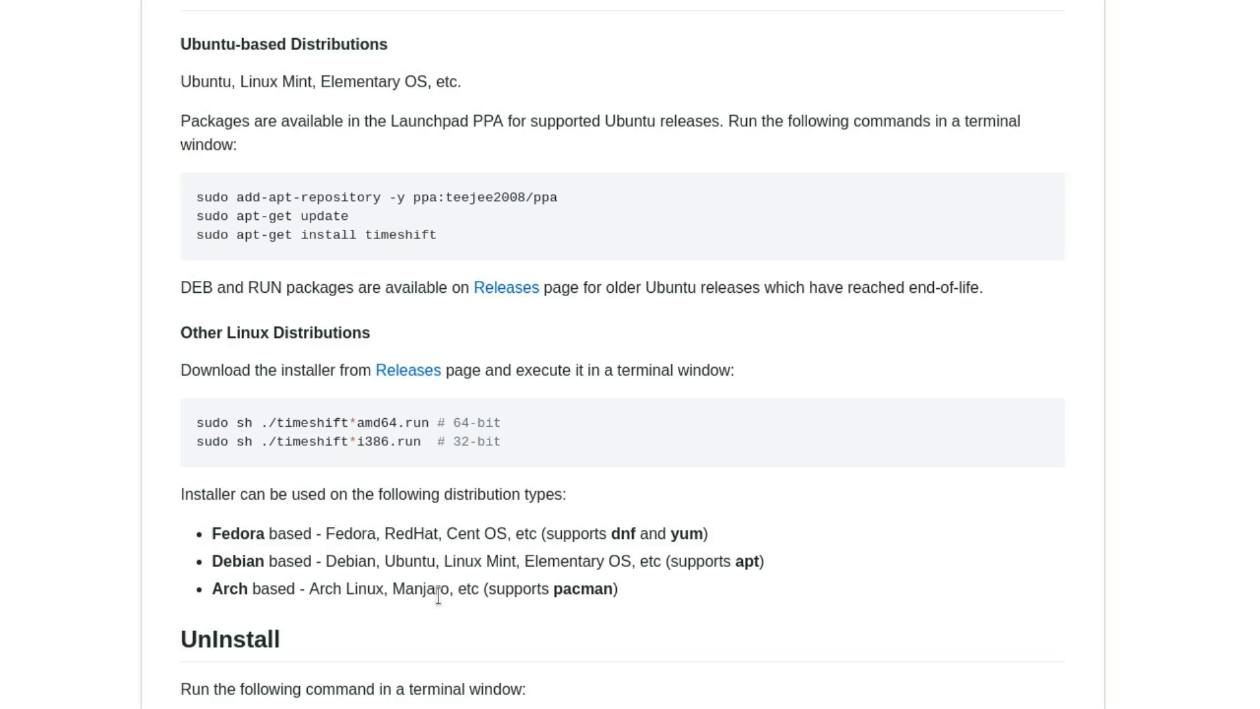
mouse_move(445, 631)
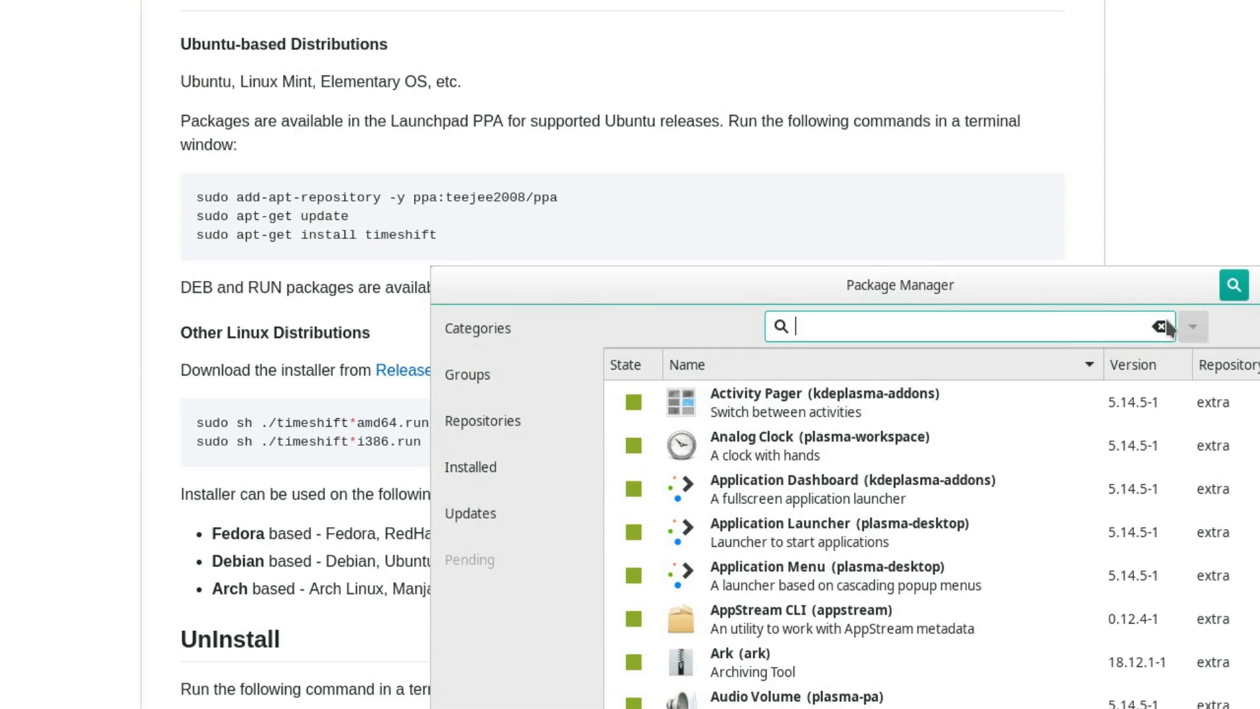
type("timeshift")
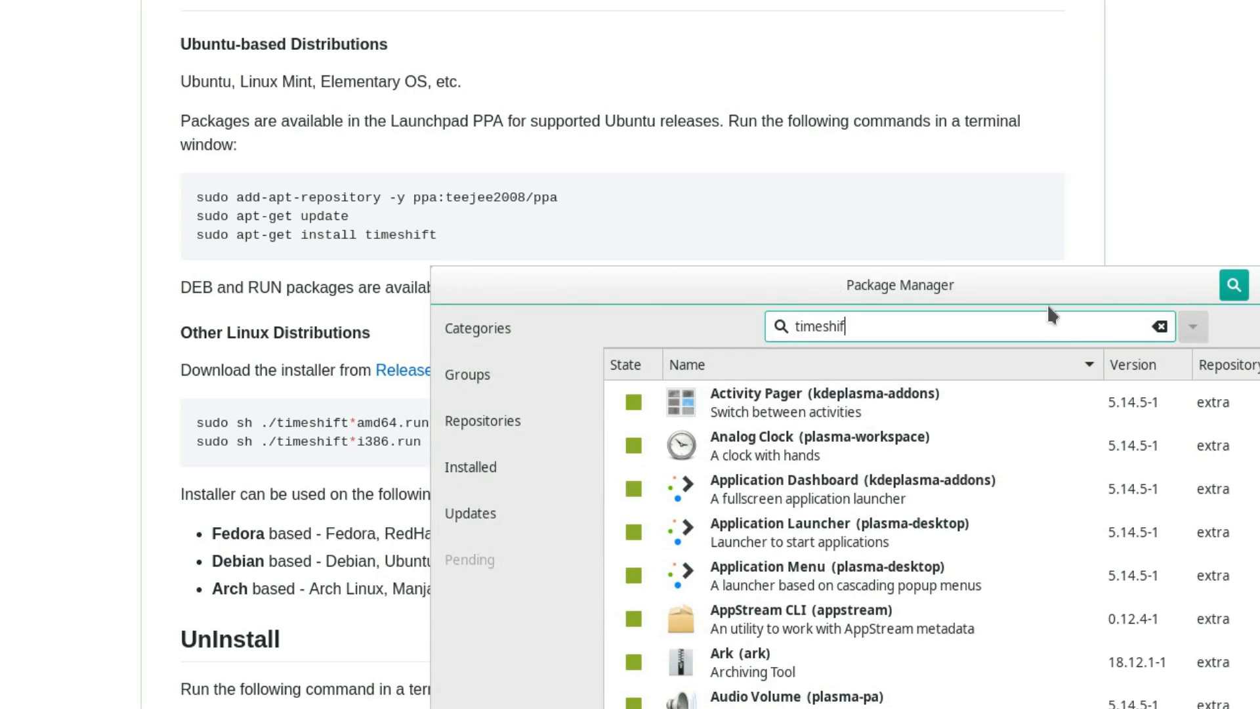
left_click(1234, 285)
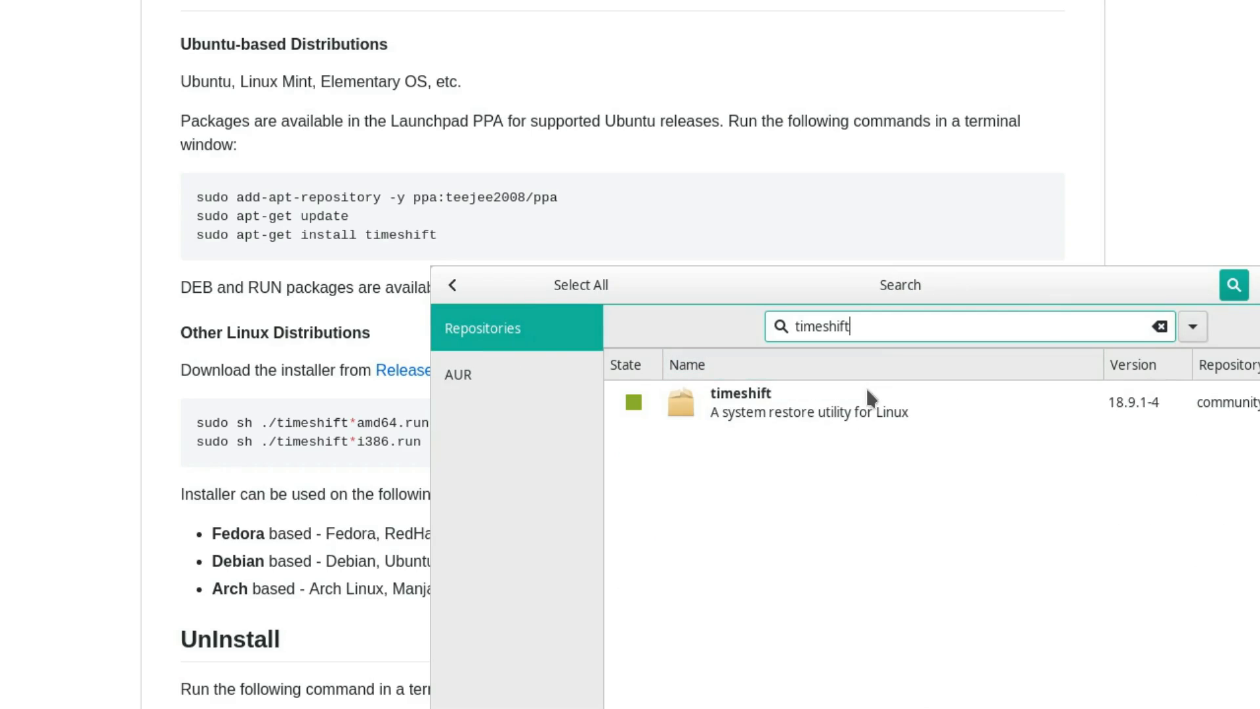
mouse_move(753, 416)
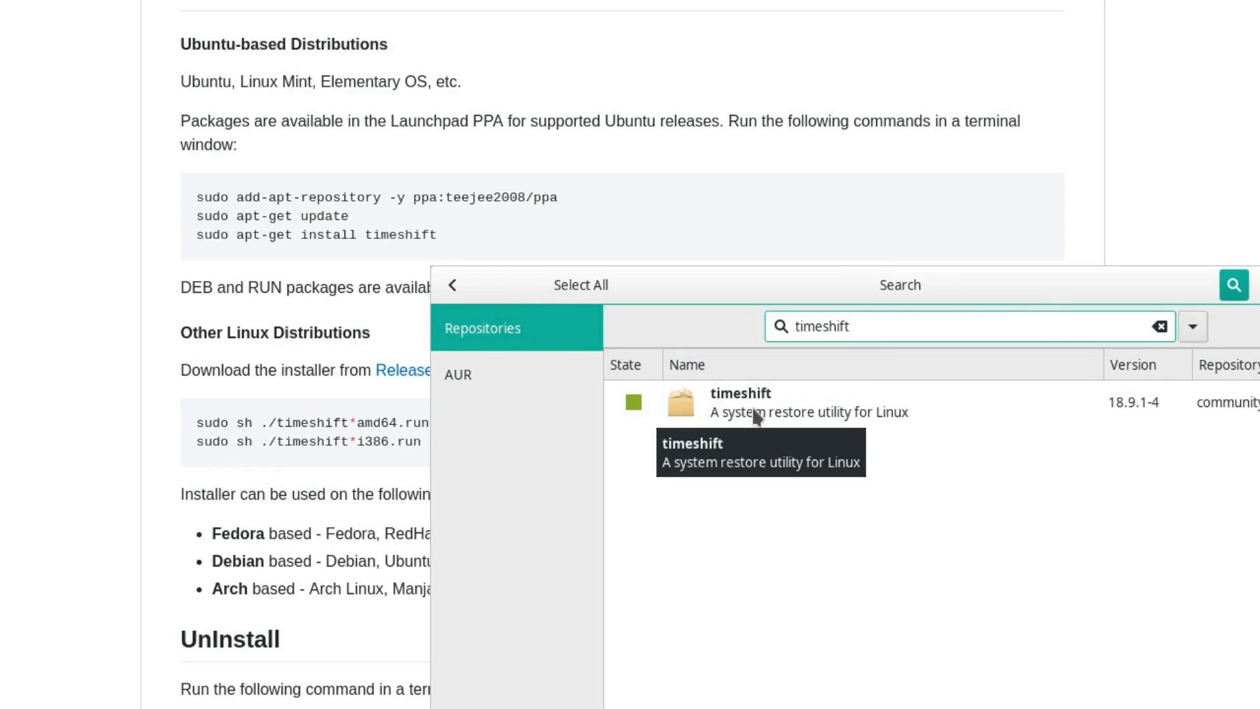
mouse_move(783, 399)
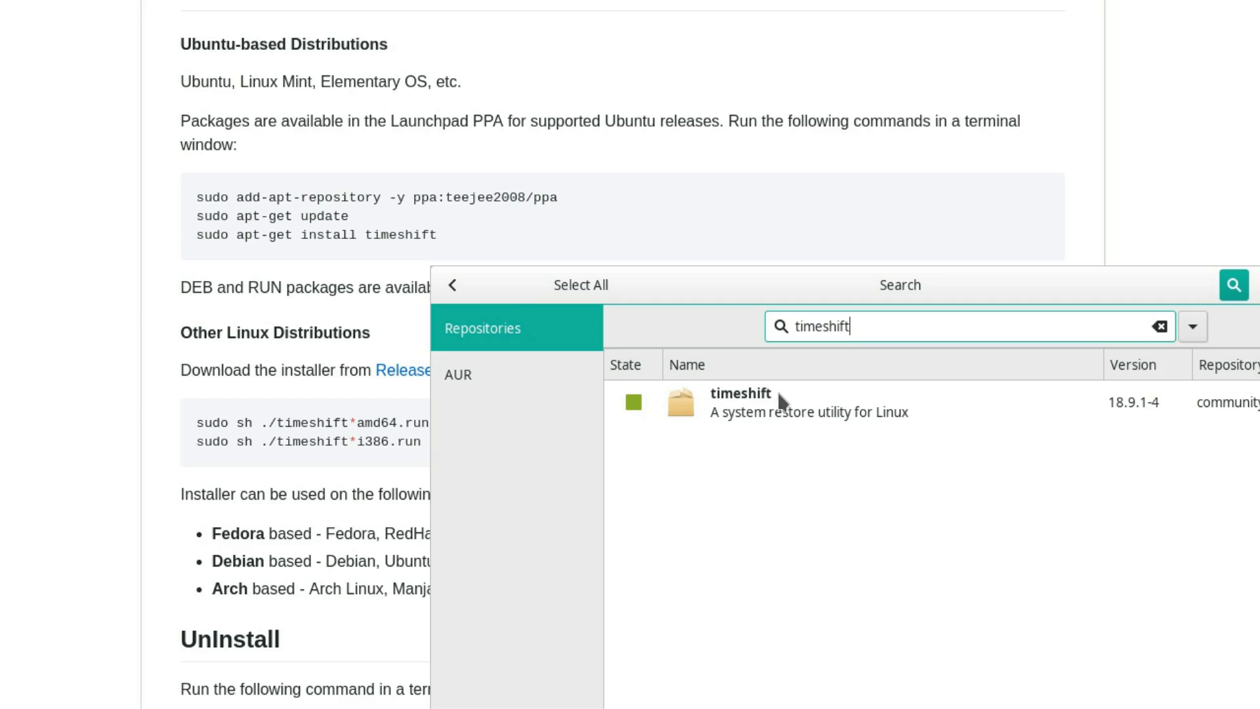
mouse_move(788, 401)
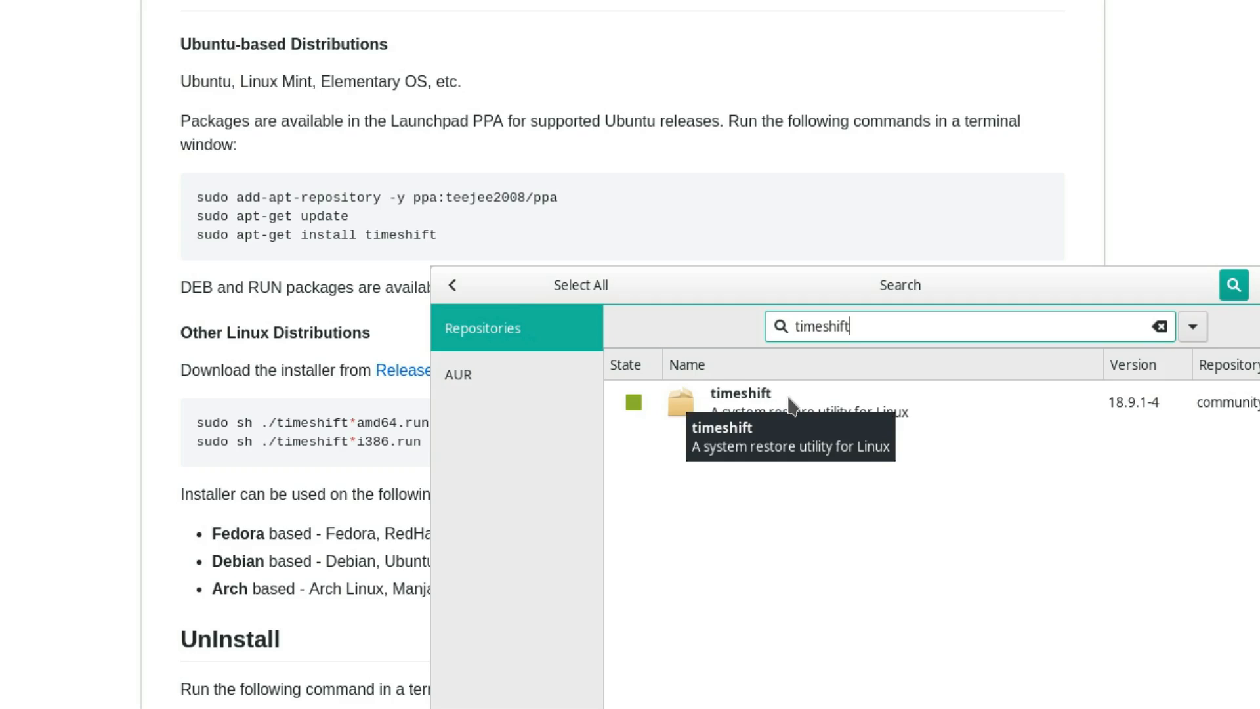
mouse_move(818, 424)
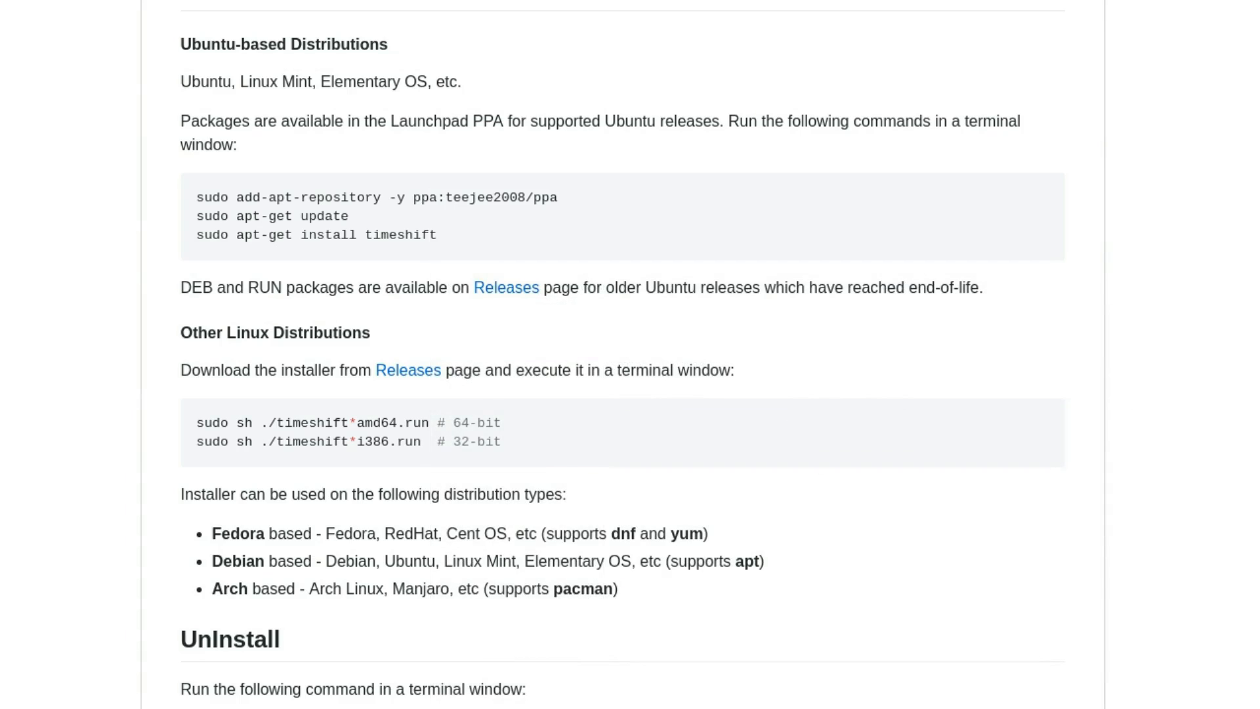
mouse_move(1251, 320)
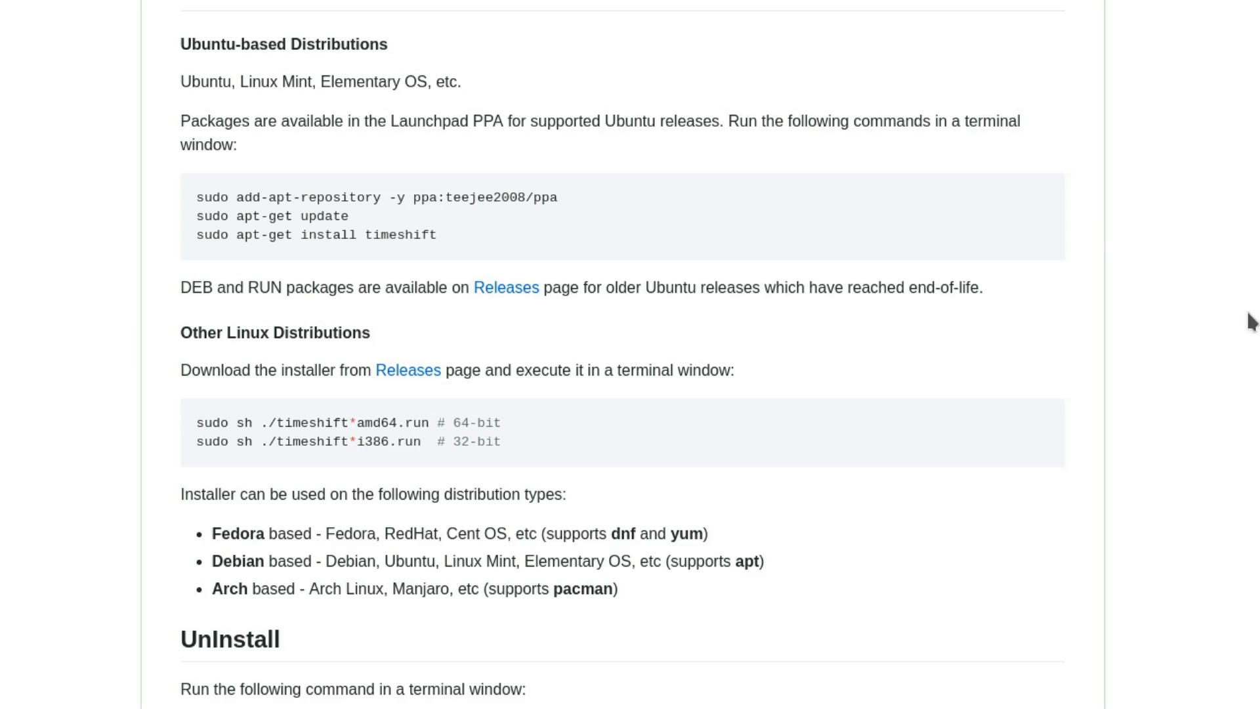
mouse_move(1196, 320)
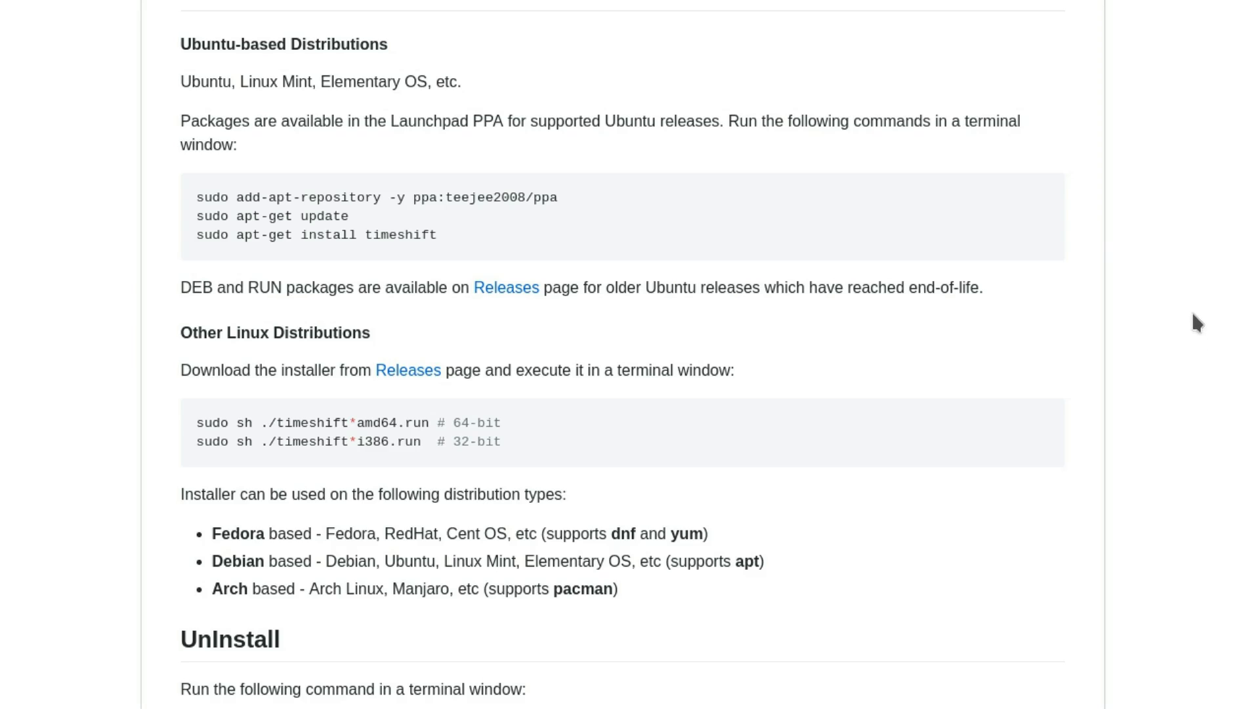
mouse_move(1144, 270)
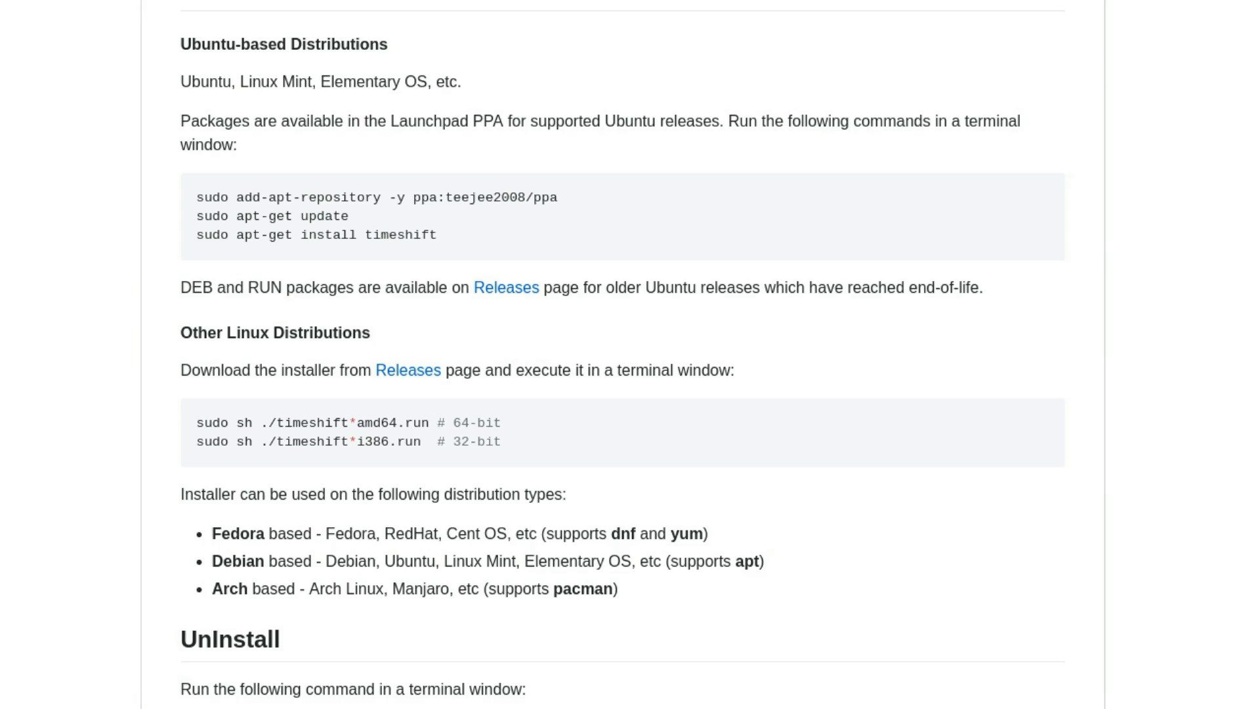
mouse_move(1169, 147)
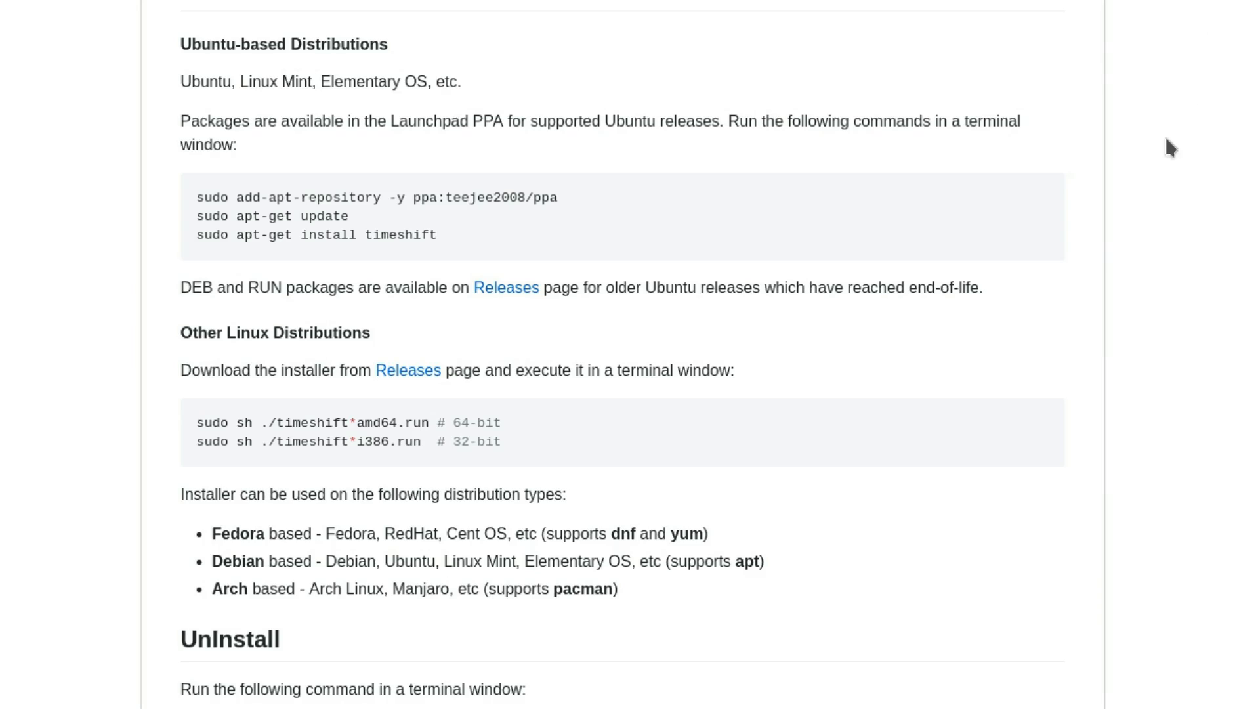
mouse_move(1093, 156)
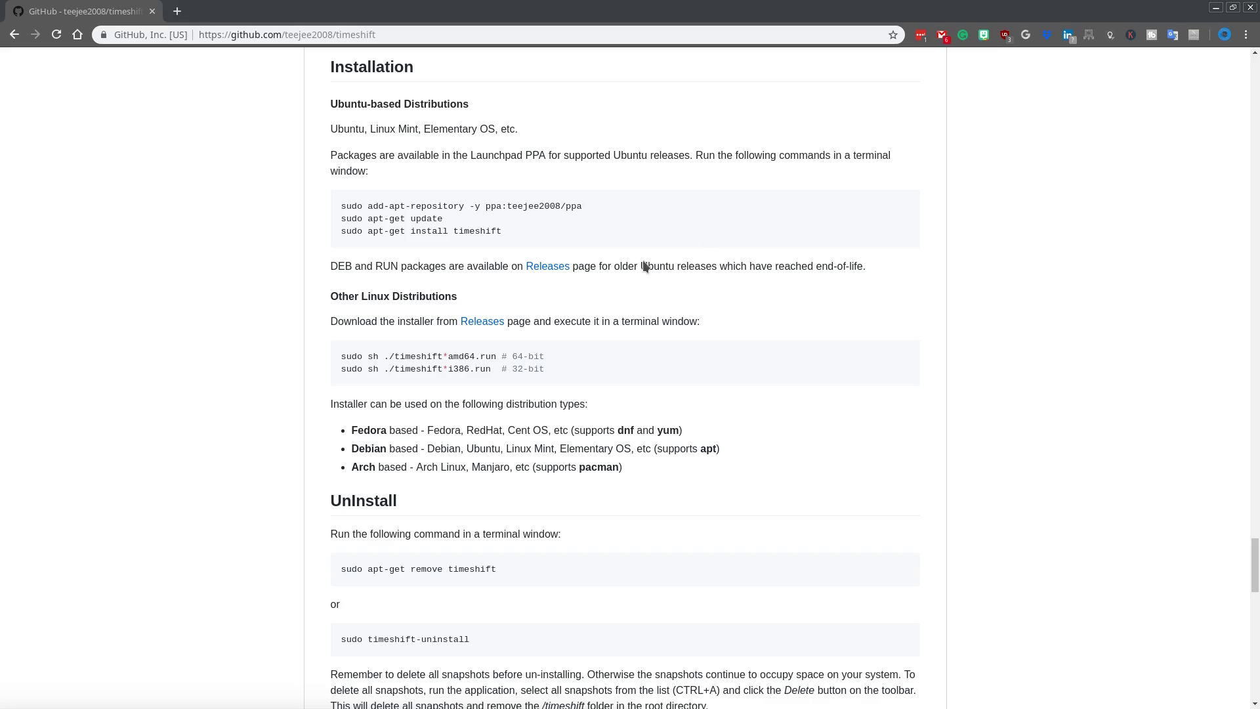
mouse_move(368, 57)
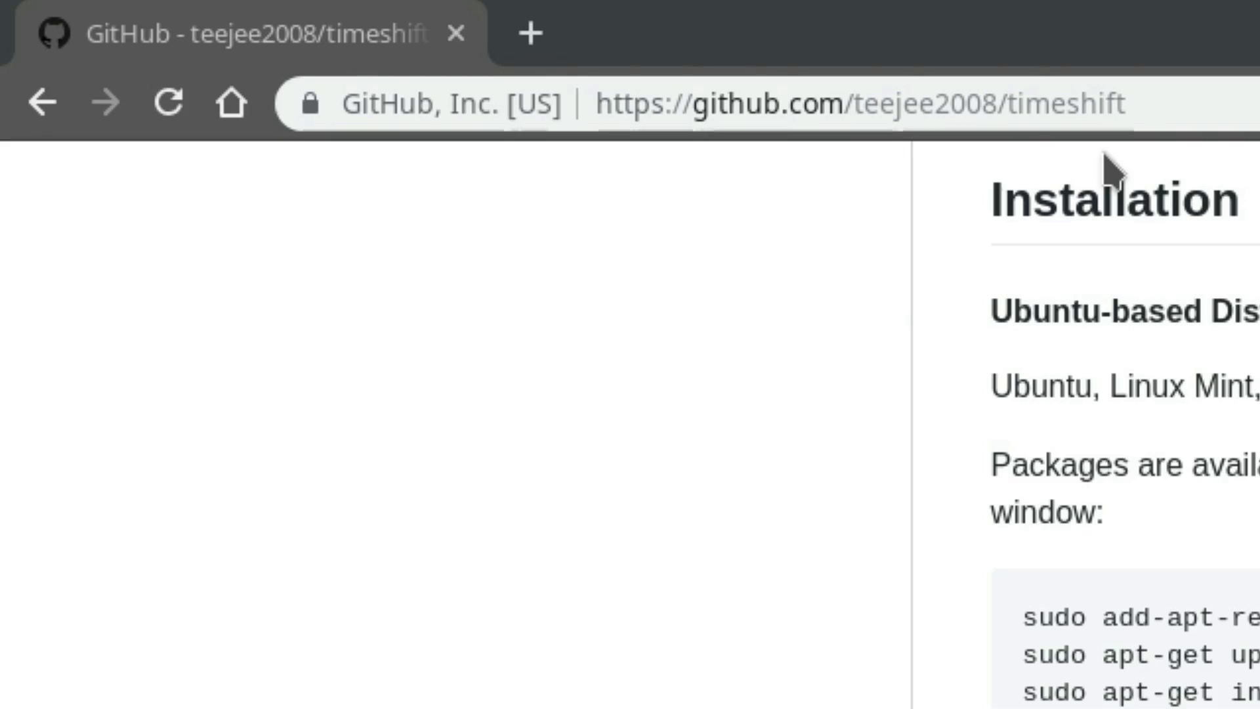
mouse_move(1101, 329)
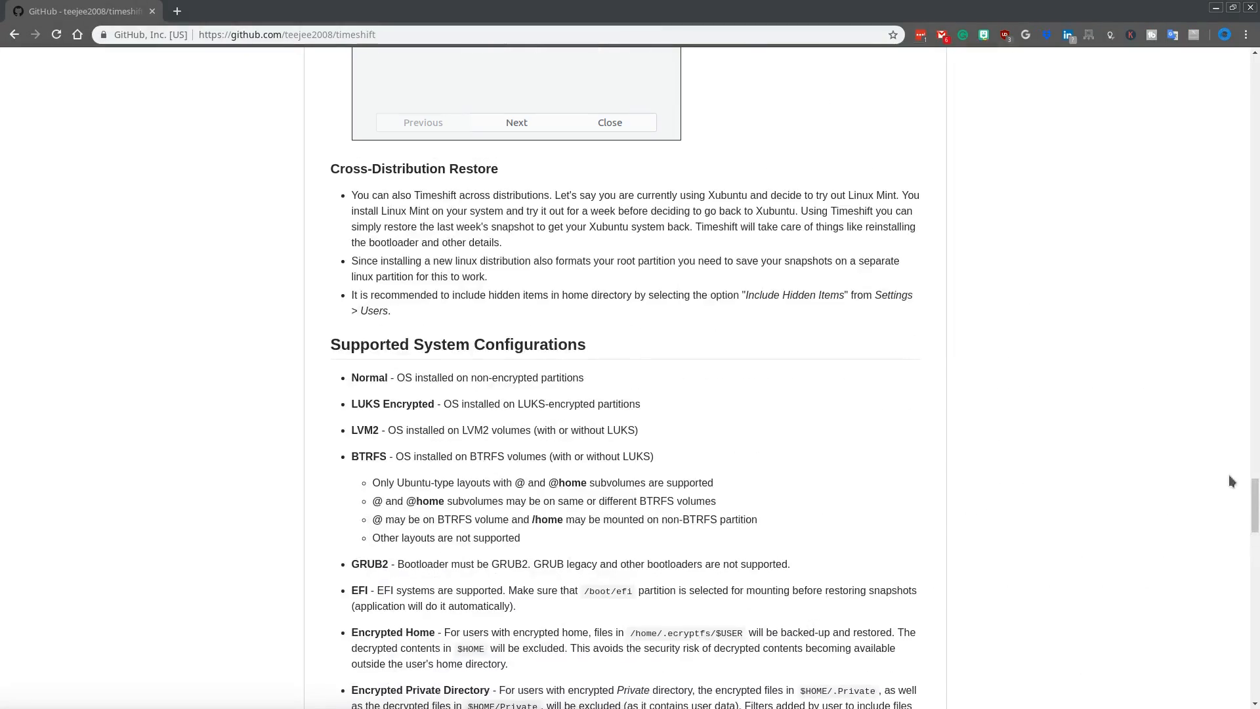
Go to the Timeshift Releases page on GitHub showing v19.01 and its assets
scroll("up", 3)
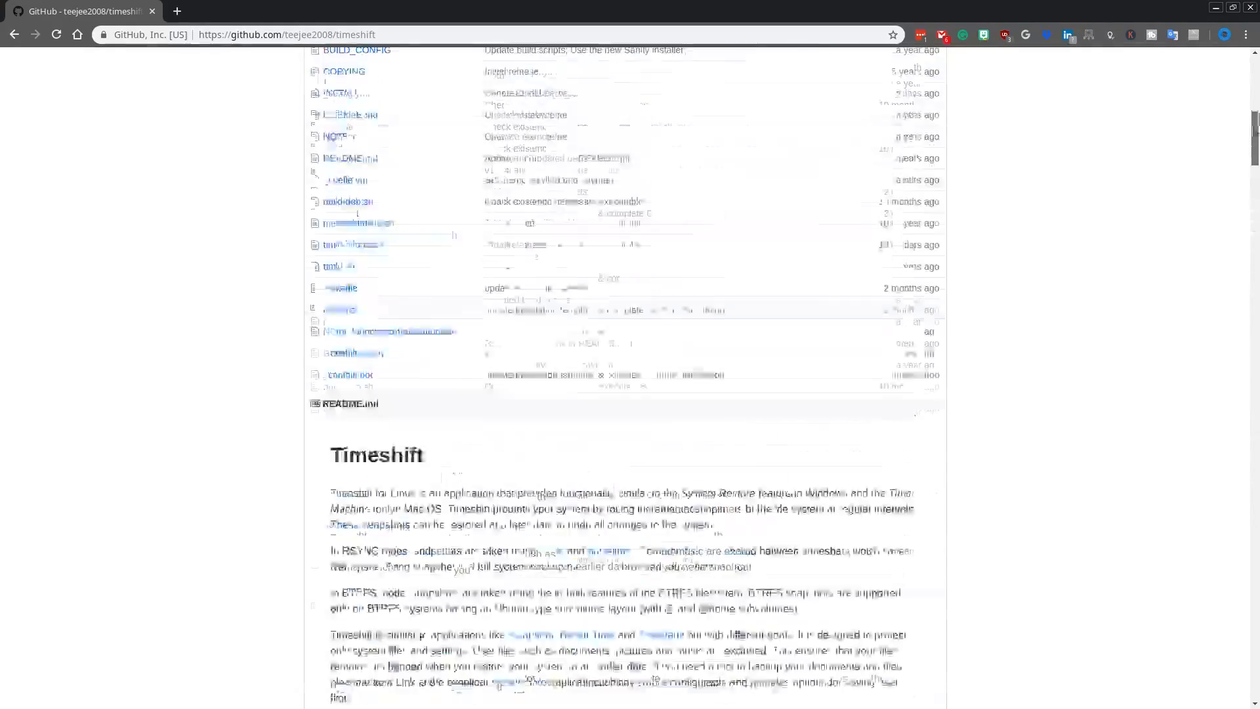
scroll("up", 3)
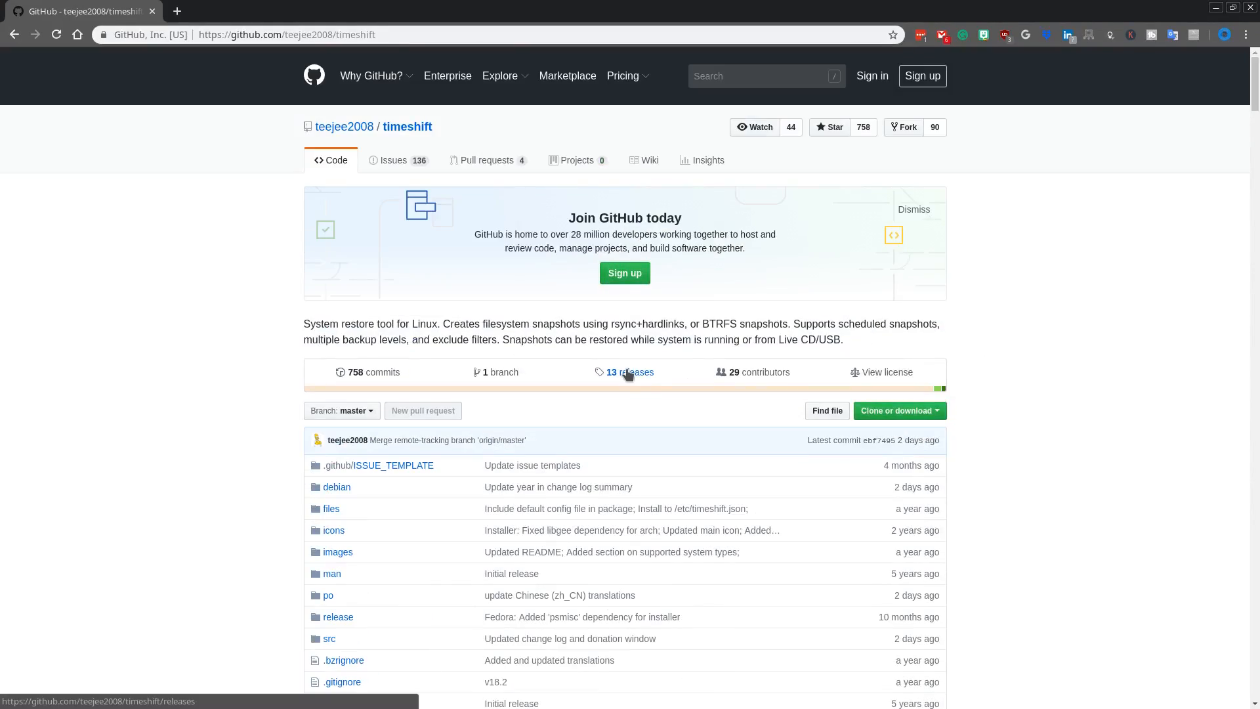
left_click(630, 371)
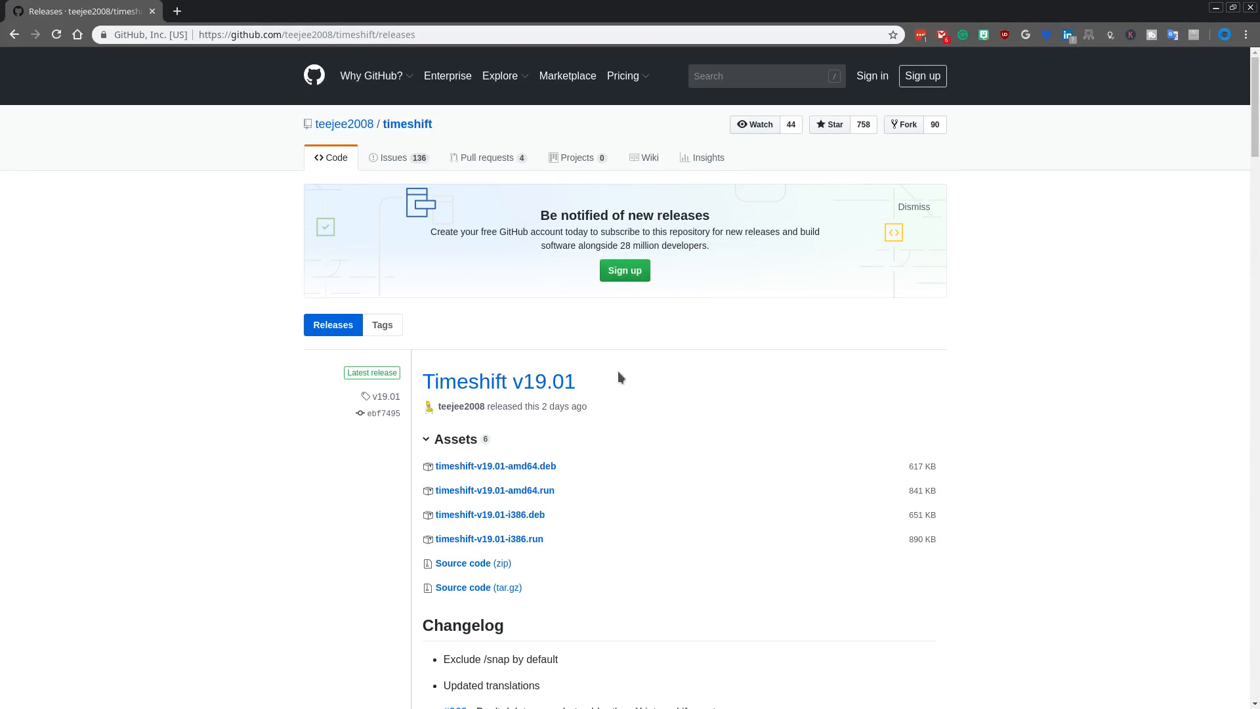
mouse_move(488, 538)
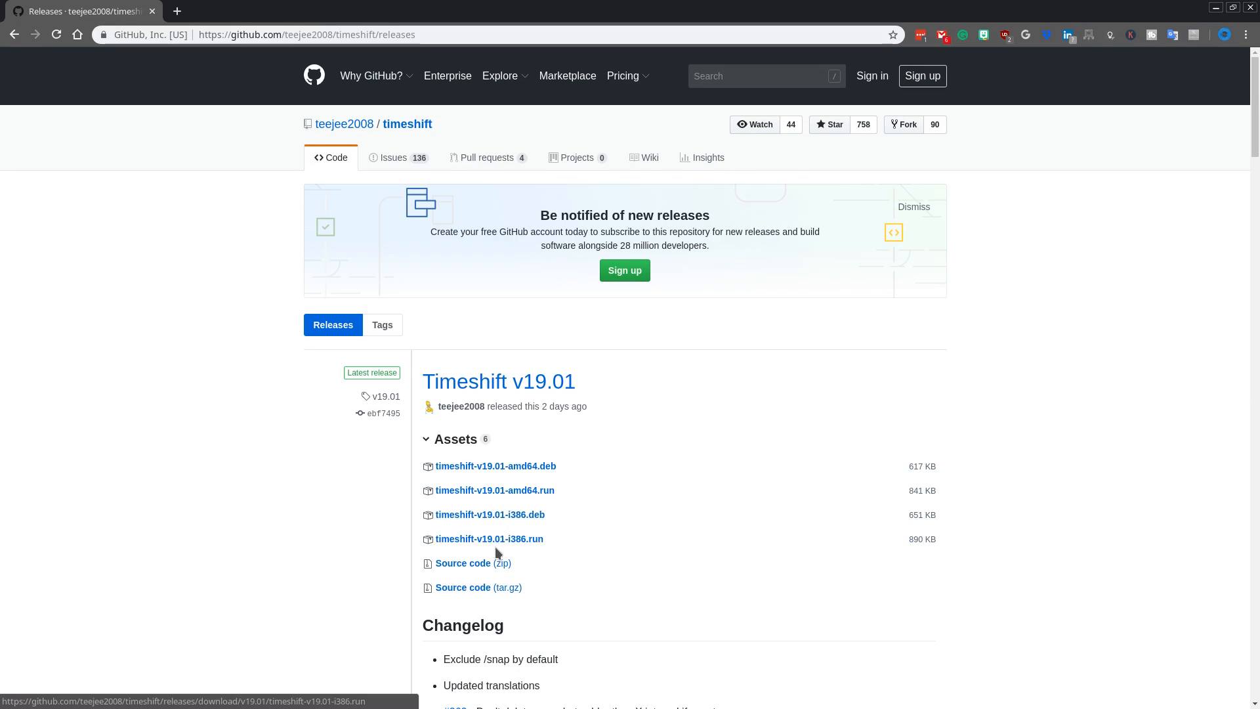
mouse_move(496, 465)
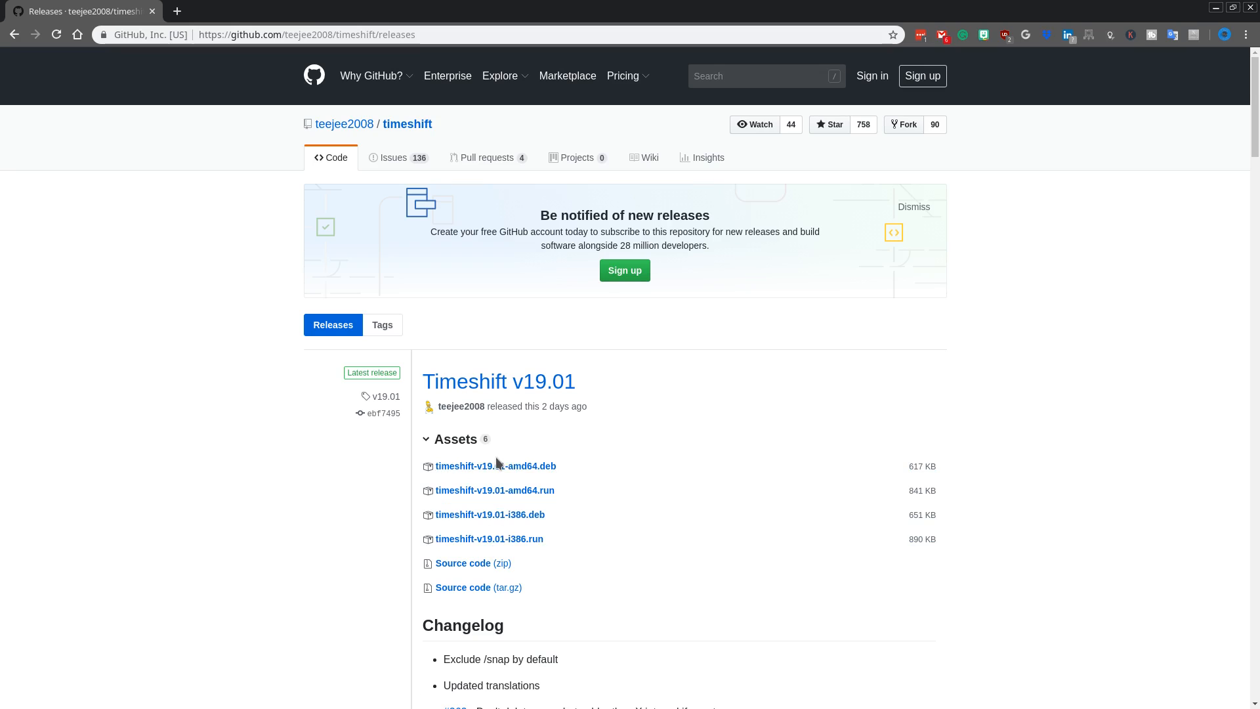
mouse_move(495, 465)
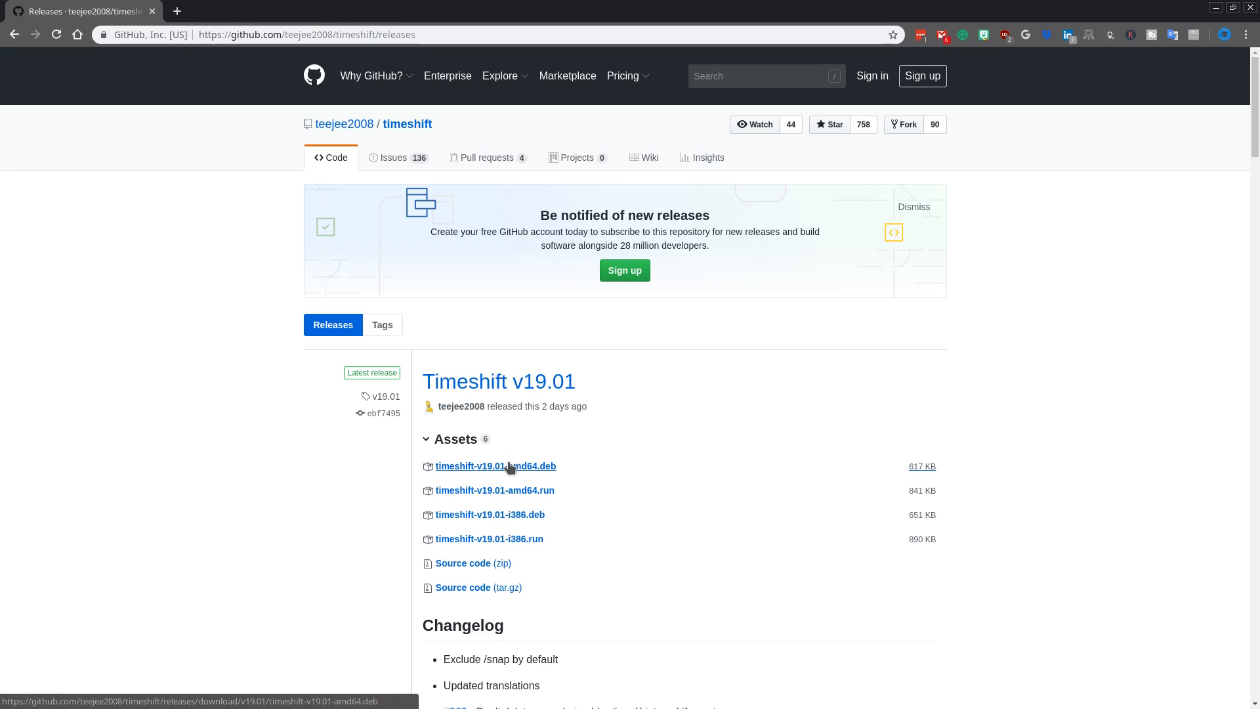
mouse_move(518, 485)
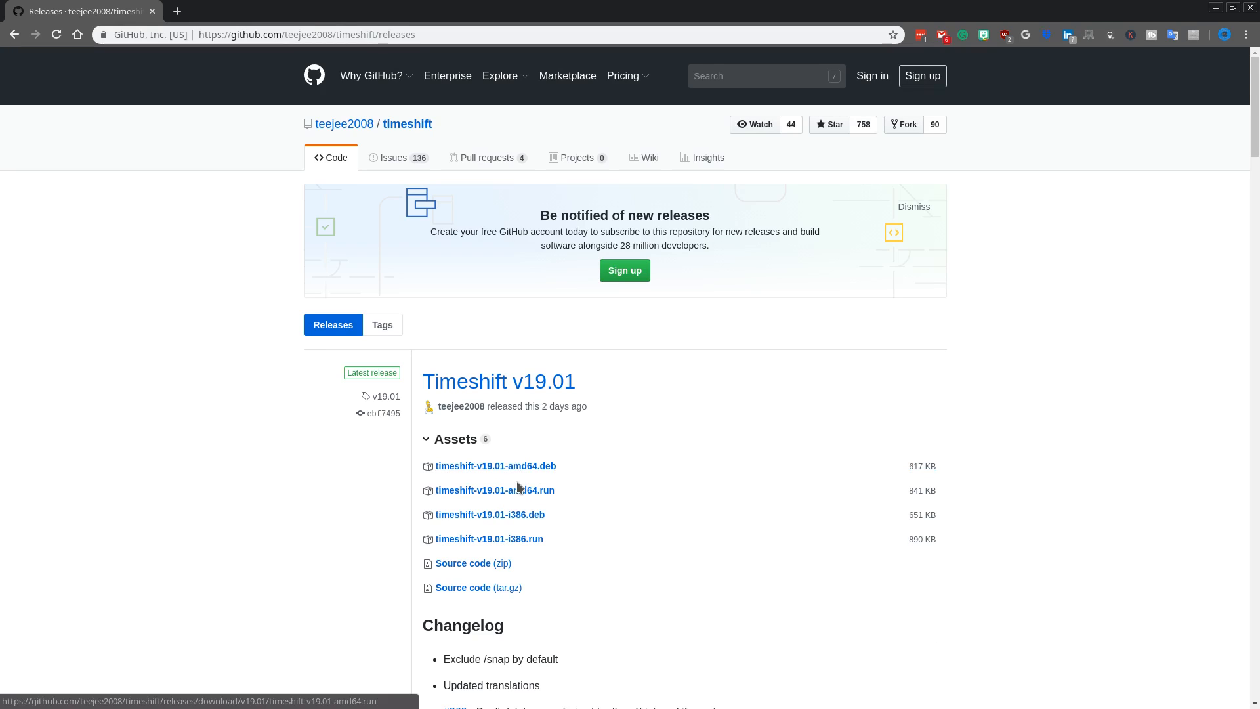
mouse_move(545, 489)
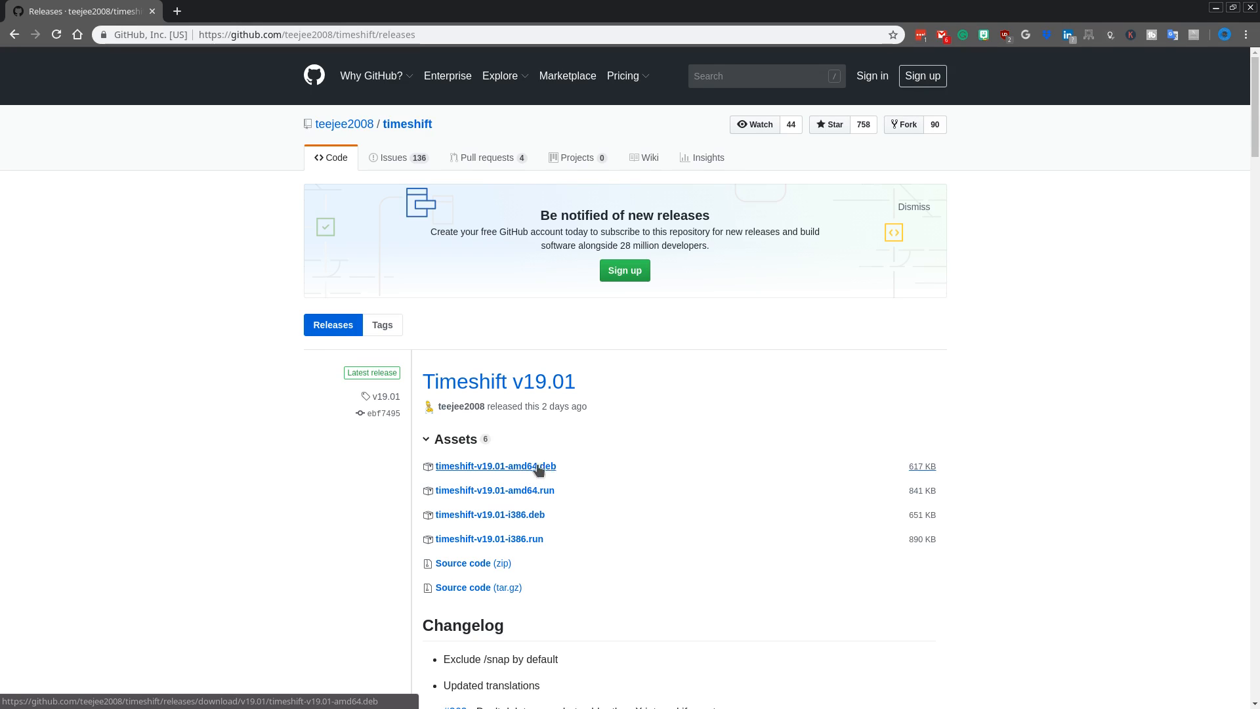
mouse_move(539, 490)
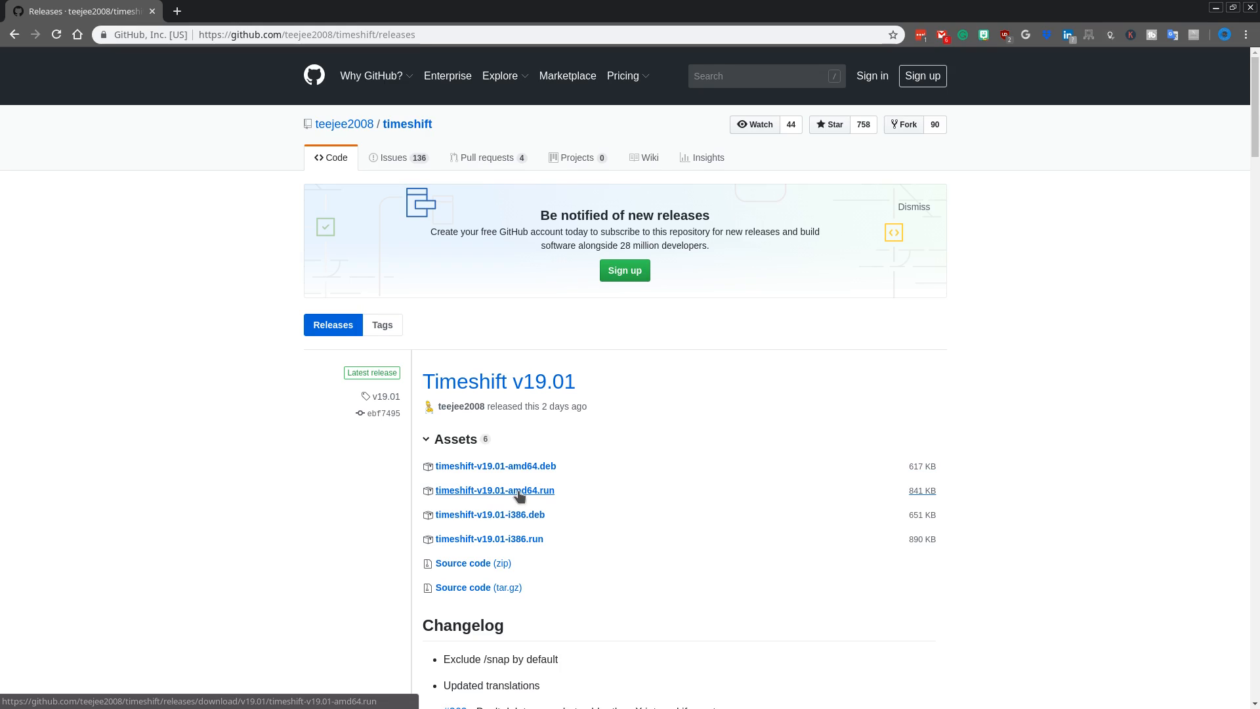
mouse_move(544, 498)
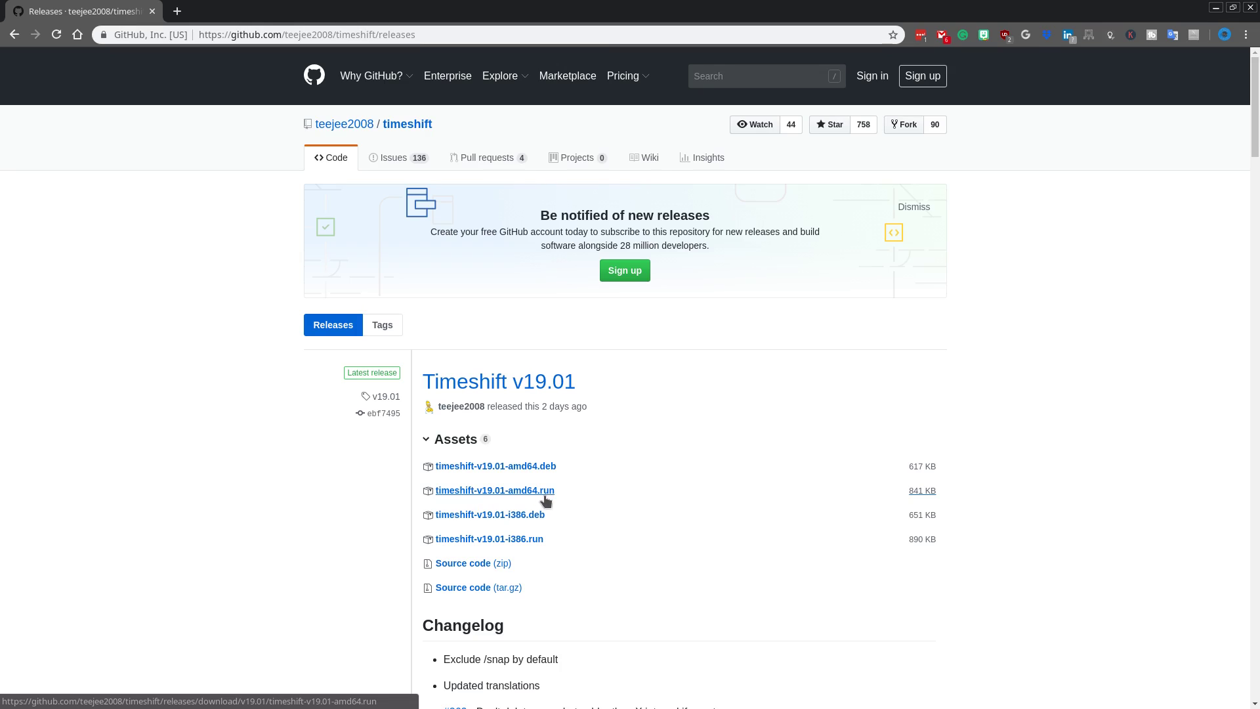
mouse_move(583, 483)
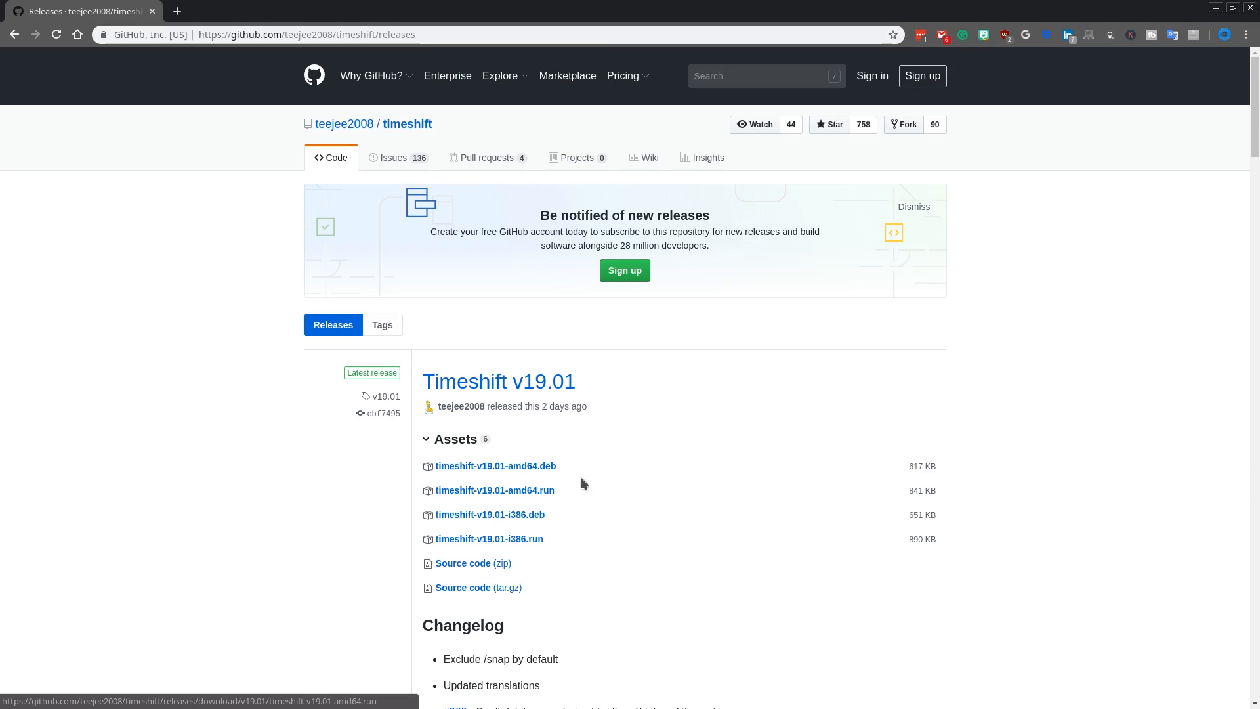
mouse_move(519, 365)
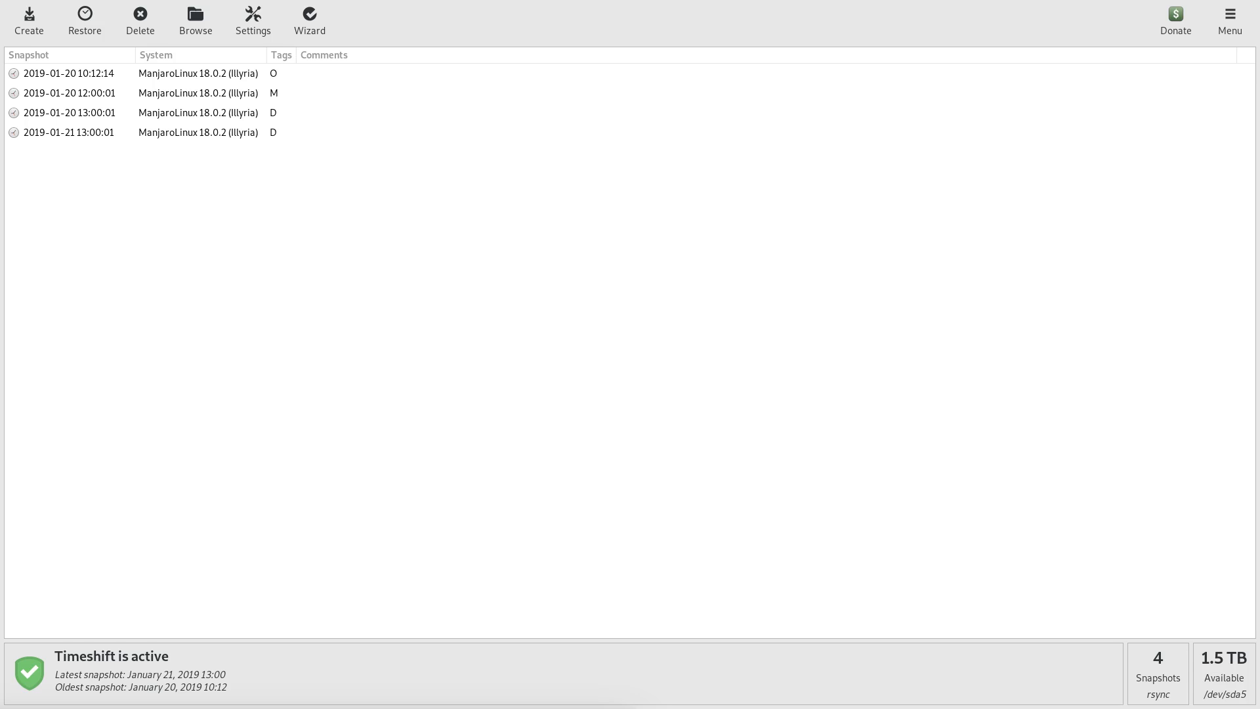
mouse_move(351, 561)
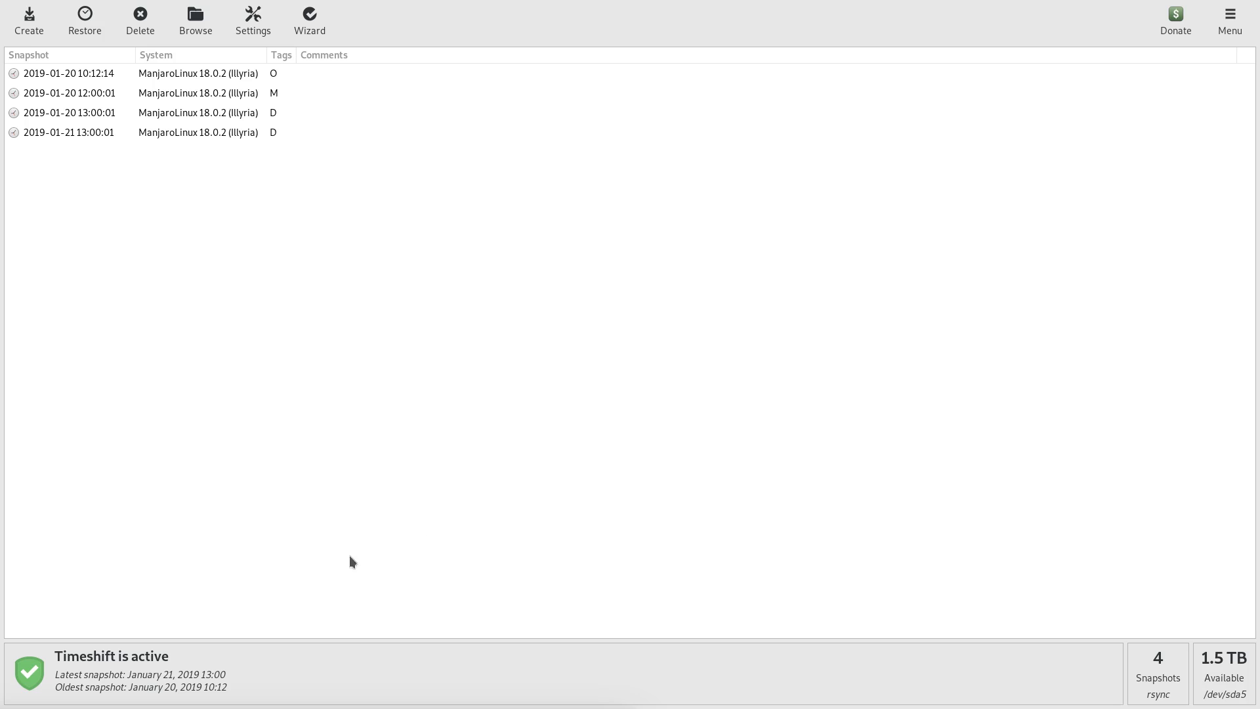
mouse_move(303, 366)
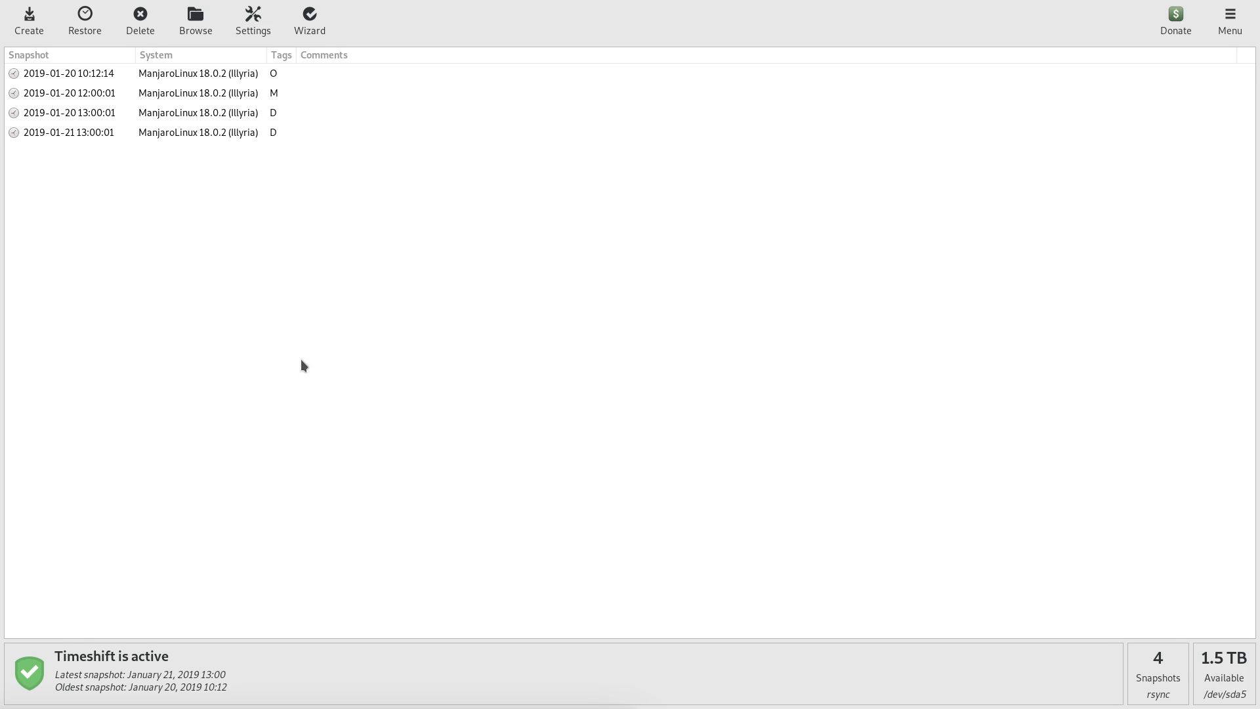
mouse_move(321, 282)
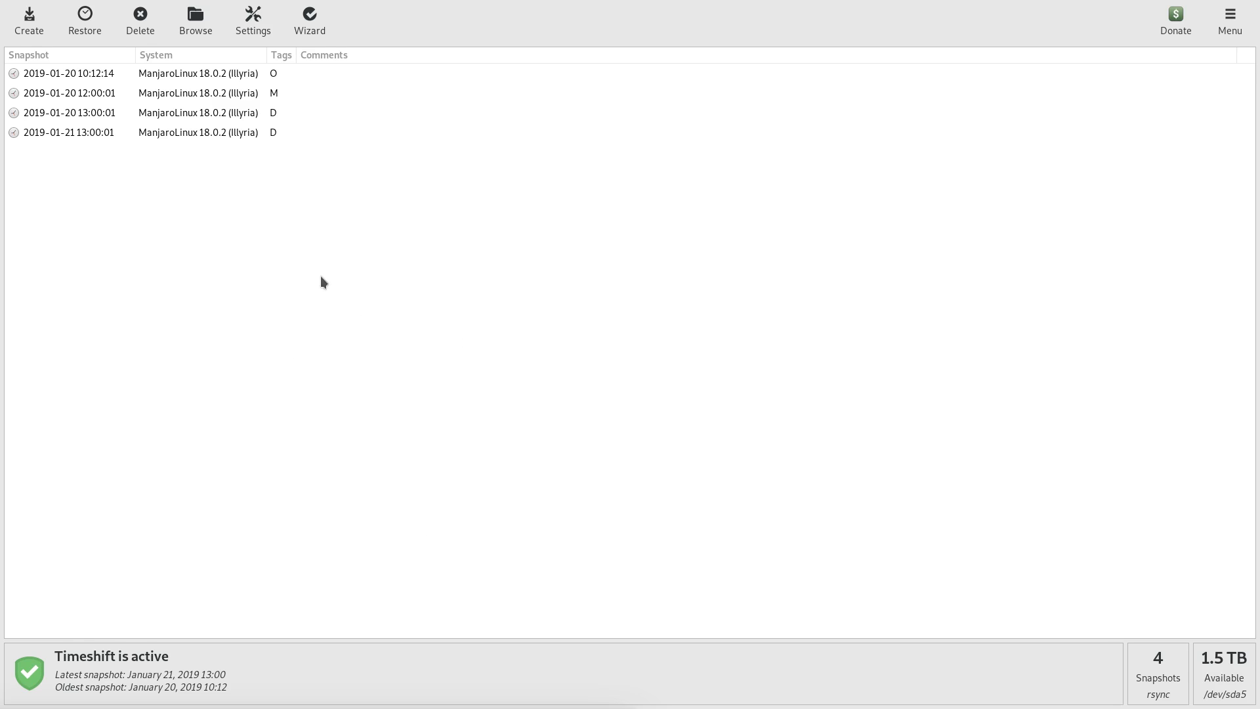
mouse_move(316, 283)
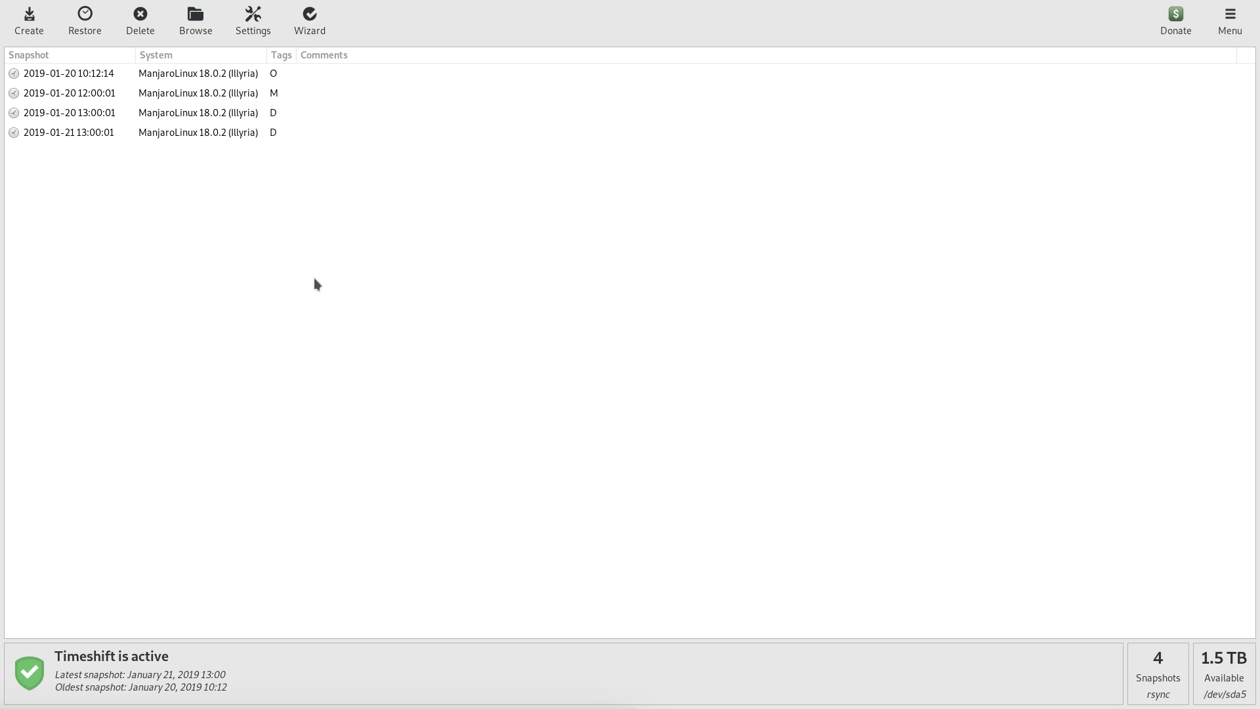
mouse_move(301, 156)
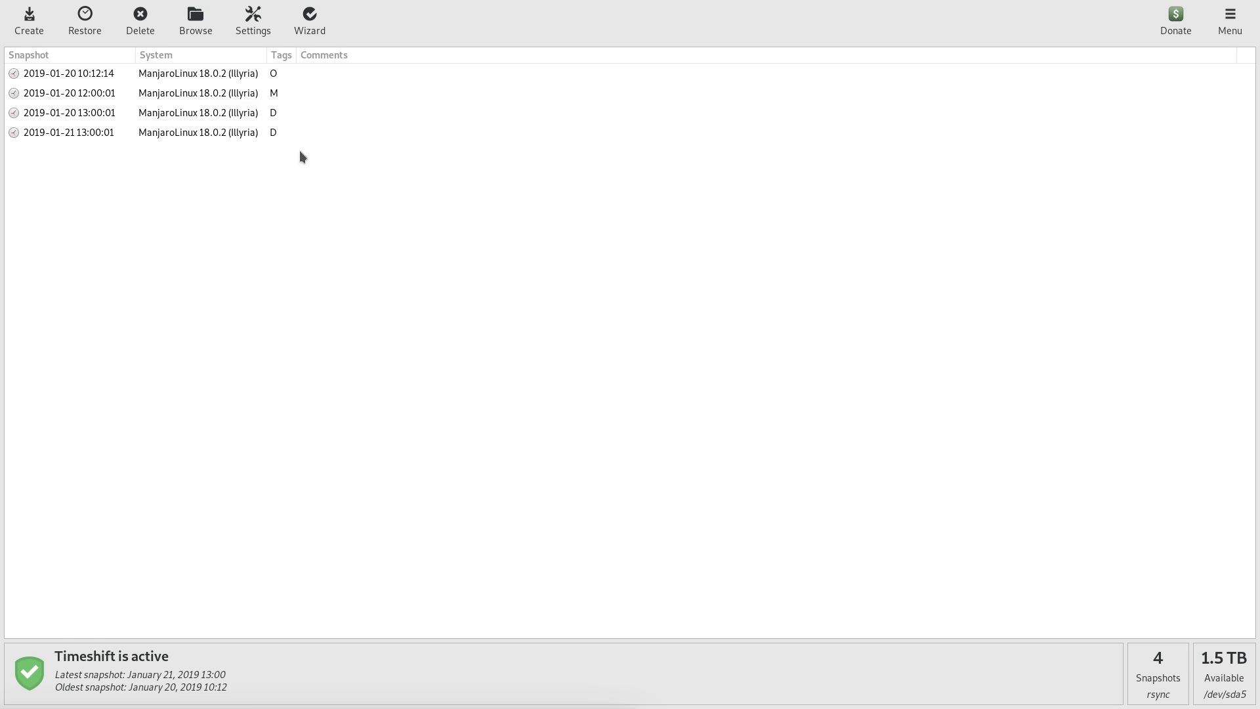
Review the RSYNC/BTRFS snapshot type in Settings, then show the Location choices with sda5 selected
left_click(252, 20)
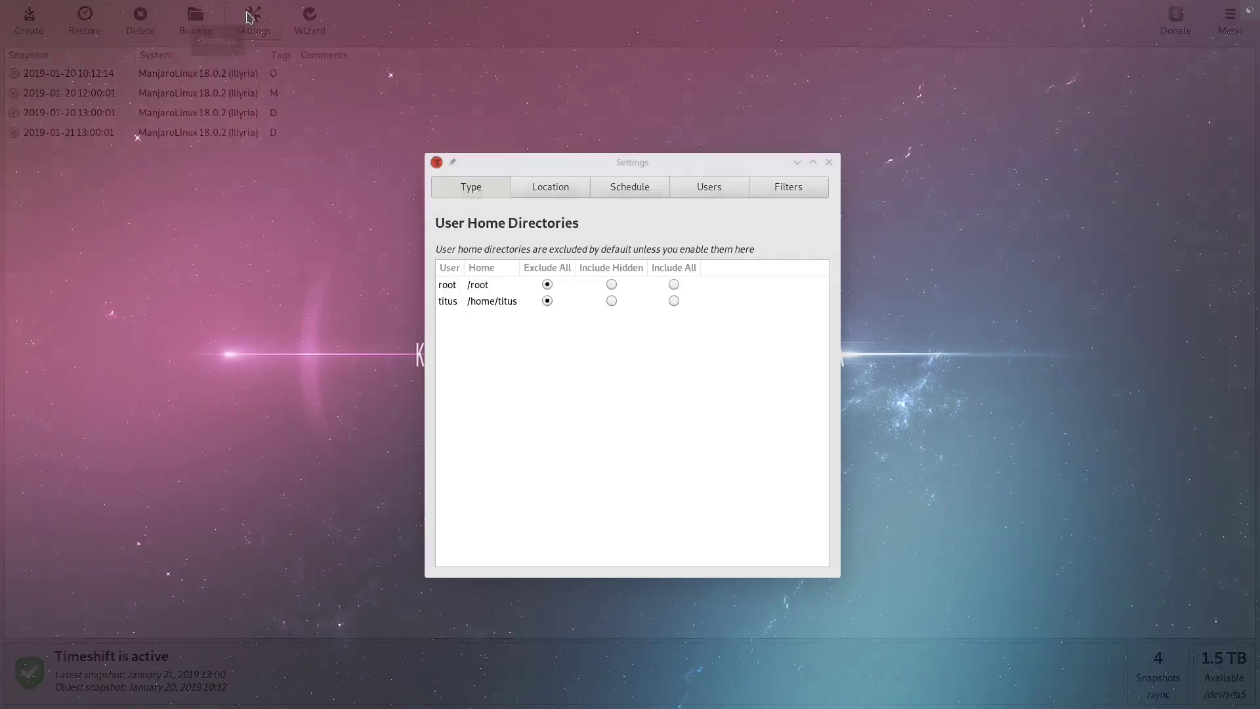
left_click(470, 187)
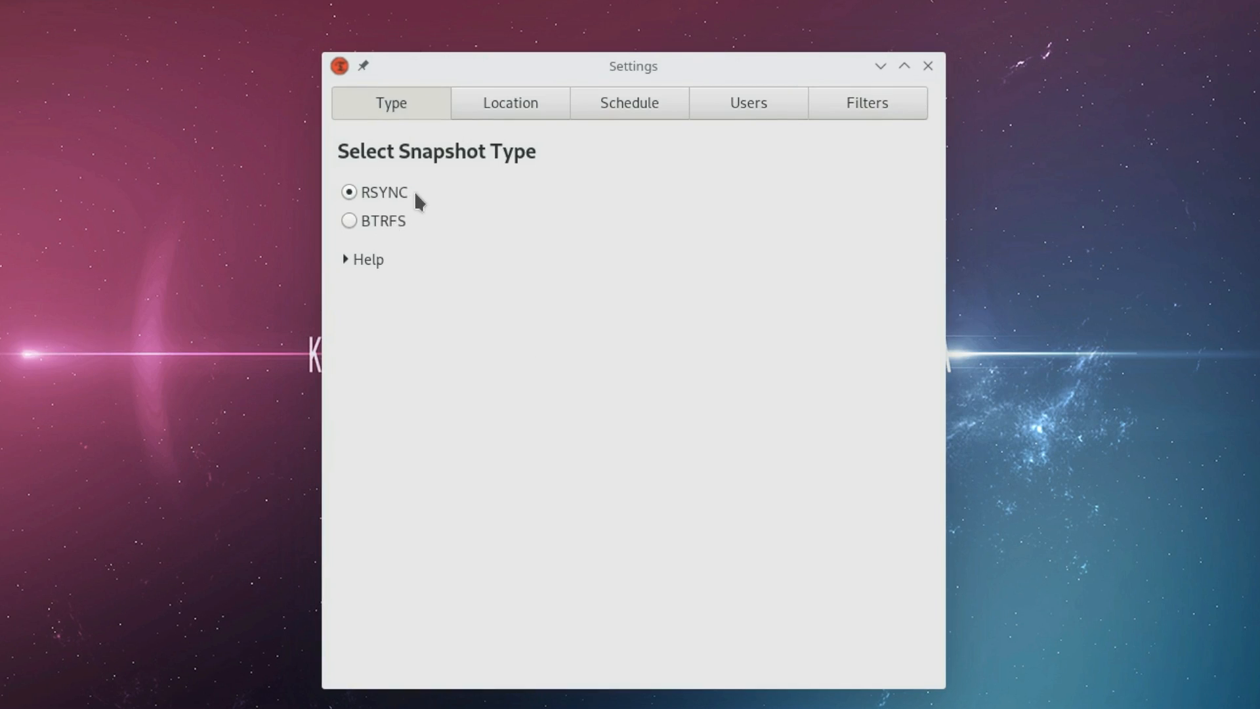
mouse_move(385, 197)
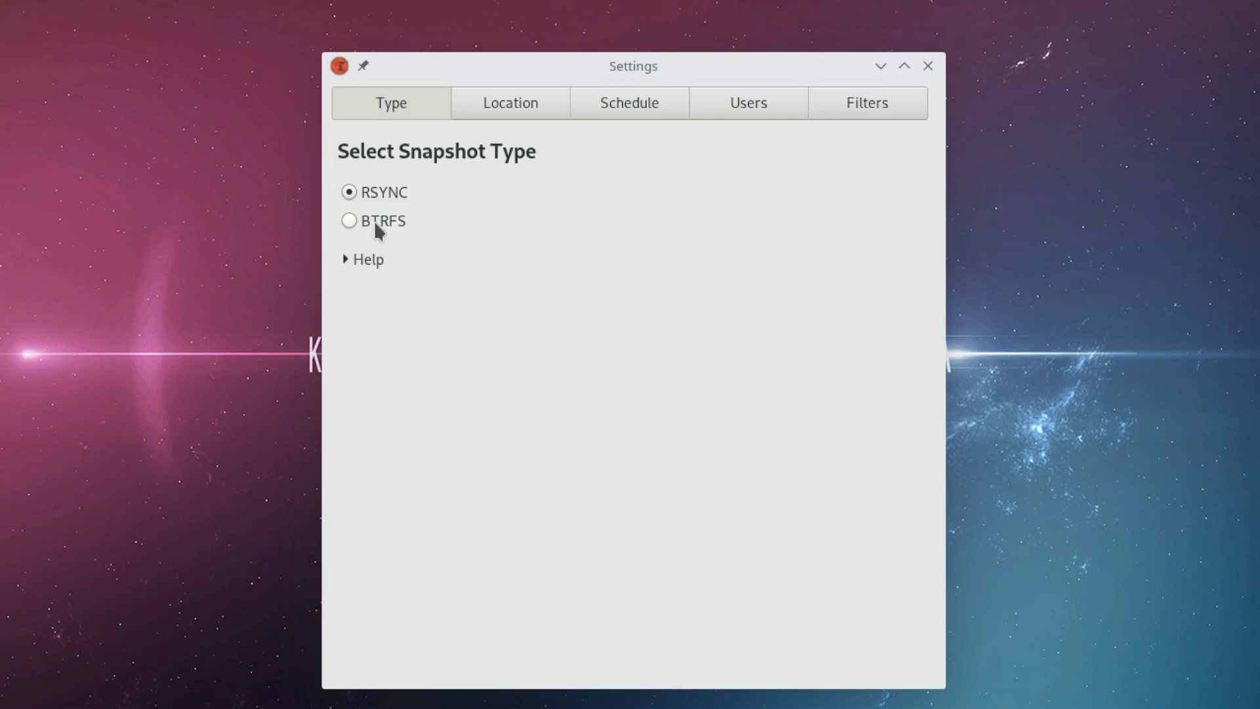
mouse_move(382, 220)
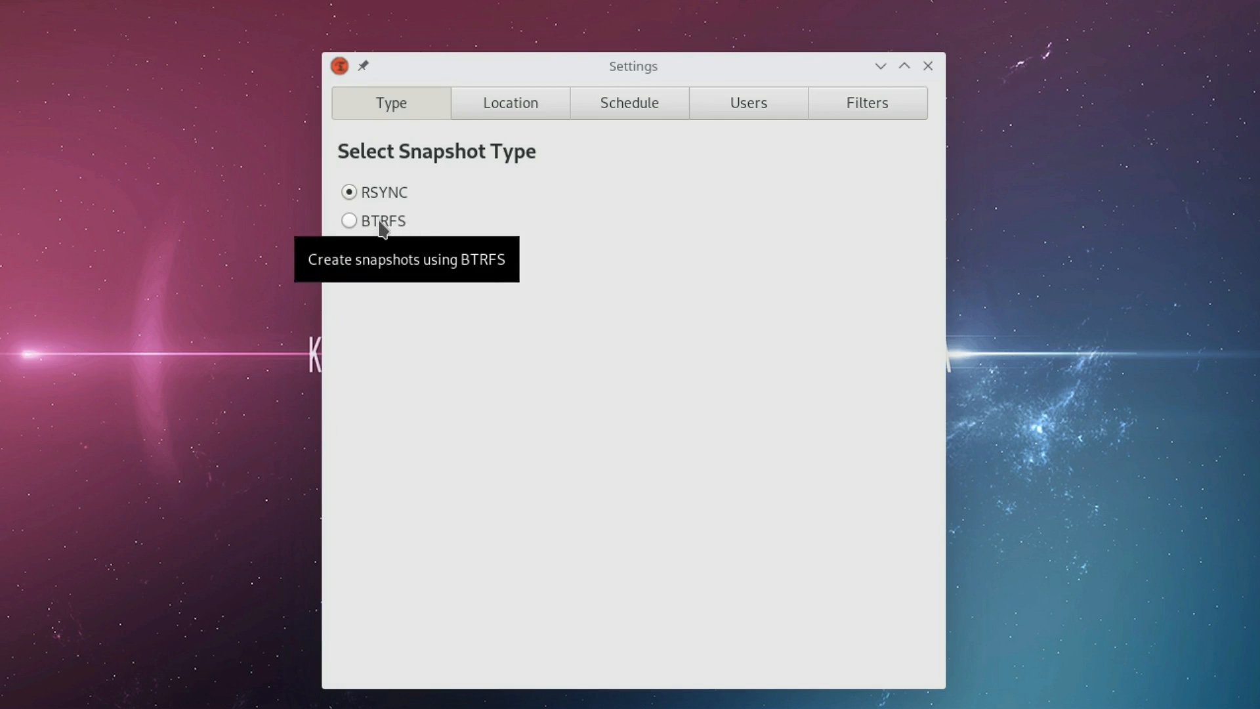
mouse_move(379, 234)
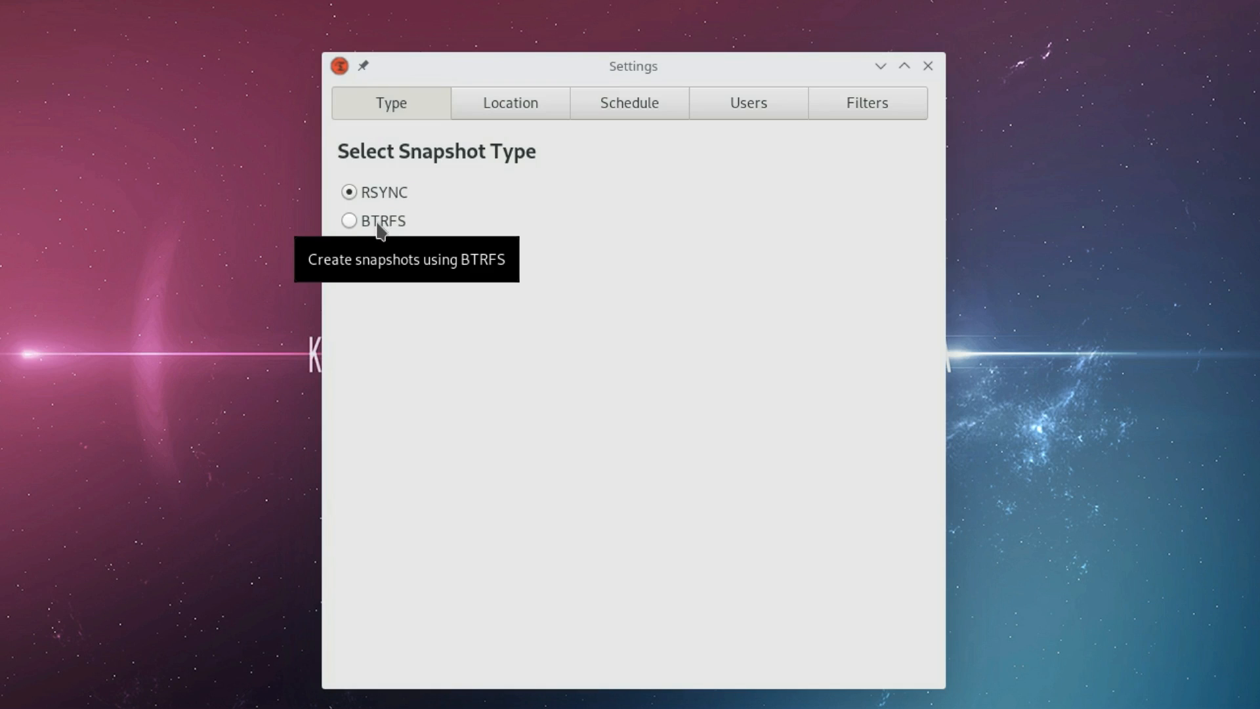
mouse_move(384, 223)
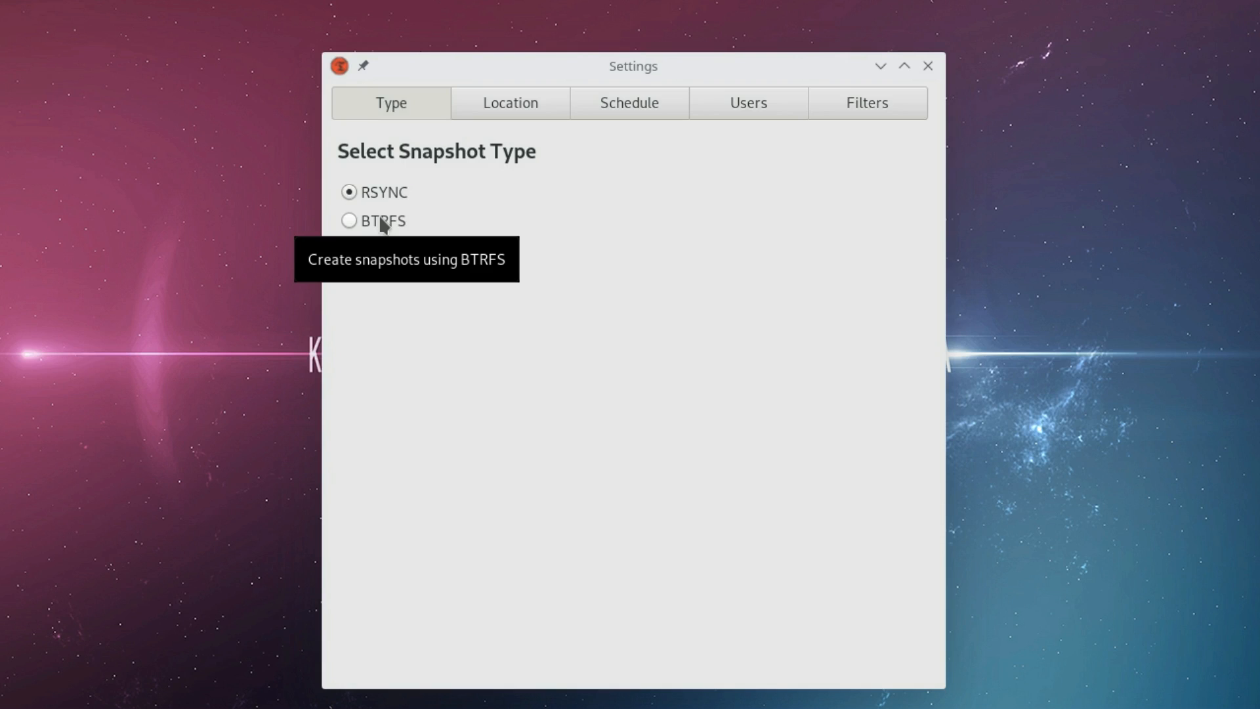
mouse_move(390, 217)
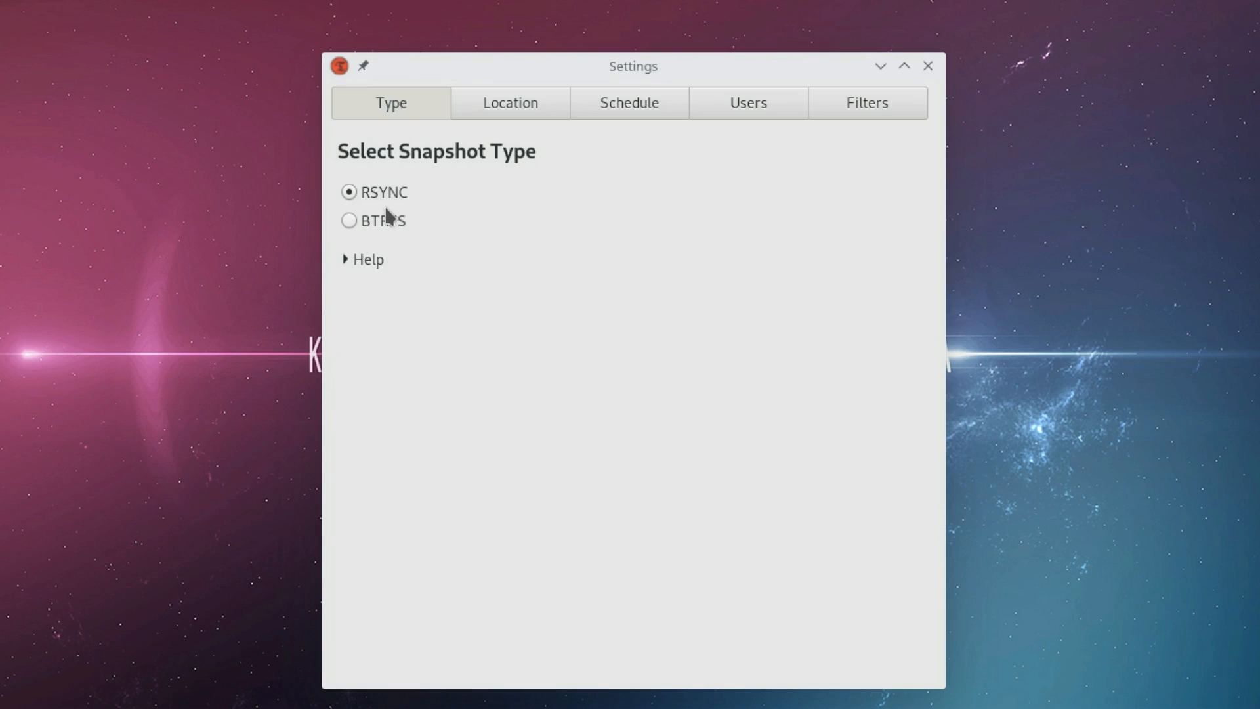
mouse_move(382, 220)
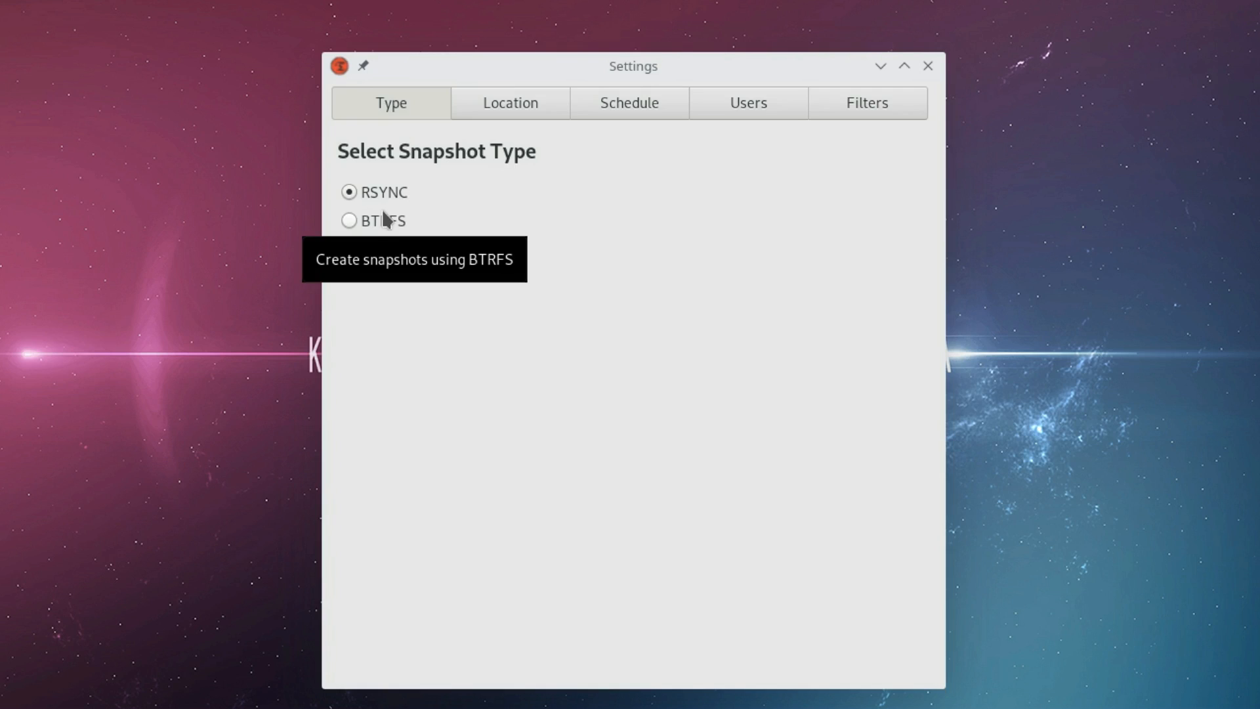
mouse_move(386, 229)
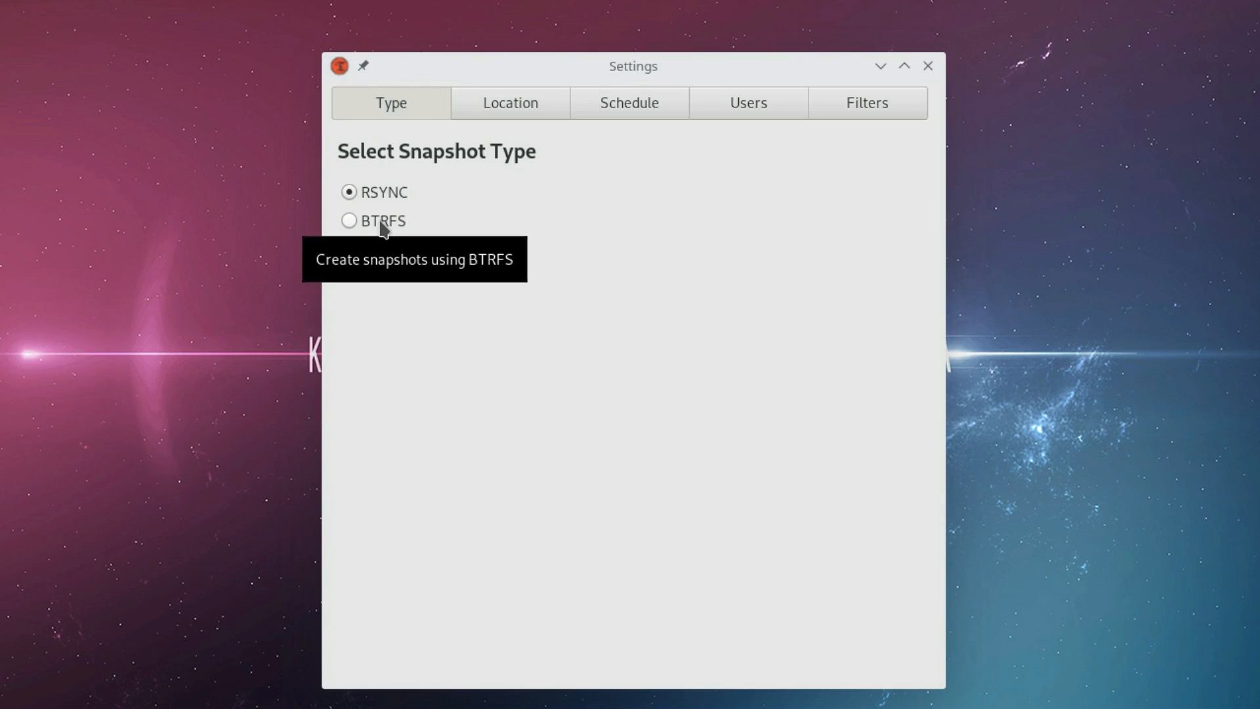
mouse_move(538, 198)
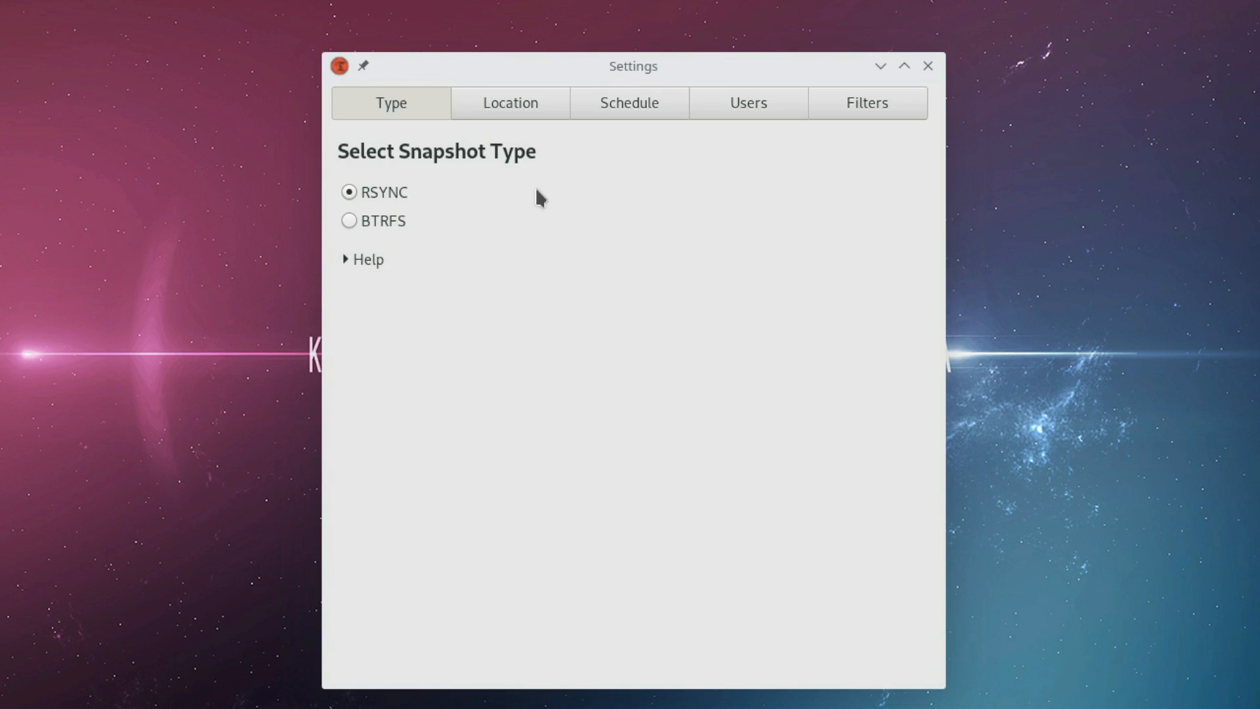
mouse_move(380, 197)
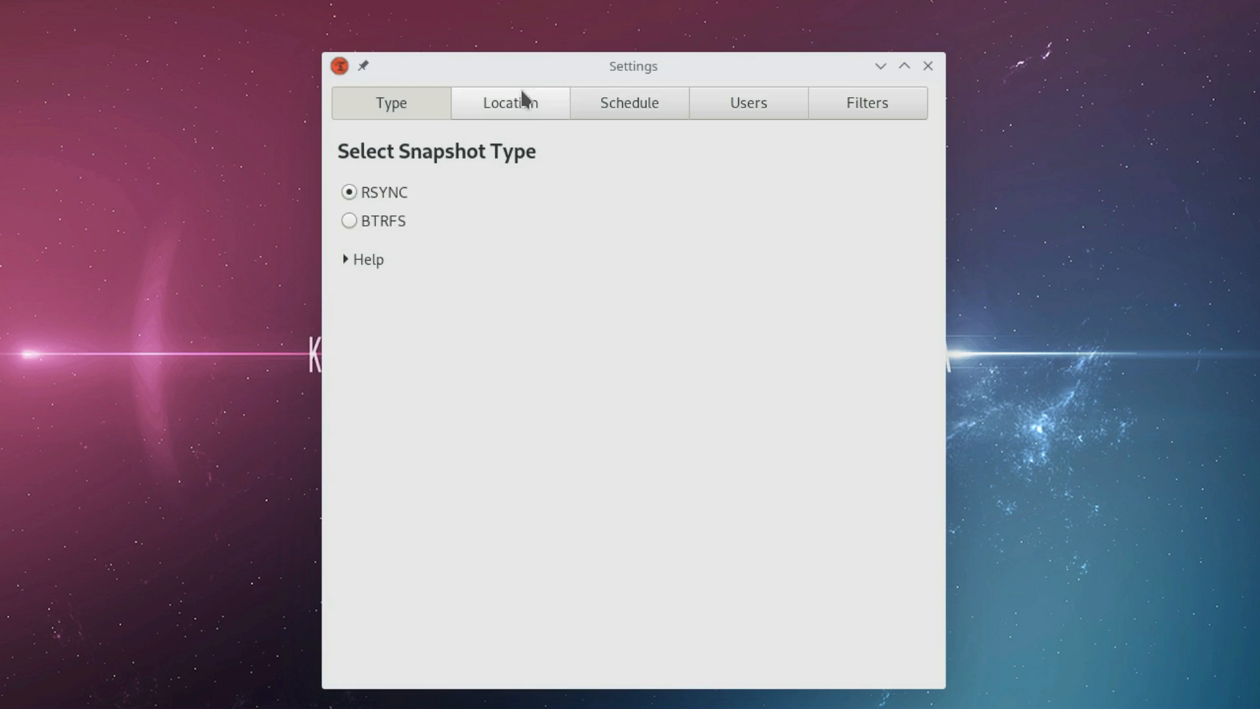
left_click(509, 102)
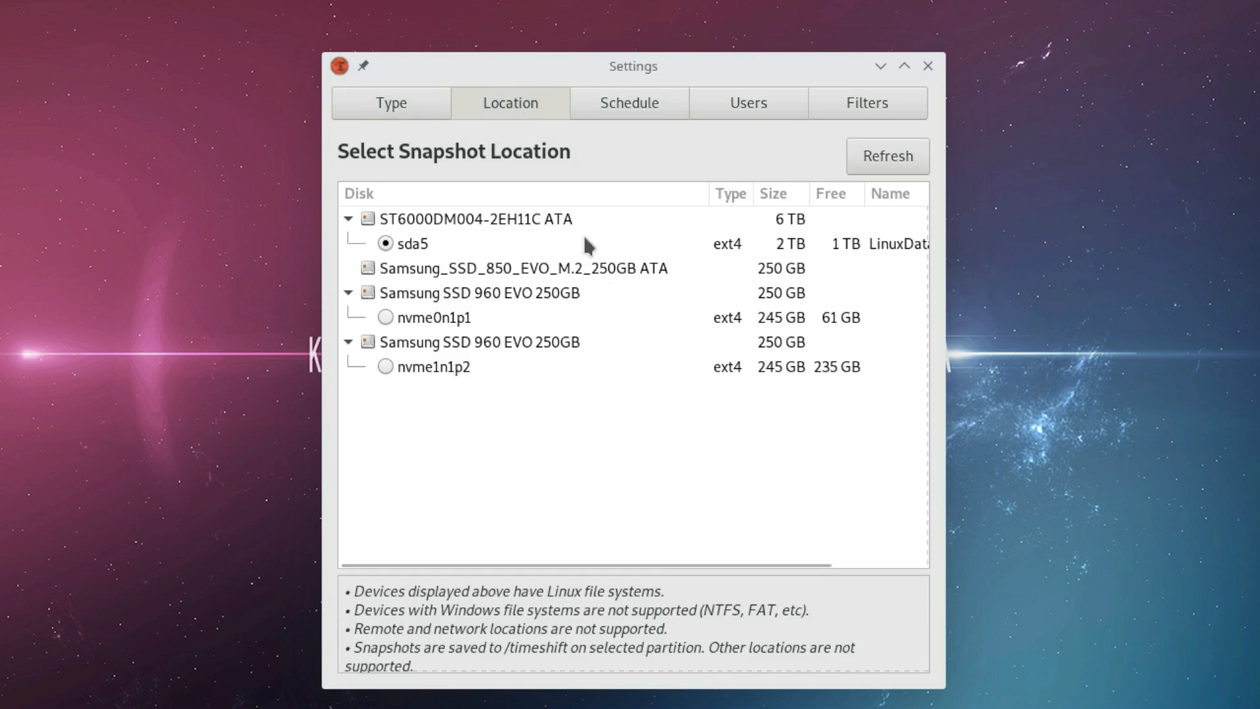
mouse_move(477, 435)
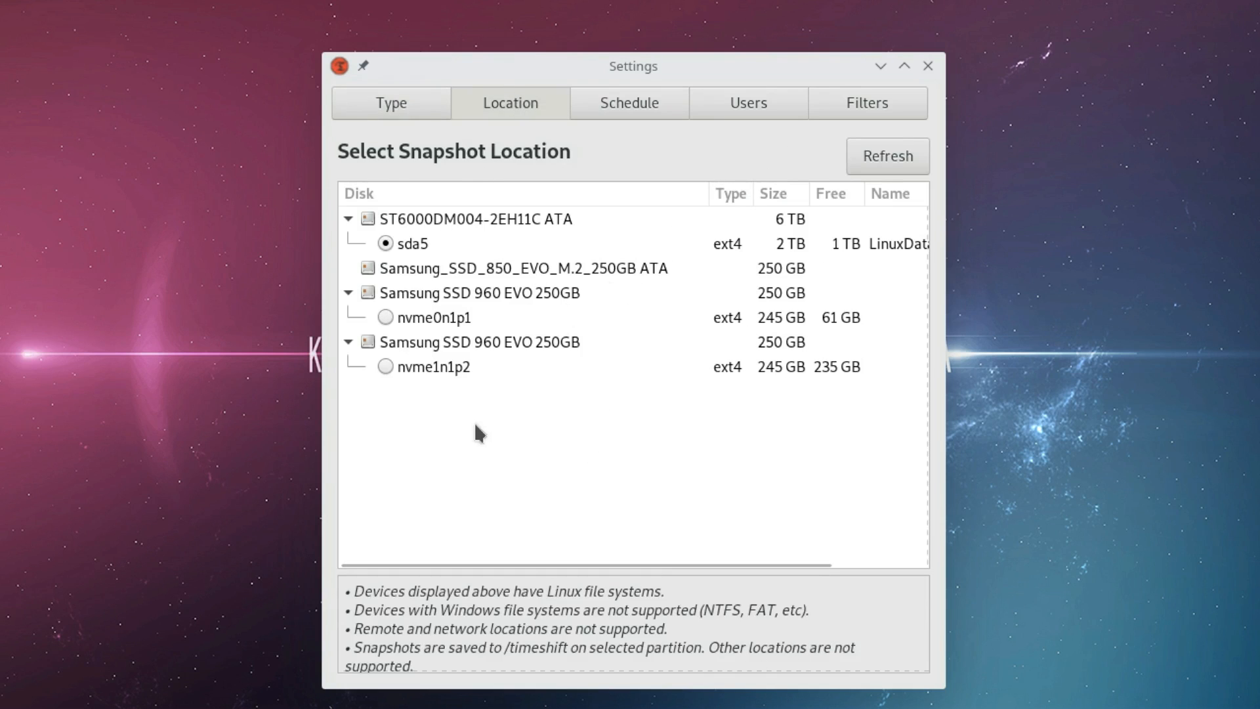
mouse_move(489, 280)
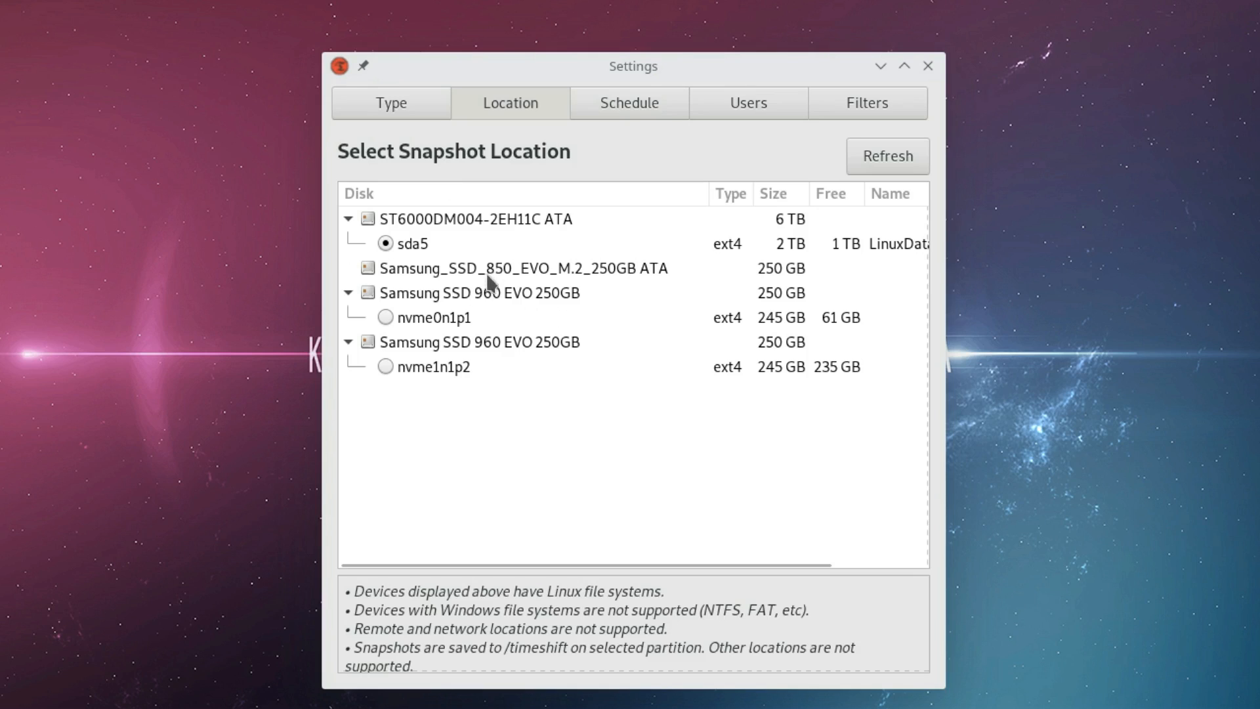
mouse_move(525, 231)
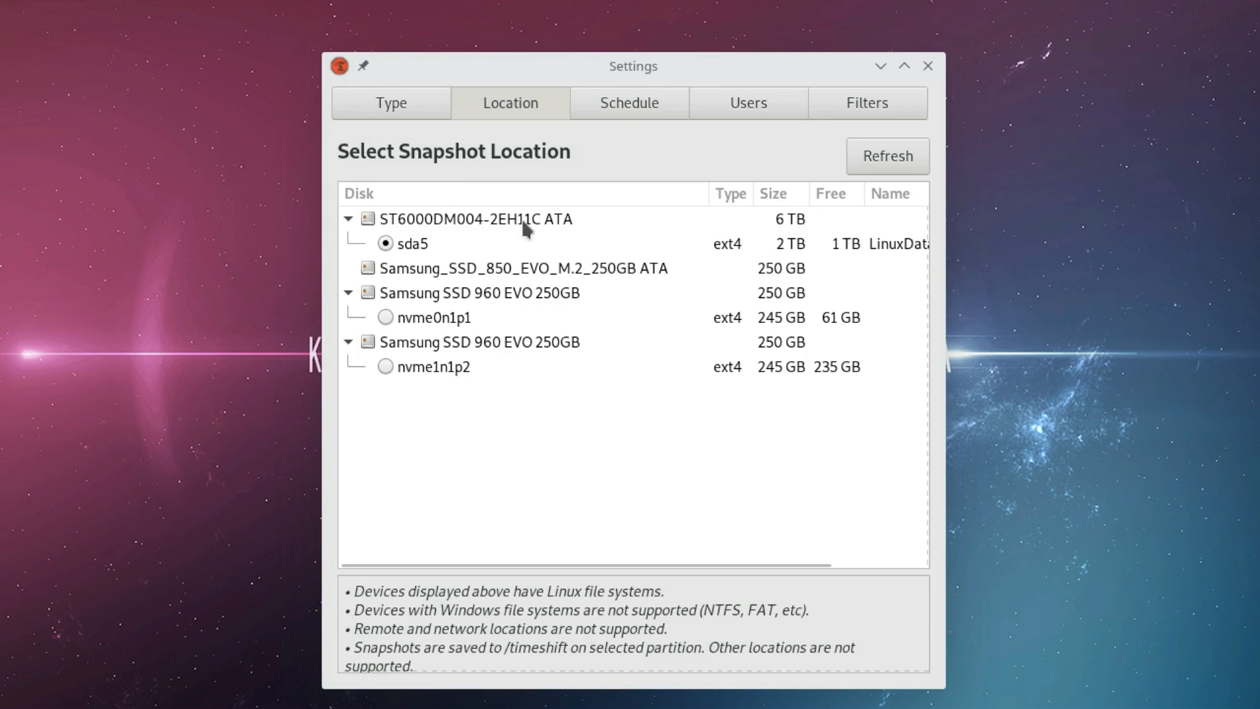
mouse_move(811, 217)
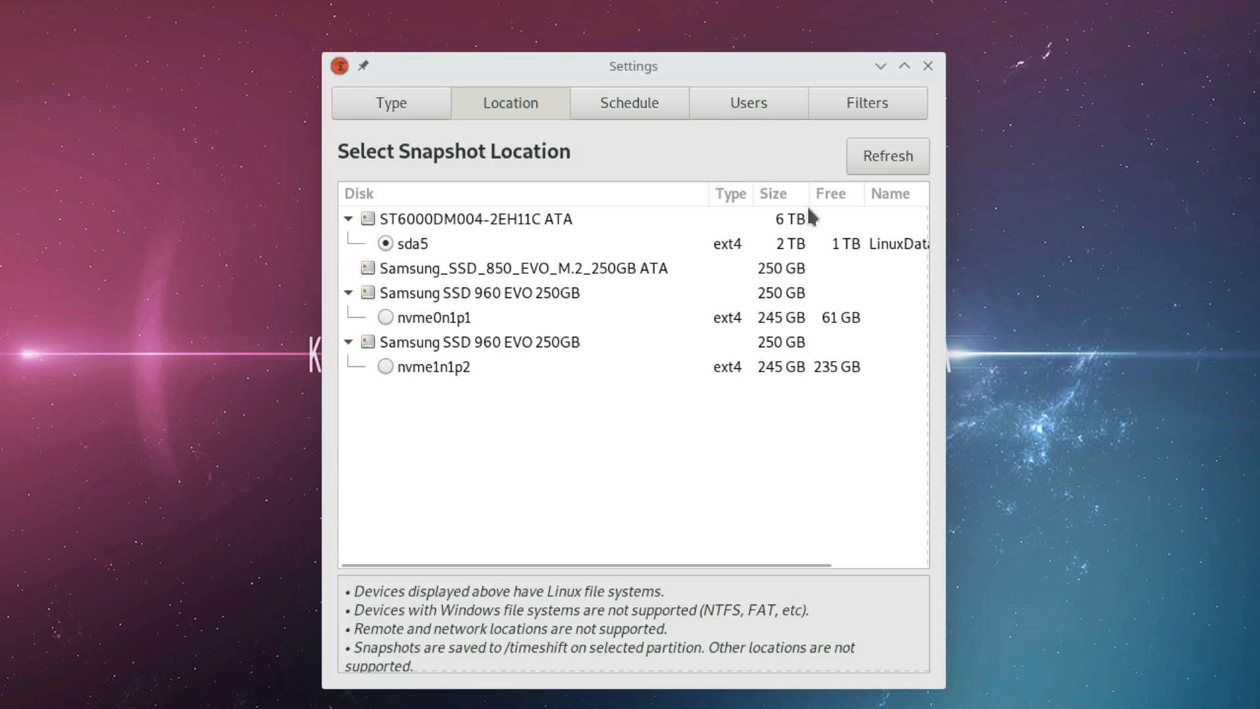
mouse_move(539, 256)
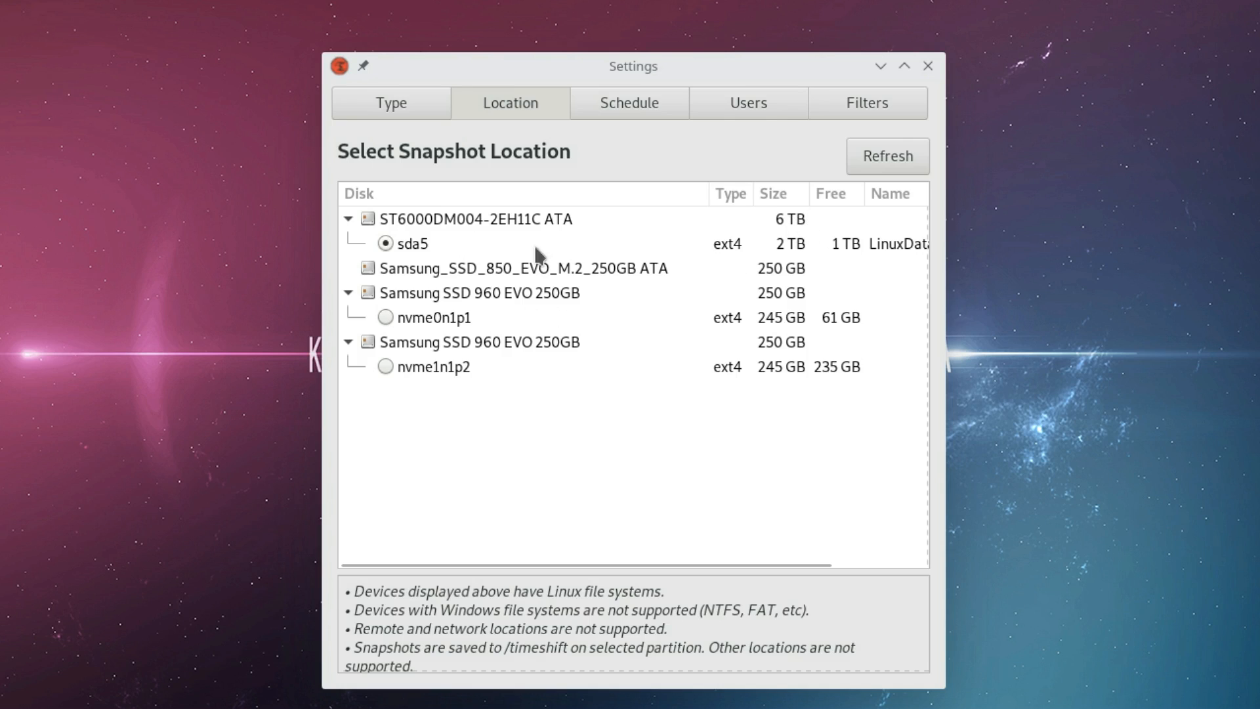
mouse_move(769, 265)
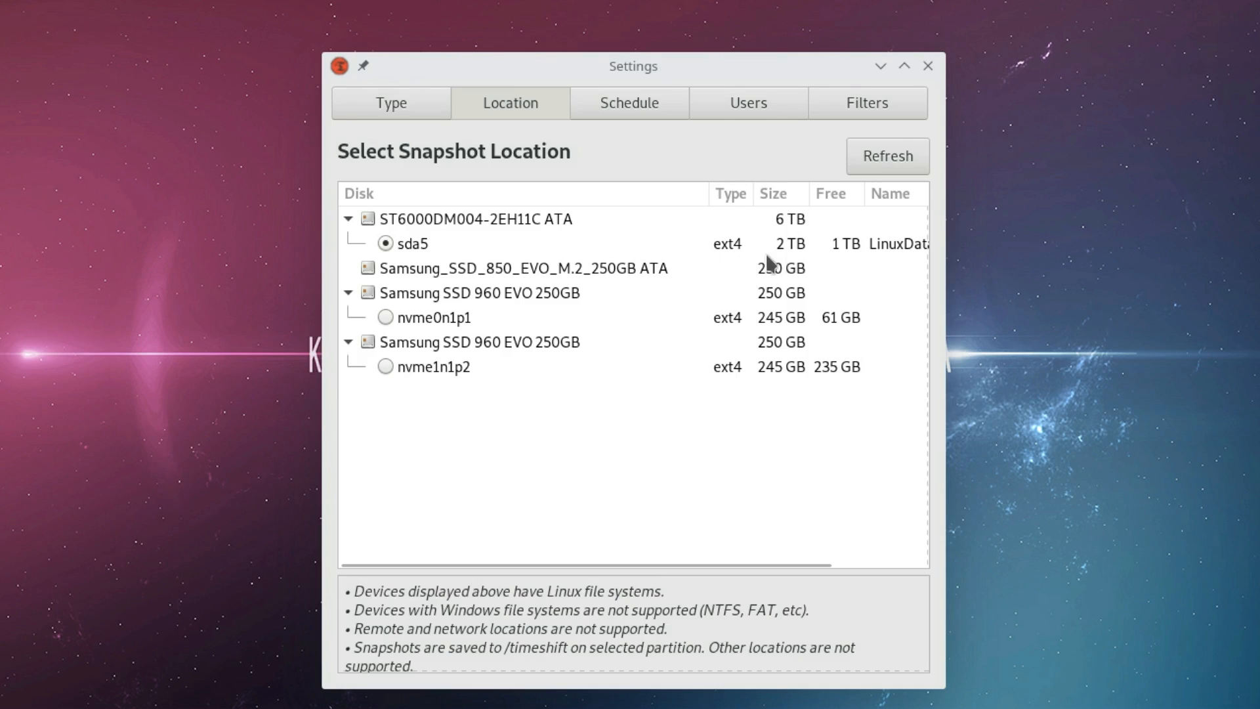
mouse_move(740, 253)
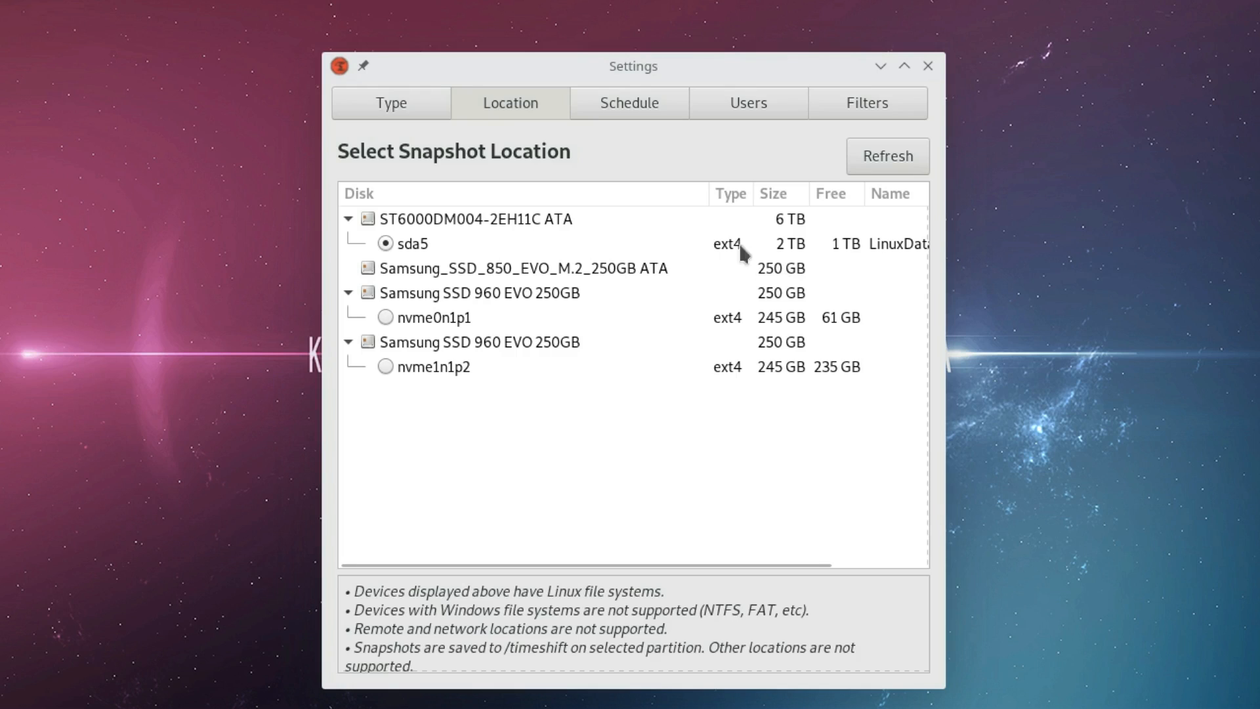
mouse_move(550, 258)
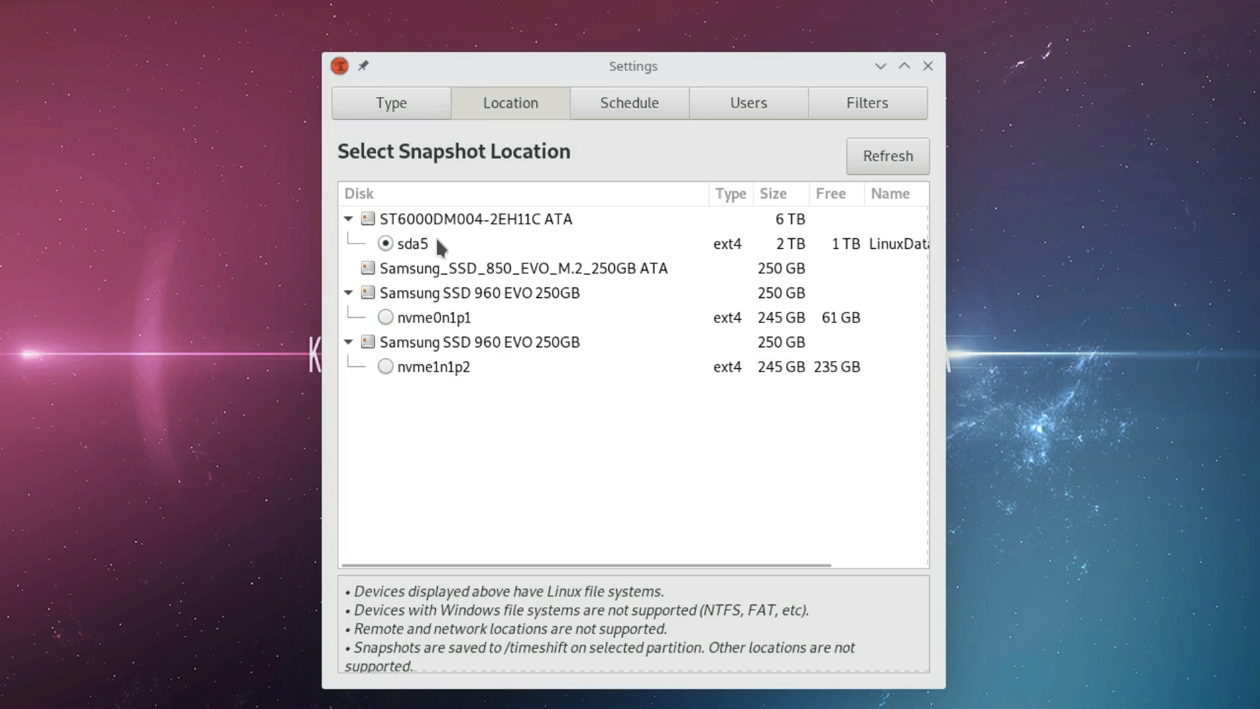
mouse_move(435, 239)
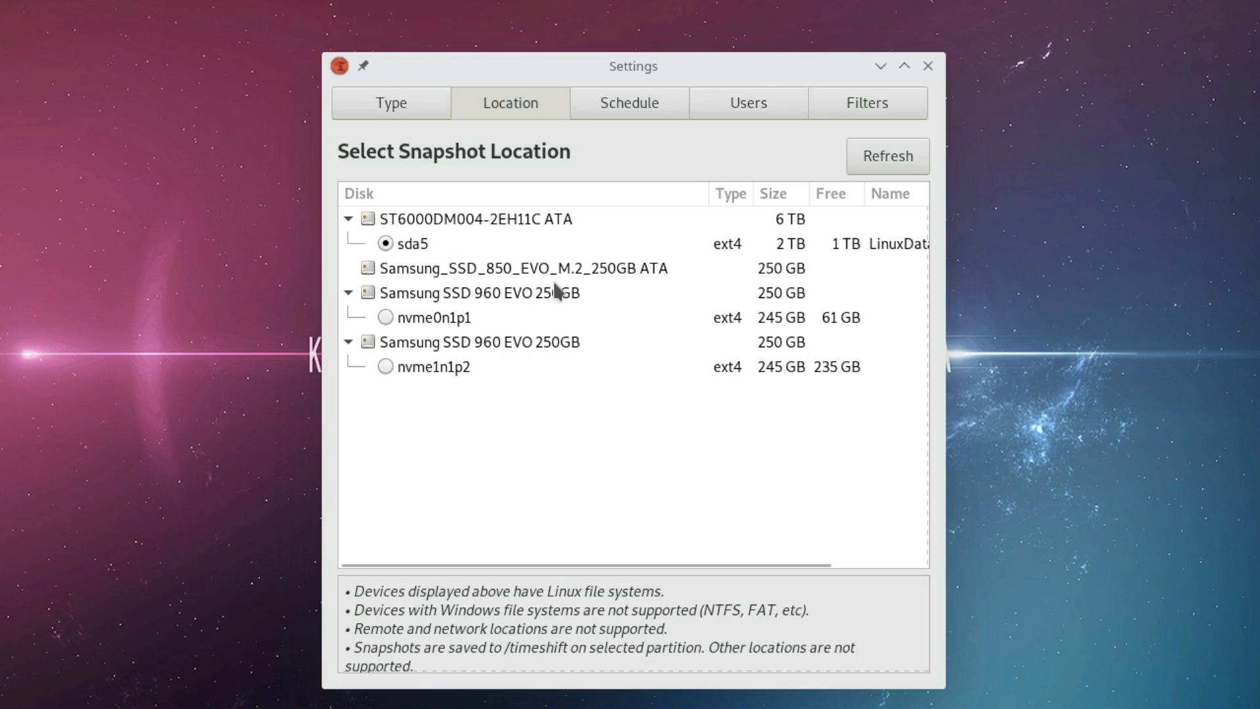
mouse_move(550, 288)
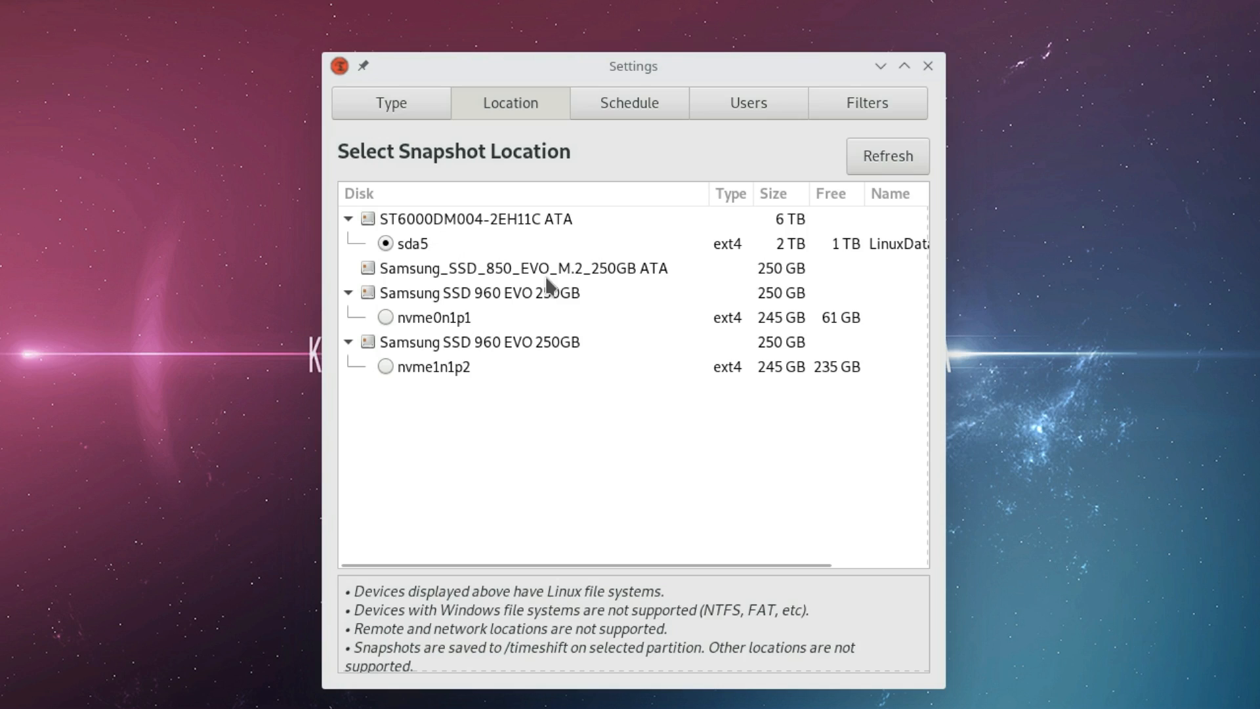
mouse_move(639, 219)
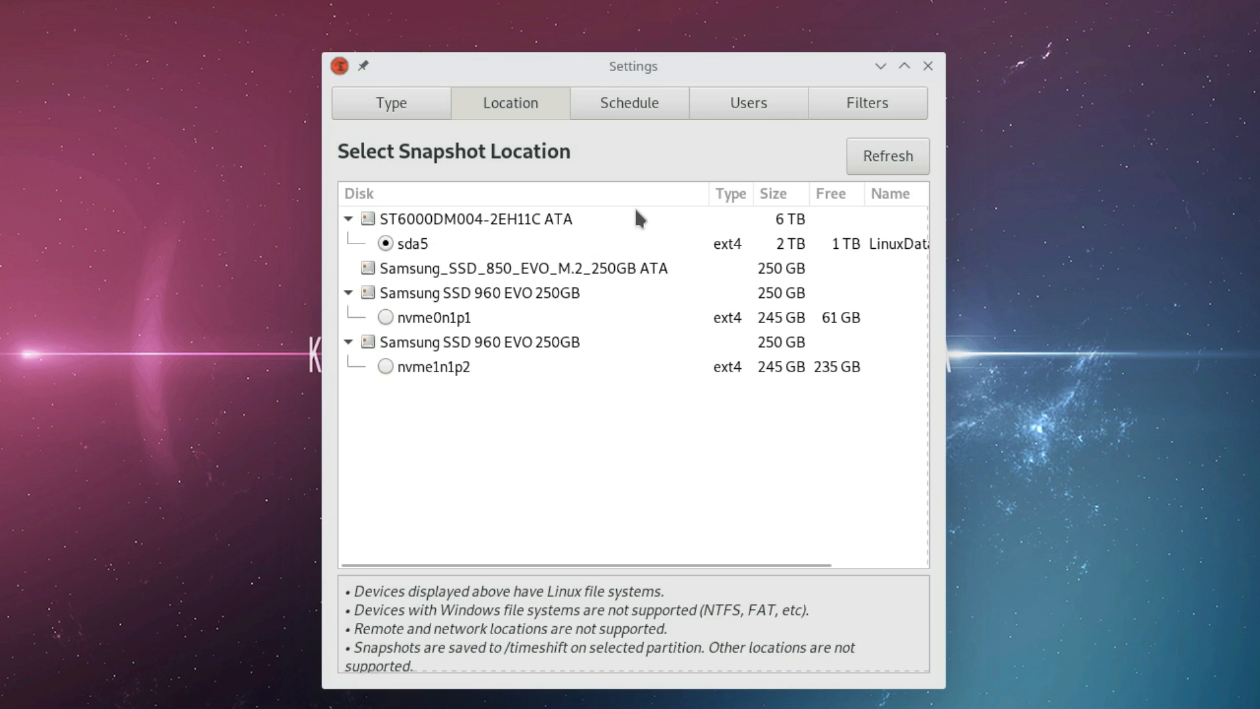
mouse_move(634, 206)
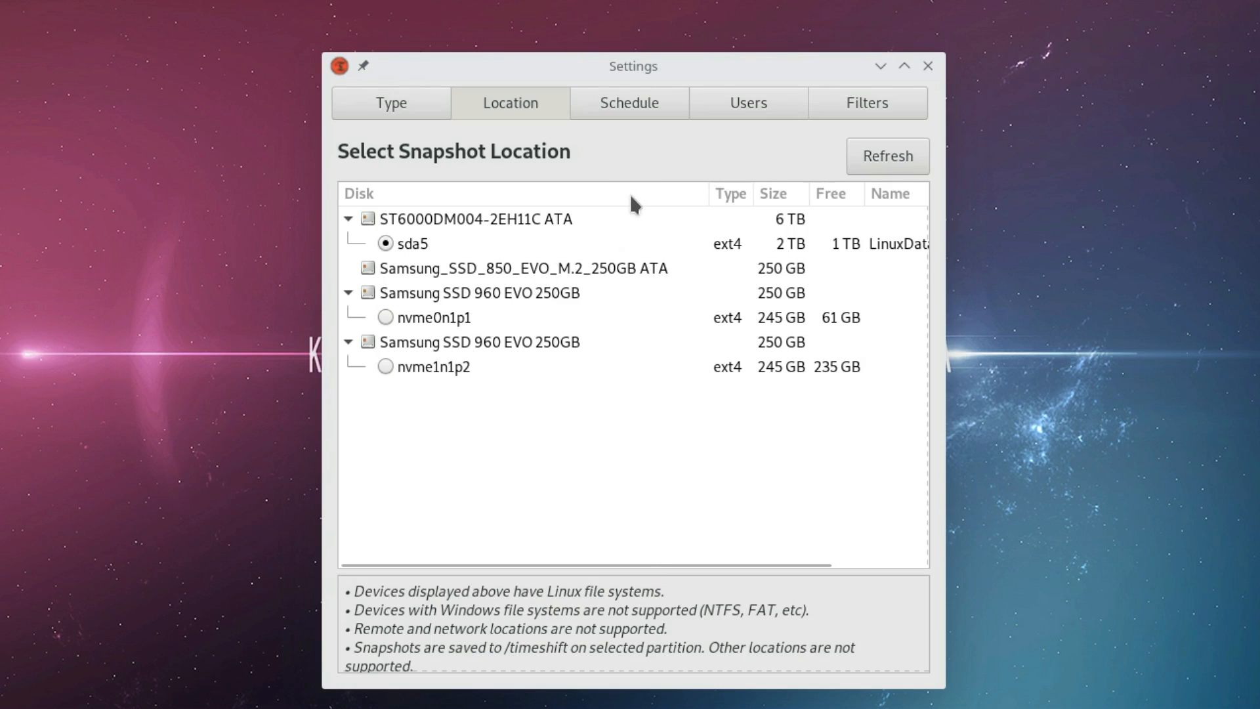
Show the Schedule settings with monthly and daily snapshot levels enabled
left_click(629, 103)
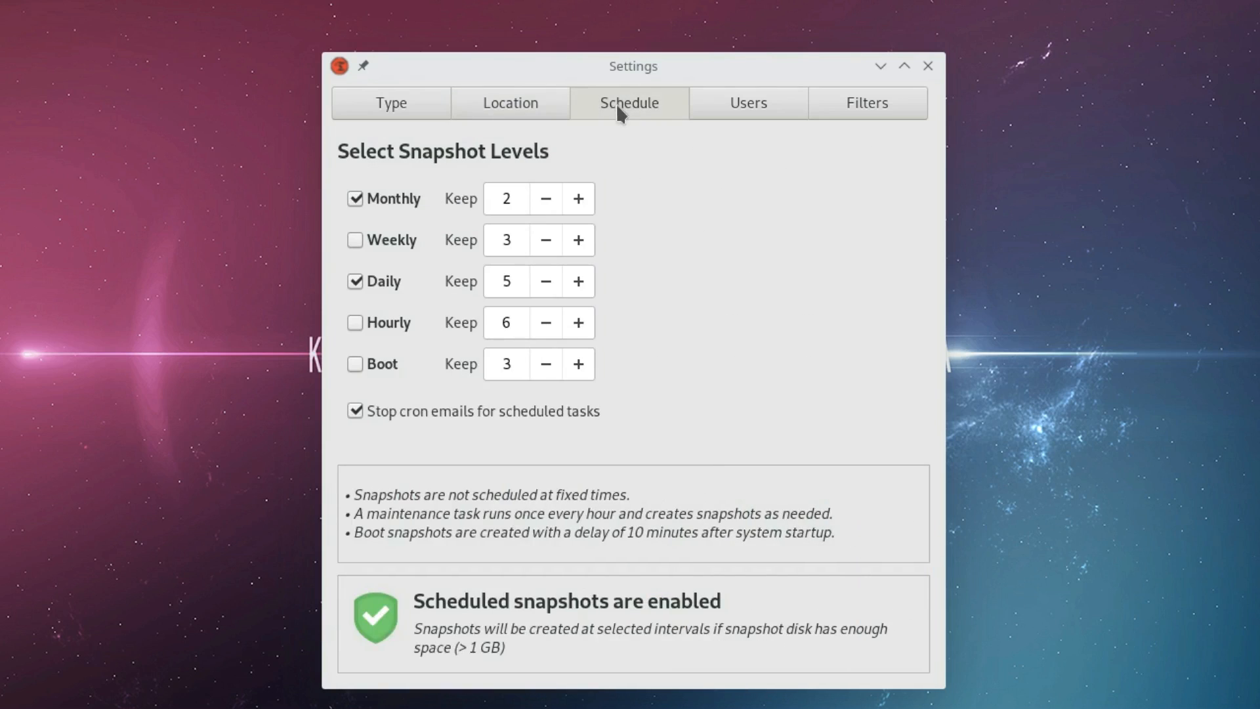
mouse_move(836, 335)
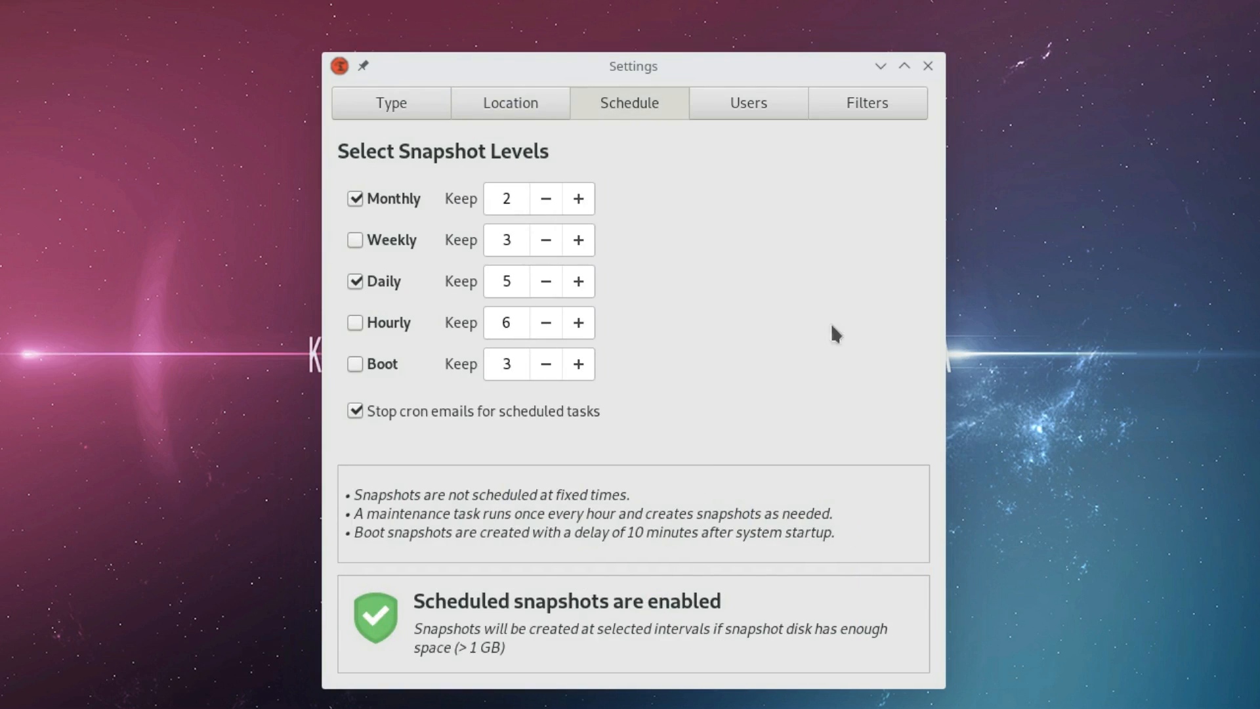
mouse_move(828, 368)
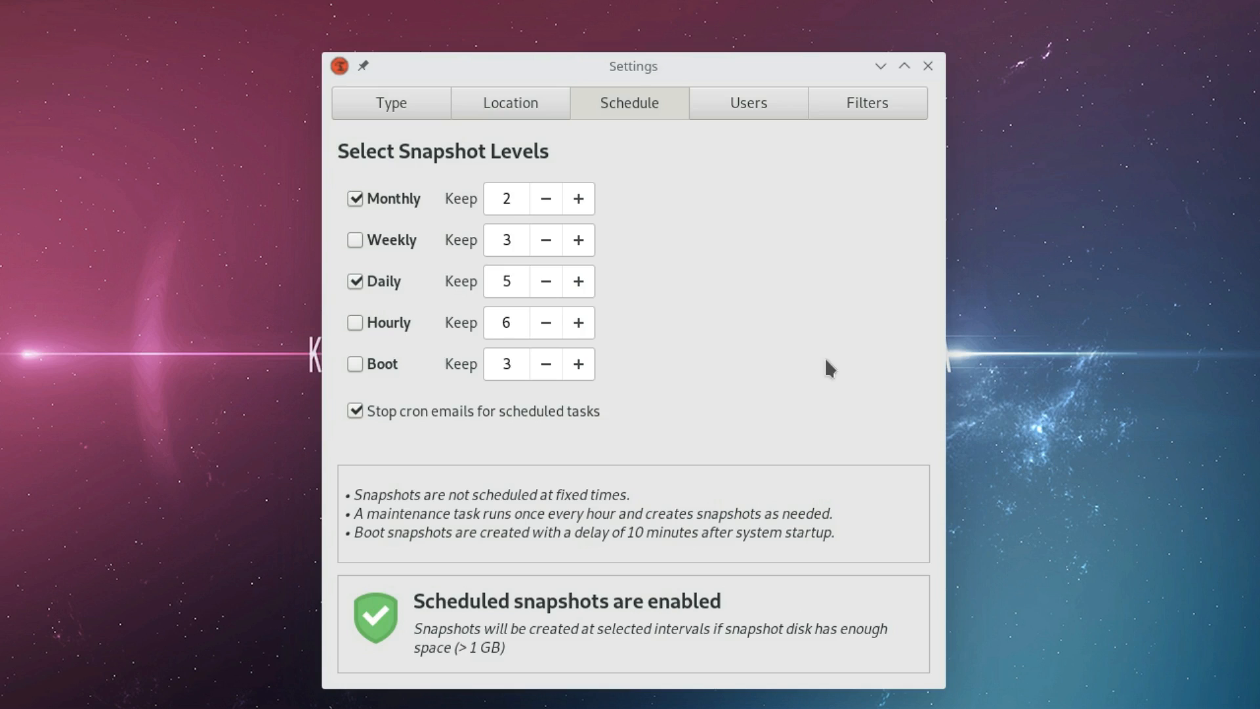
mouse_move(788, 381)
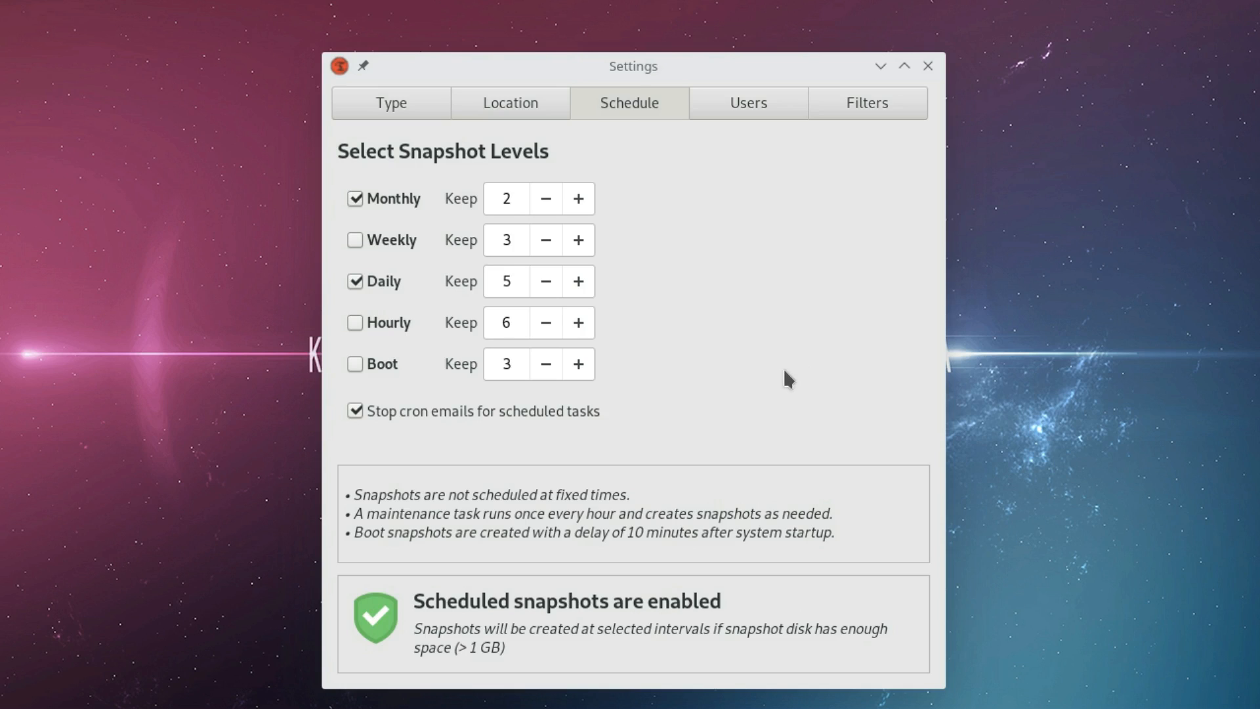
mouse_move(764, 386)
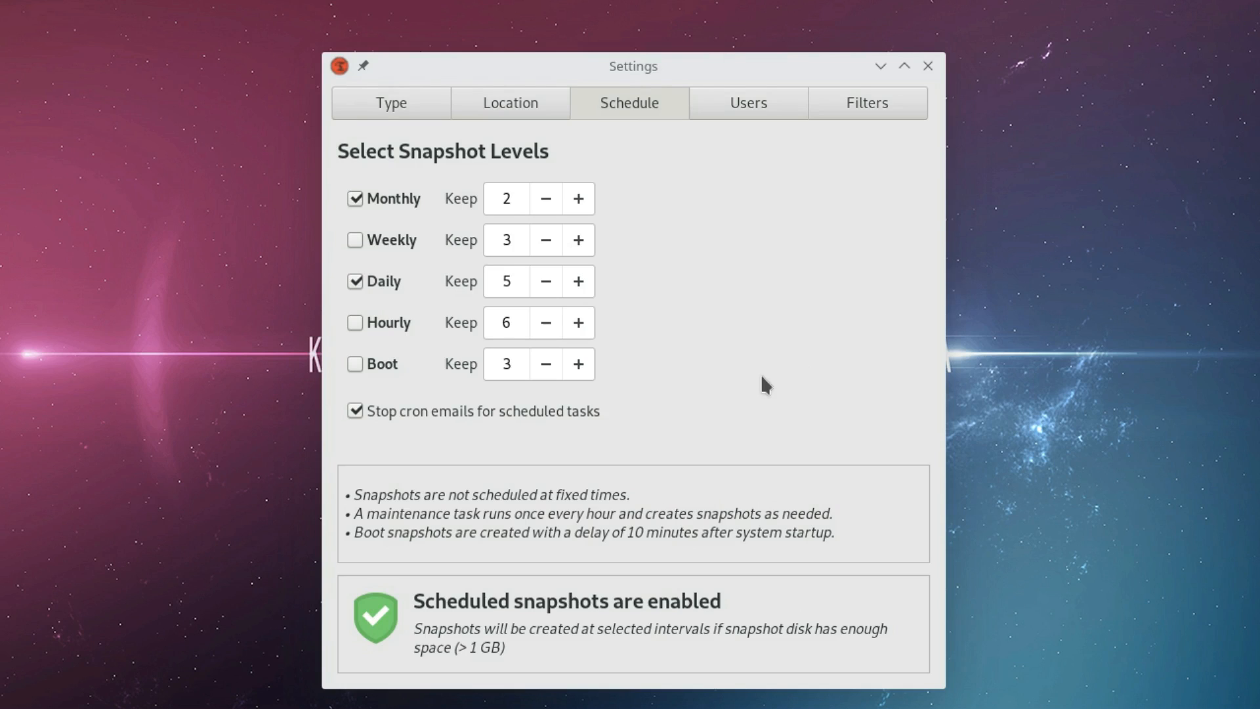
mouse_move(760, 398)
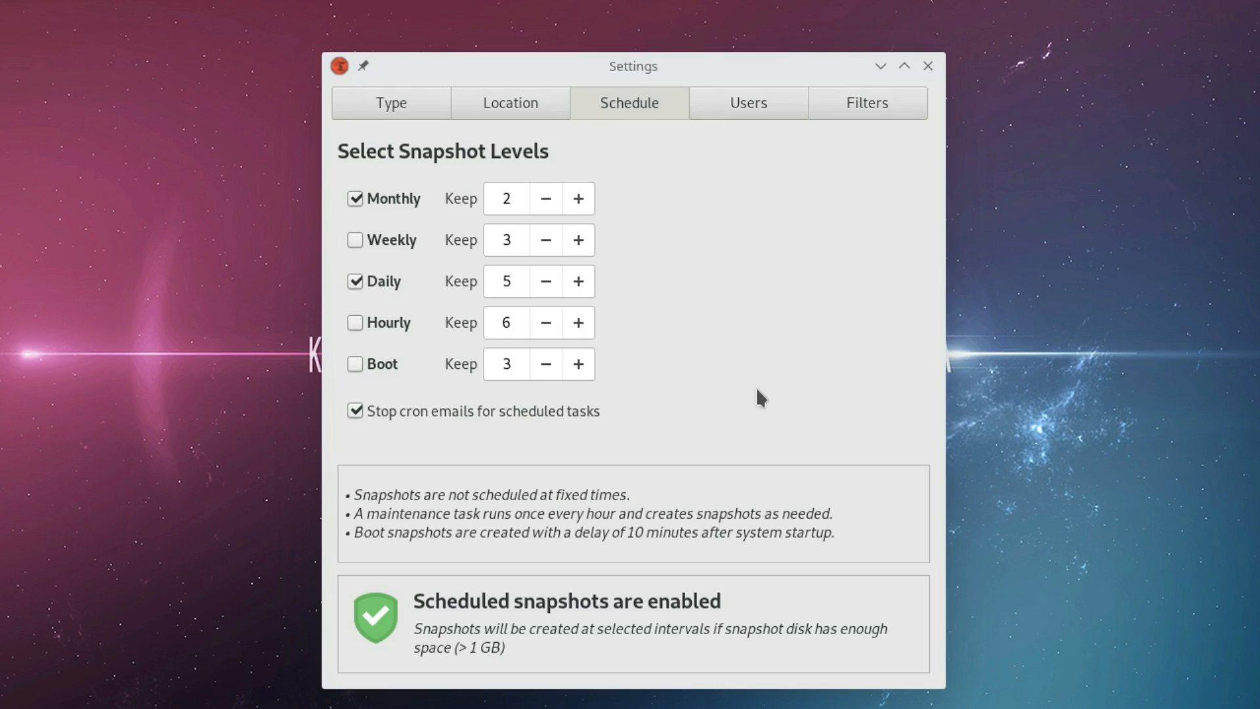
mouse_move(751, 425)
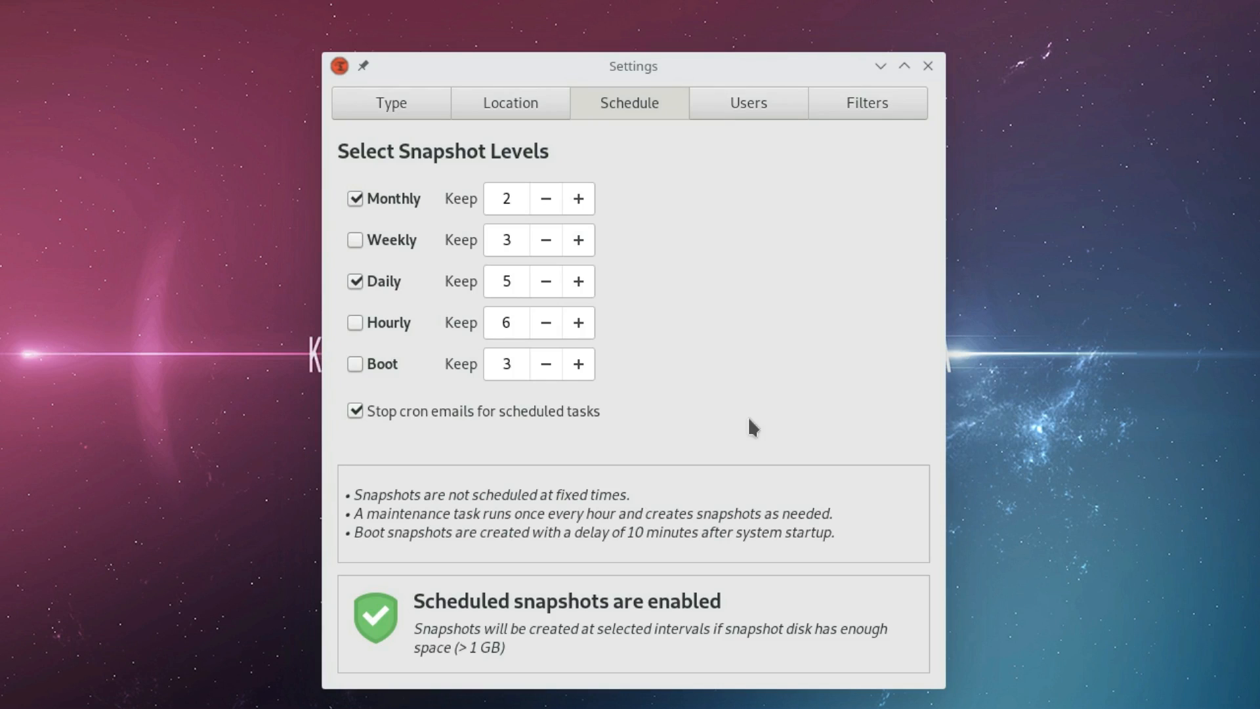
mouse_move(738, 414)
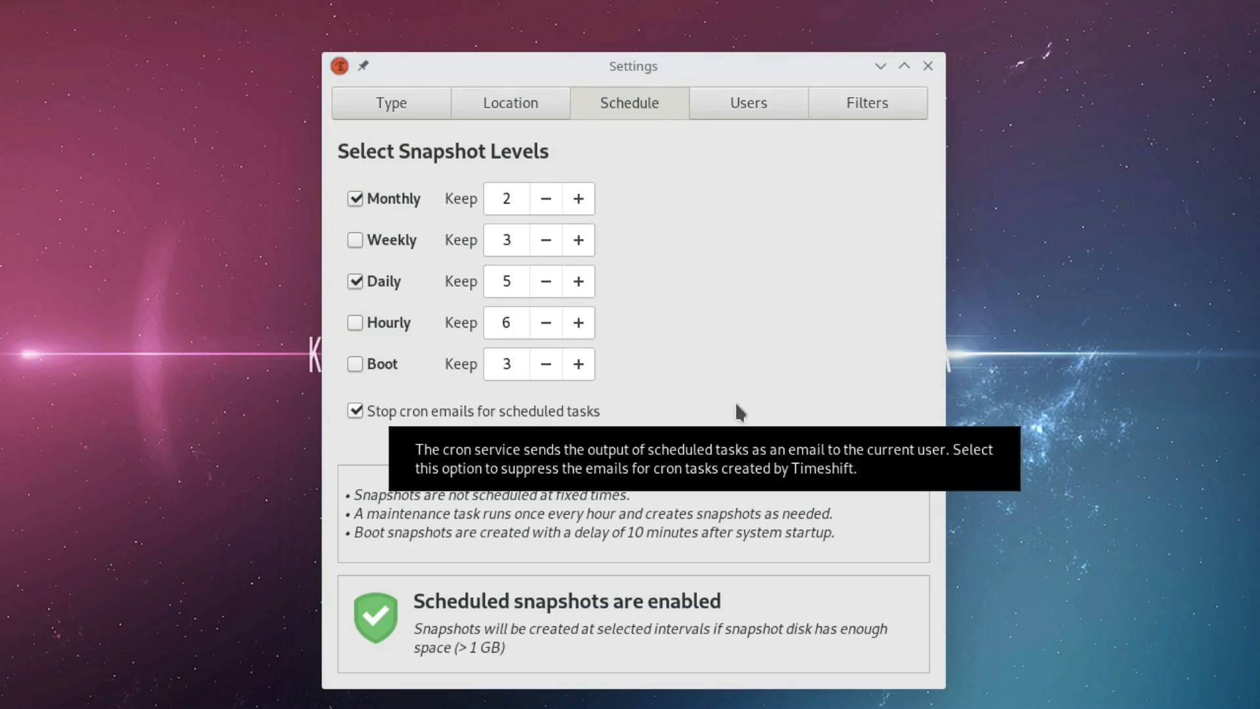
mouse_move(693, 448)
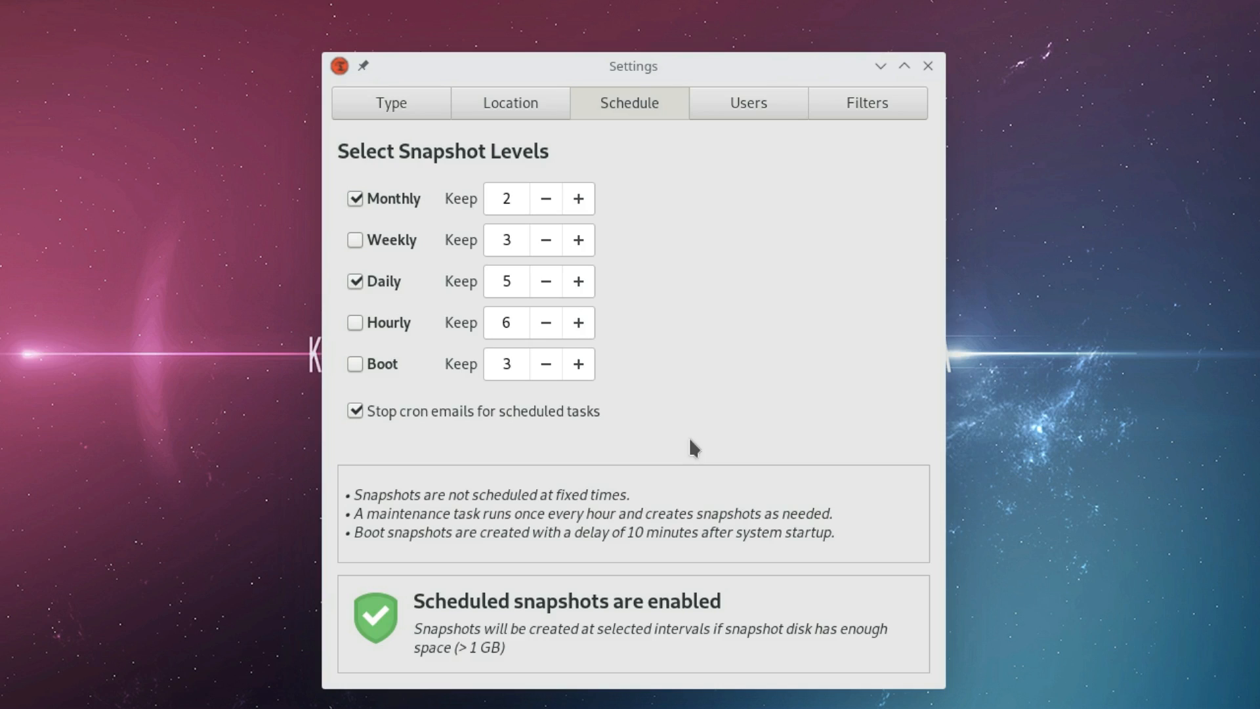
mouse_move(672, 446)
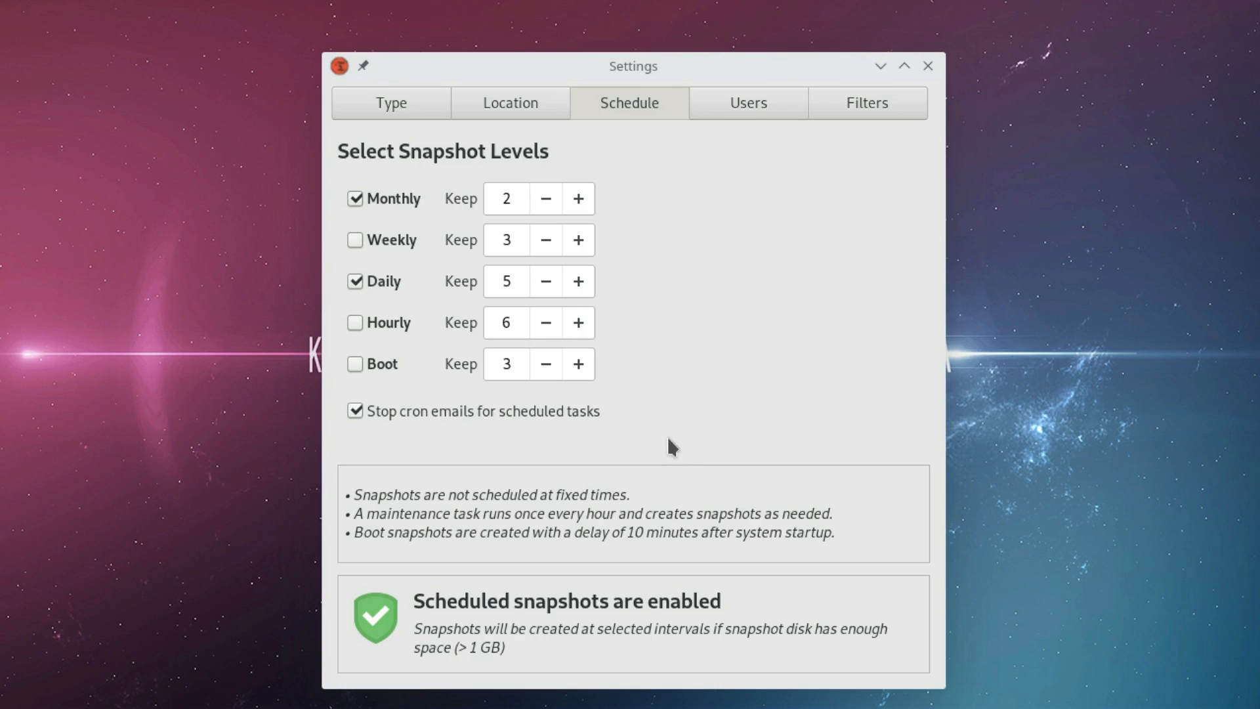
mouse_move(379, 212)
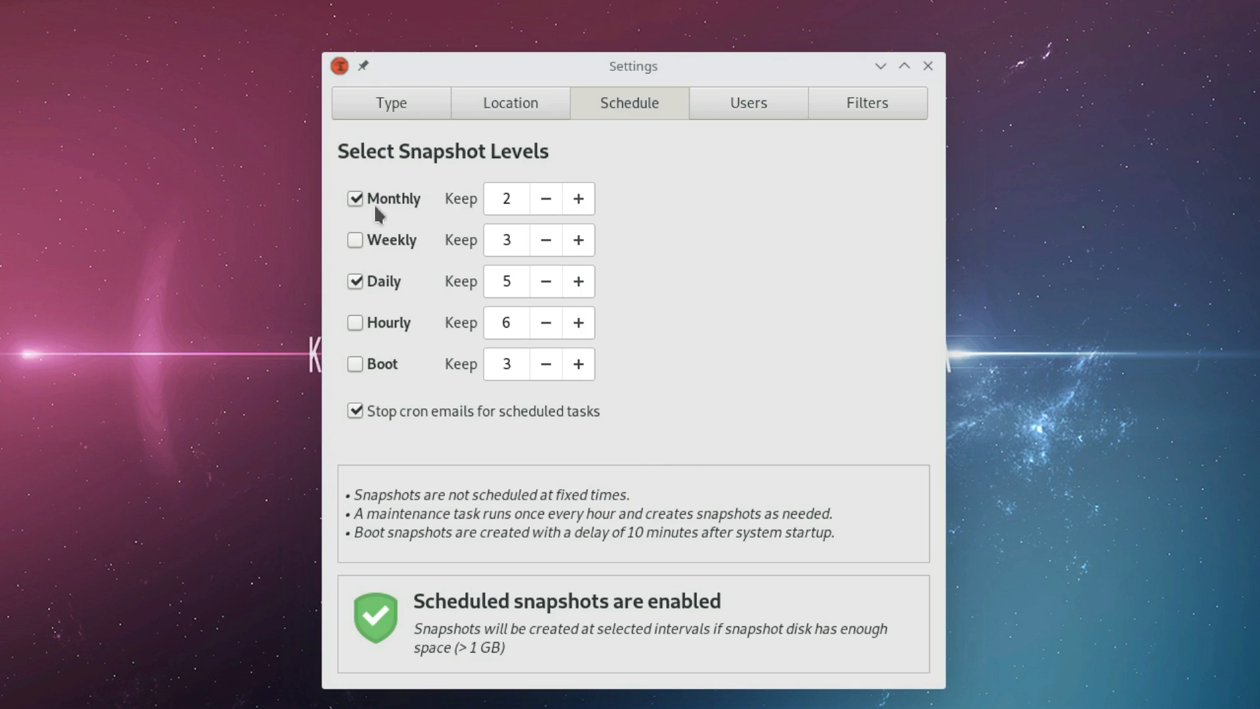
mouse_move(379, 306)
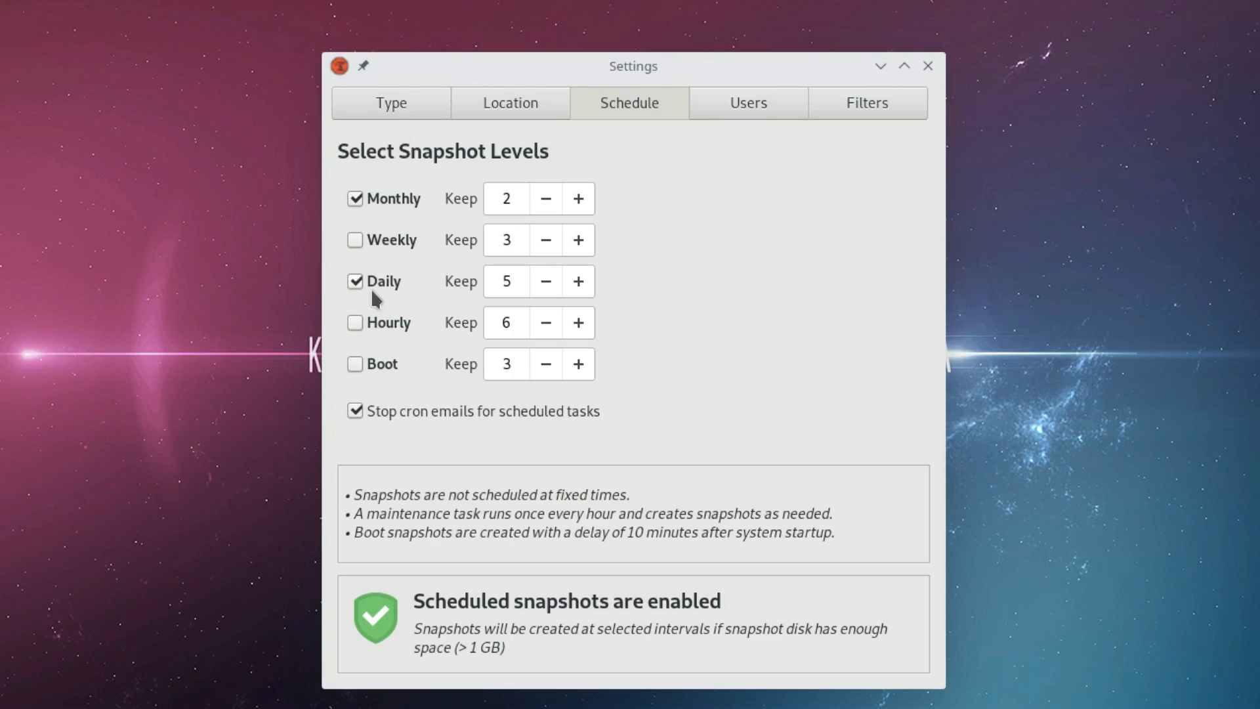
mouse_move(381, 366)
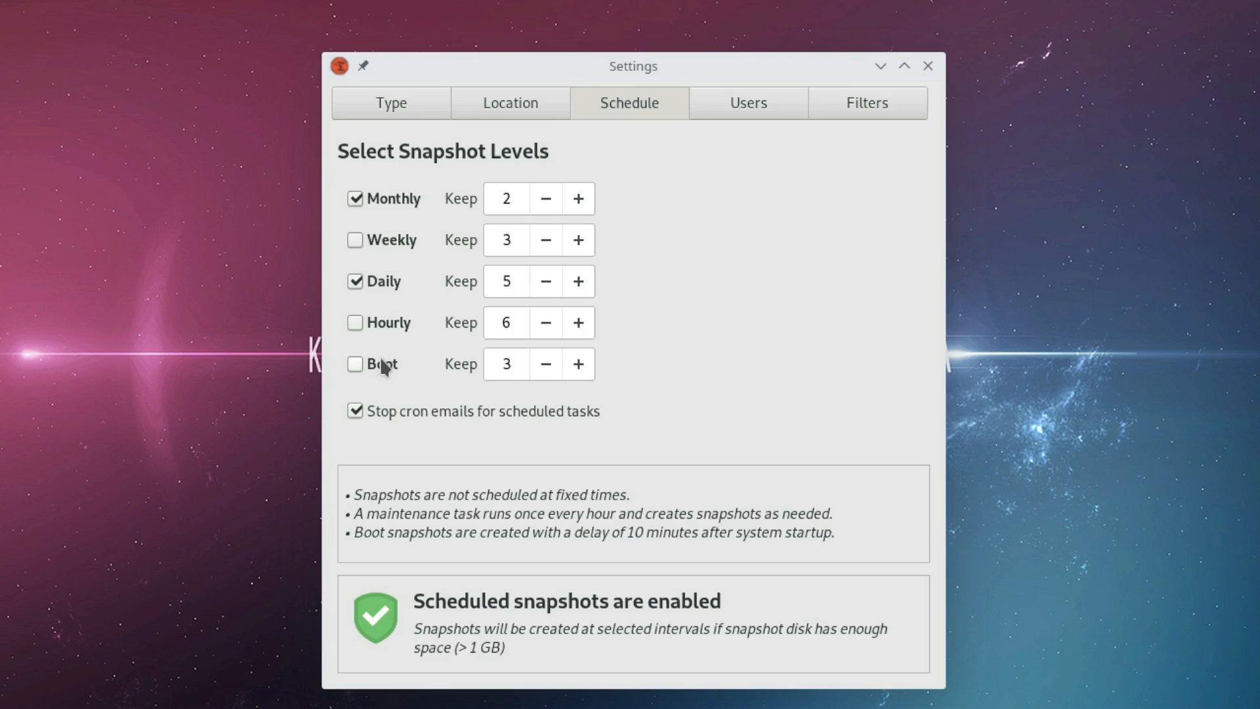
mouse_move(378, 366)
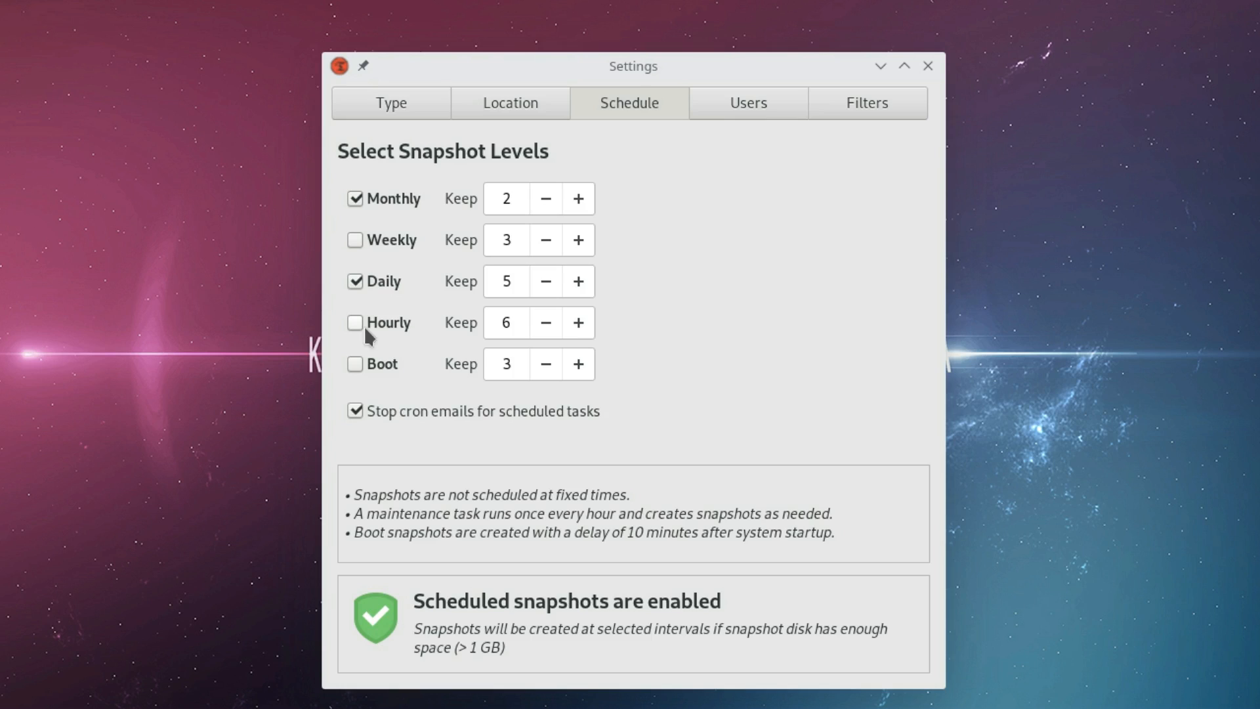
mouse_move(686, 190)
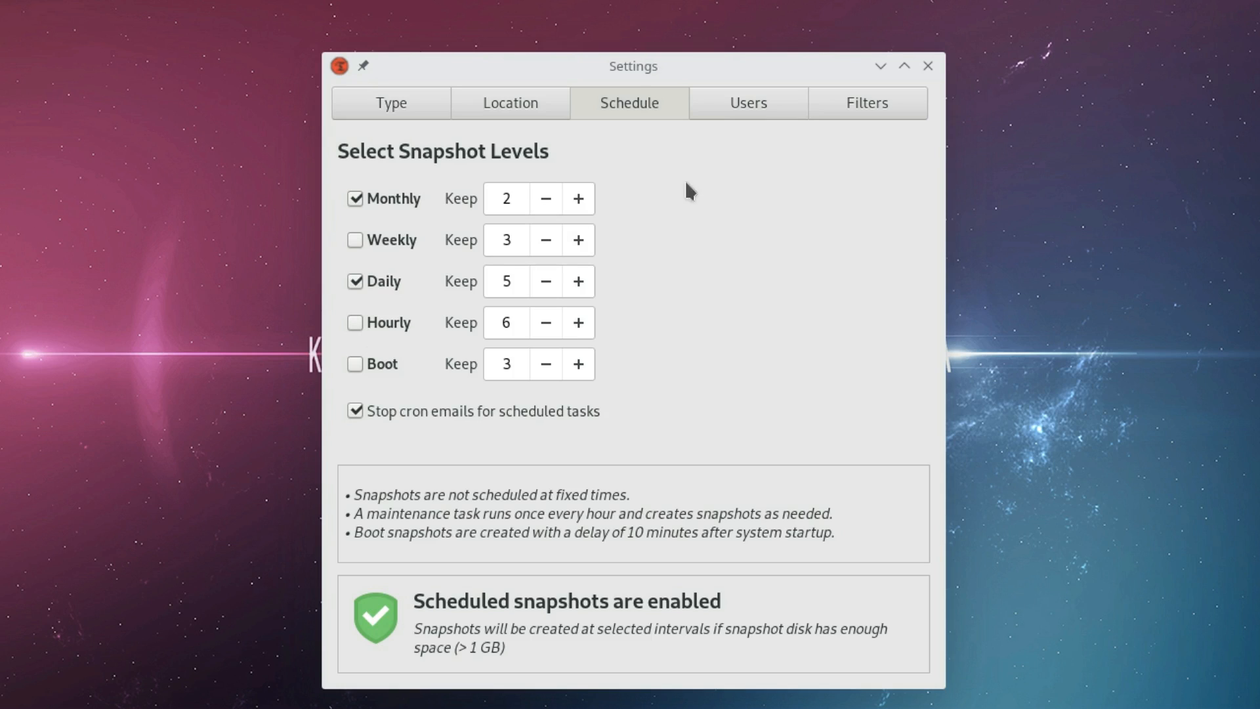
Show the Users settings where root and titus homes are set to exclude all files
left_click(746, 102)
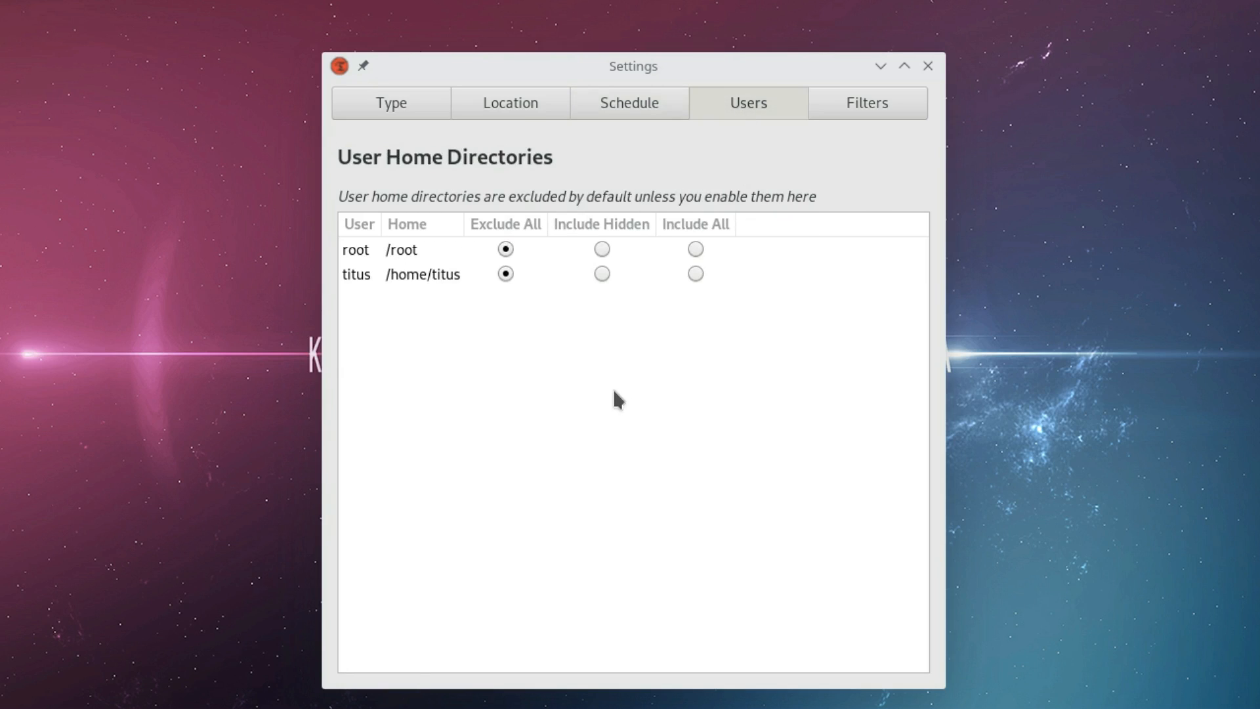
mouse_move(605, 392)
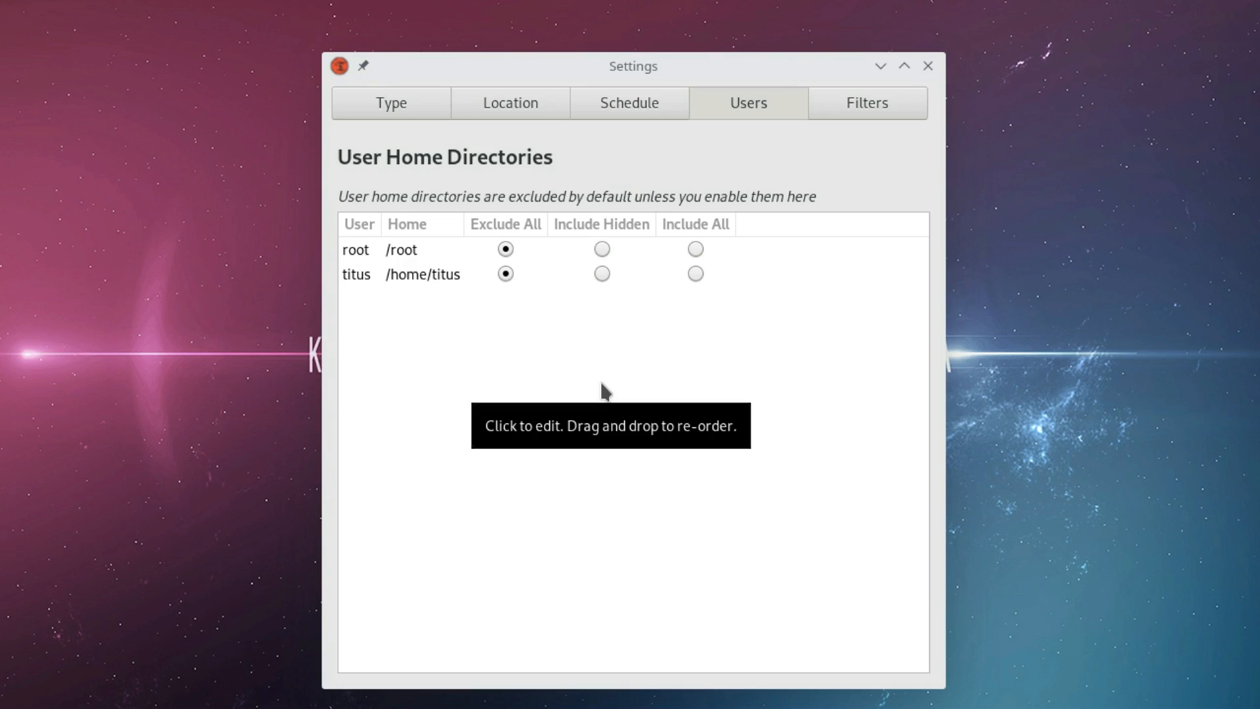
mouse_move(424, 284)
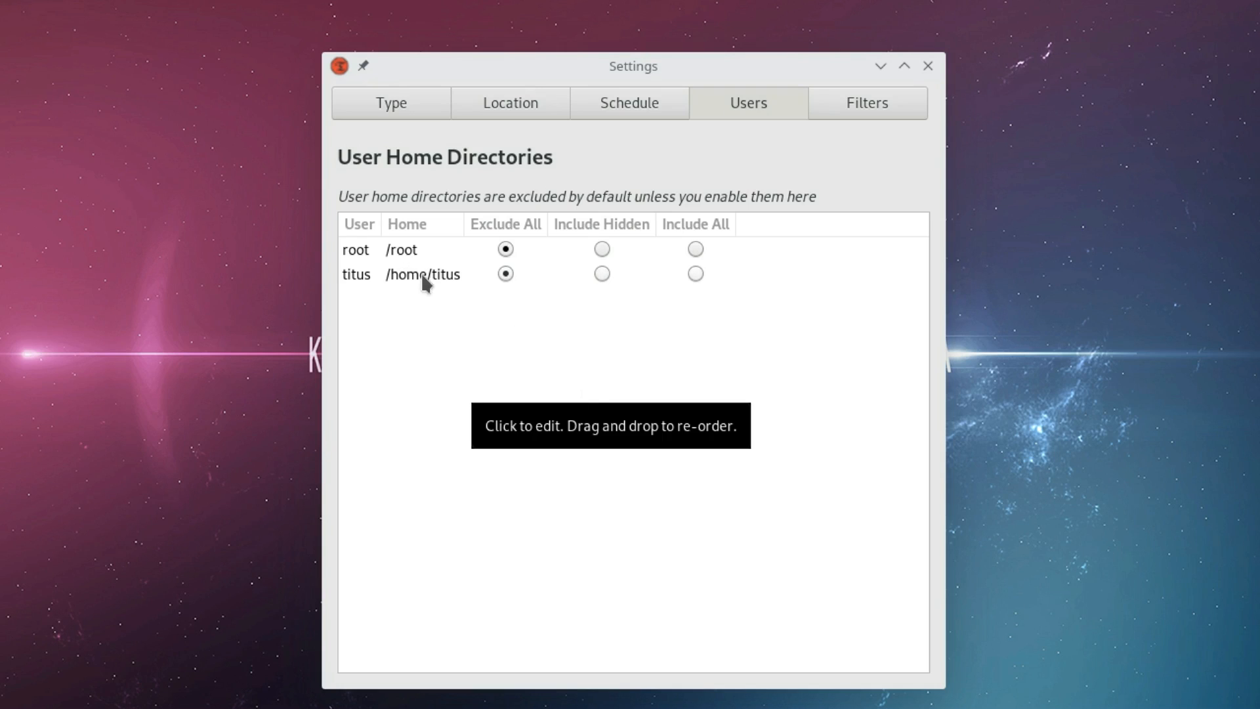
mouse_move(424, 293)
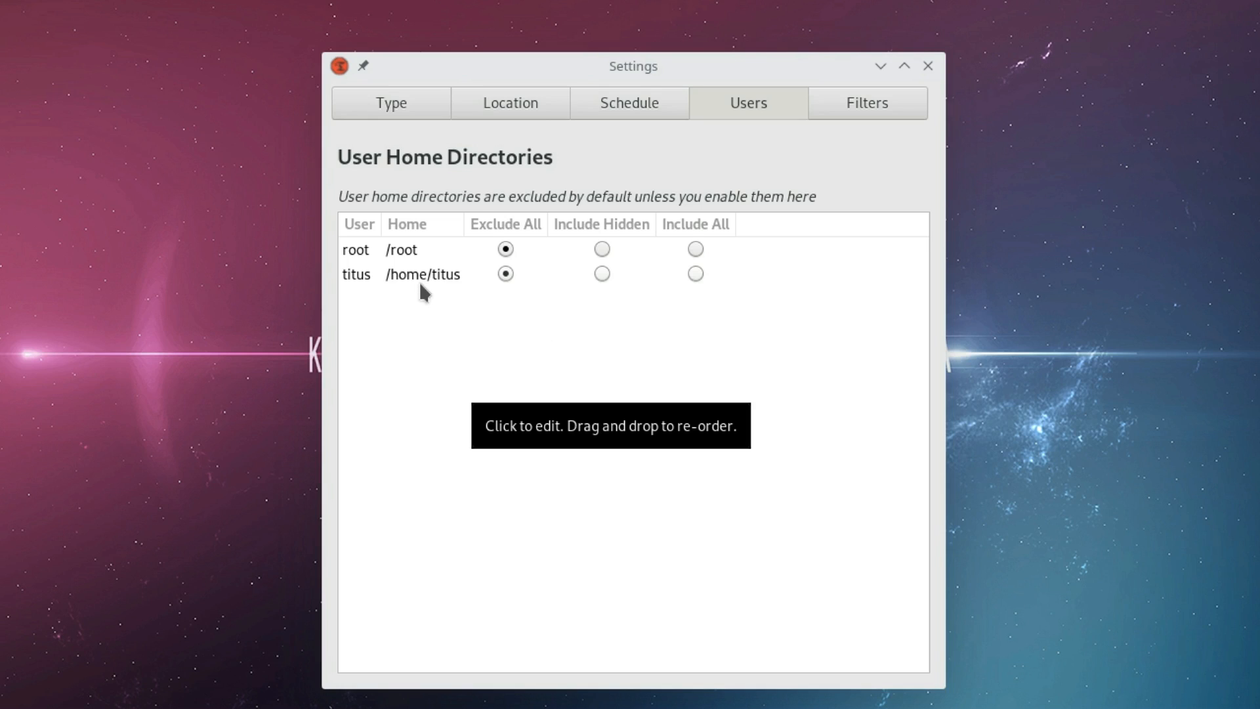
mouse_move(689, 292)
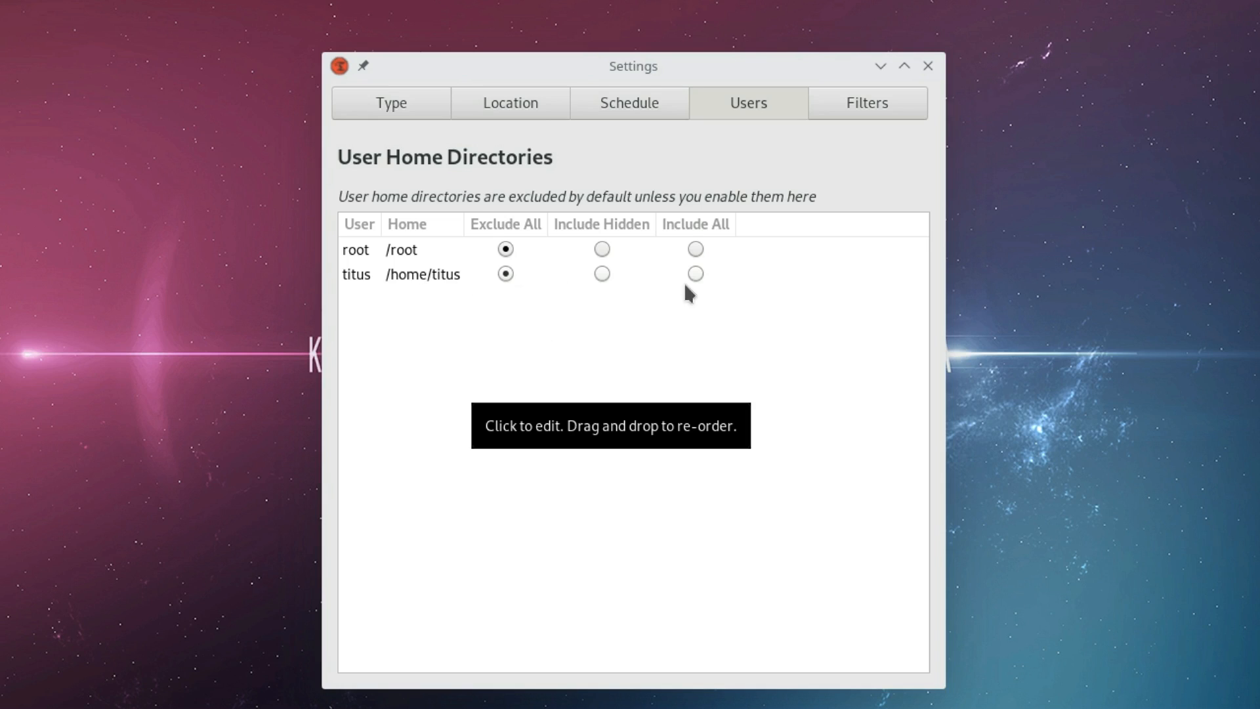
mouse_move(695, 283)
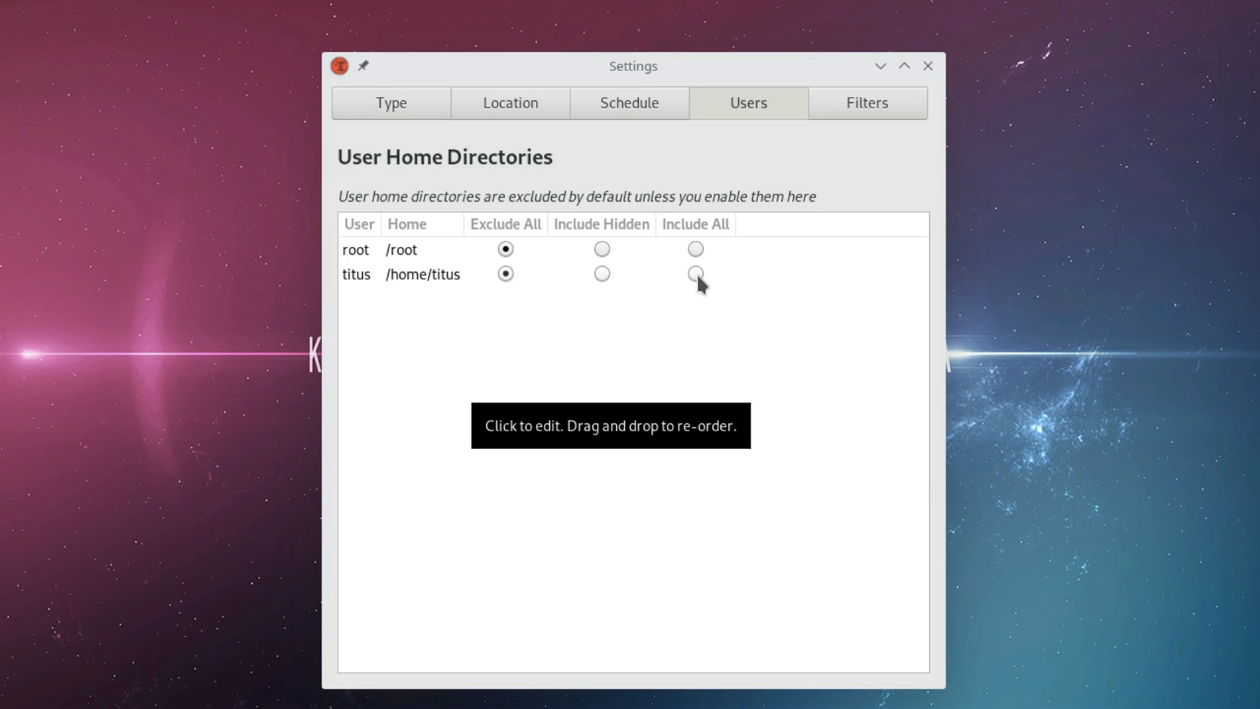
mouse_move(697, 284)
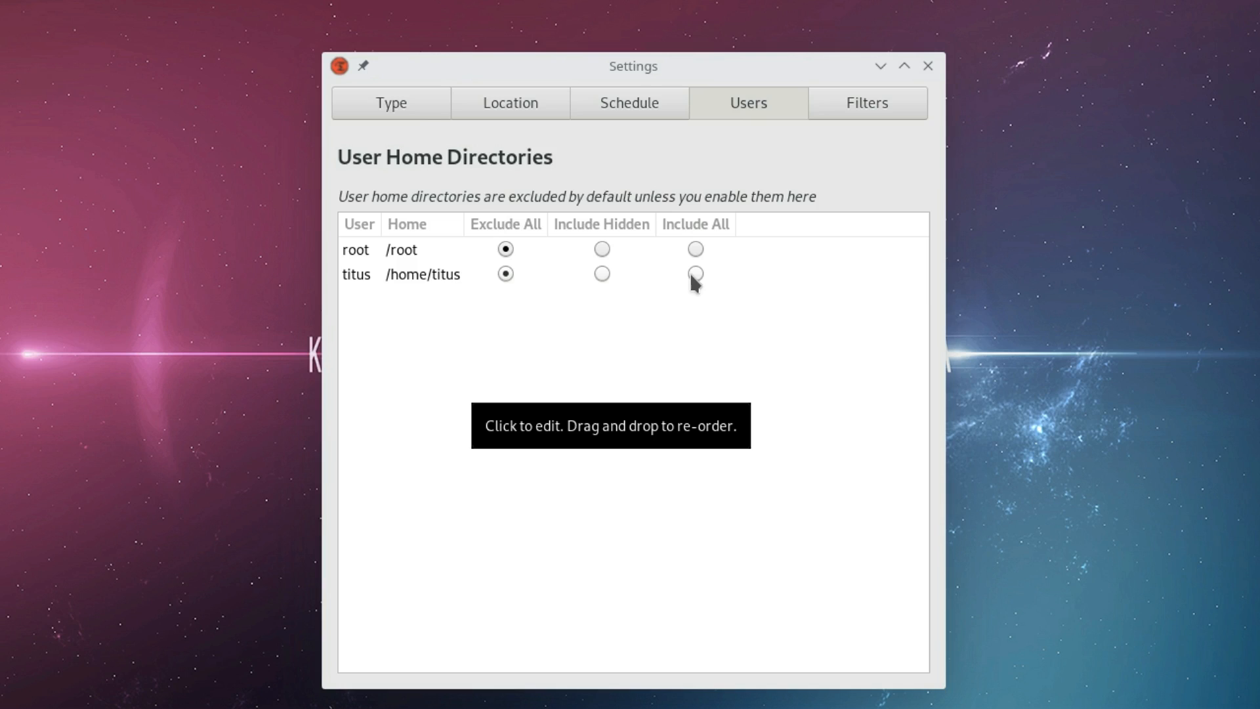
mouse_move(693, 286)
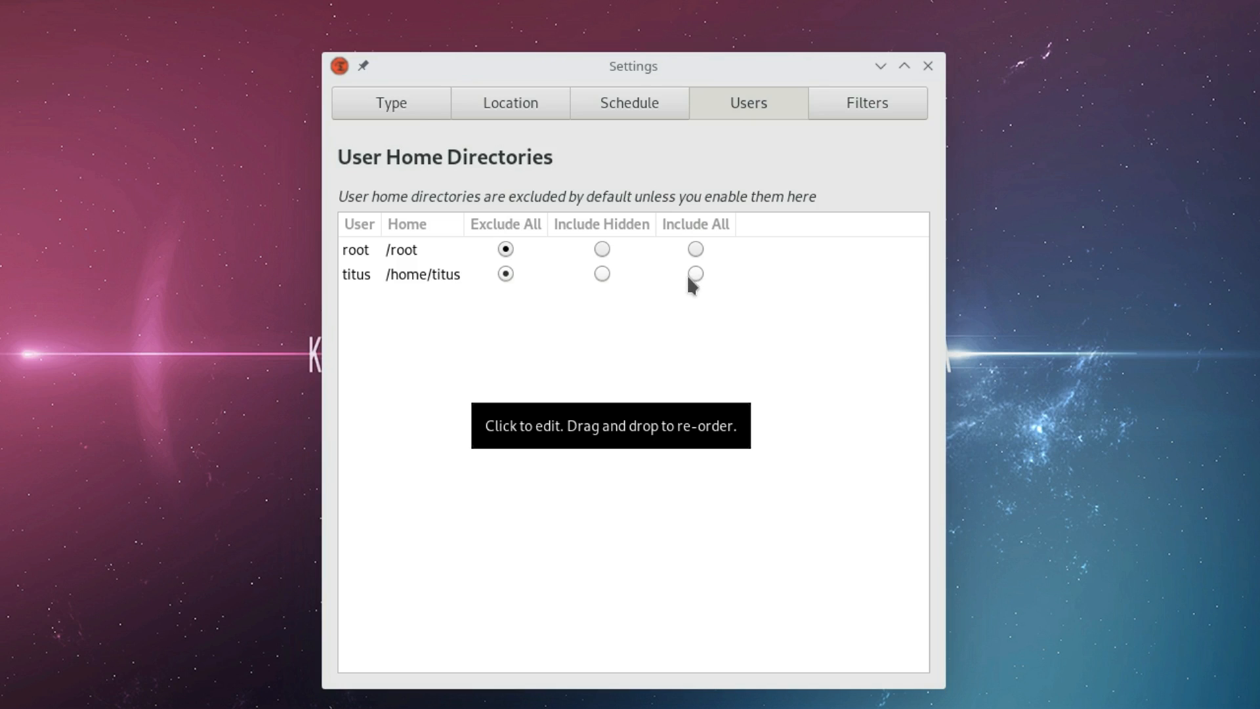
mouse_move(683, 284)
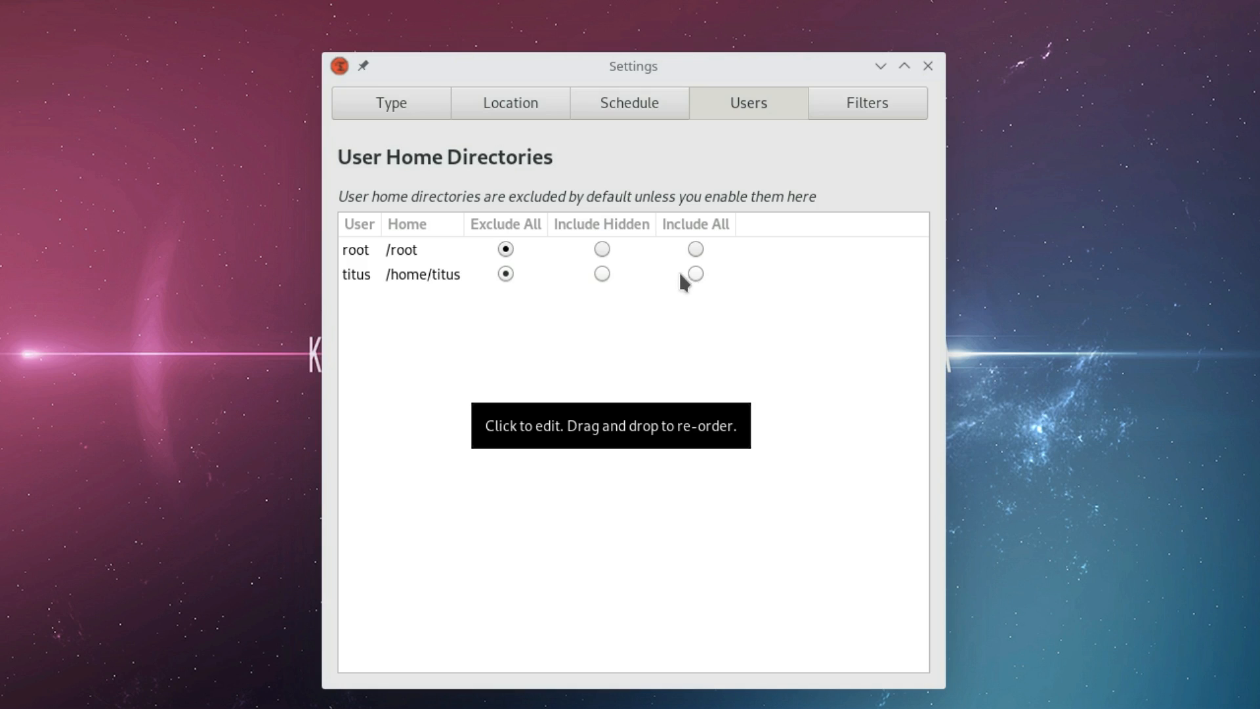
mouse_move(687, 268)
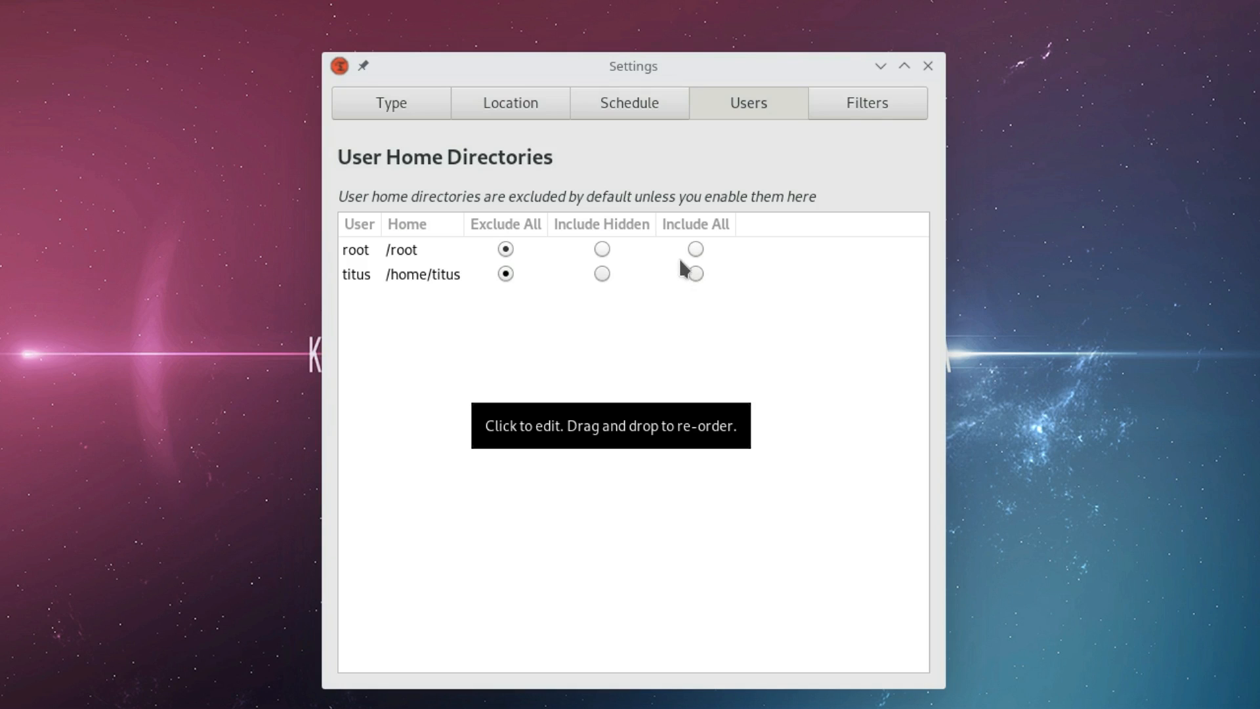
mouse_move(614, 311)
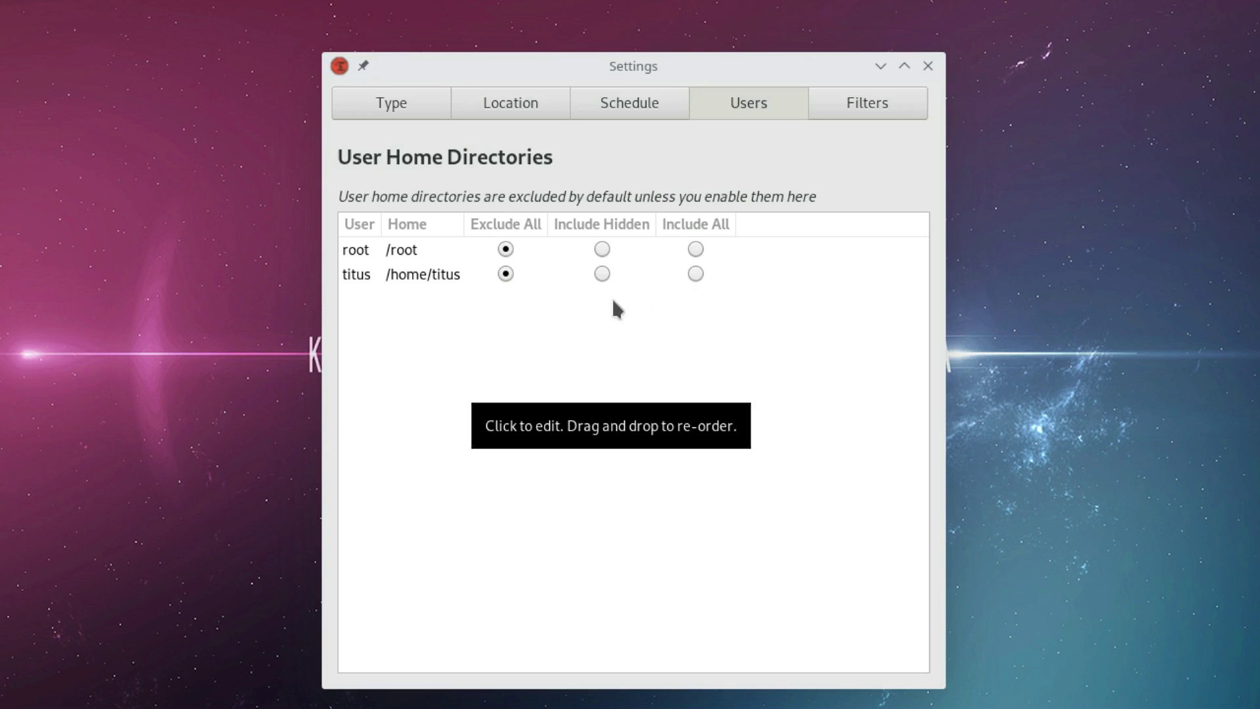
mouse_move(542, 312)
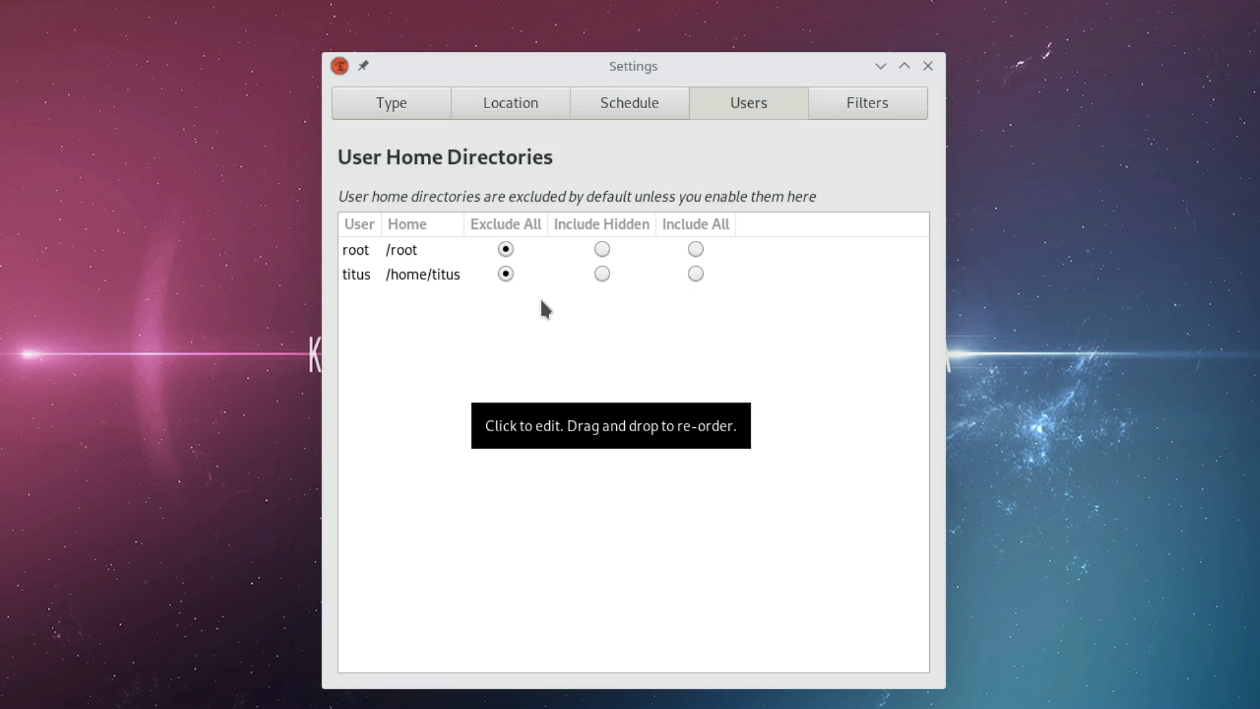
mouse_move(498, 320)
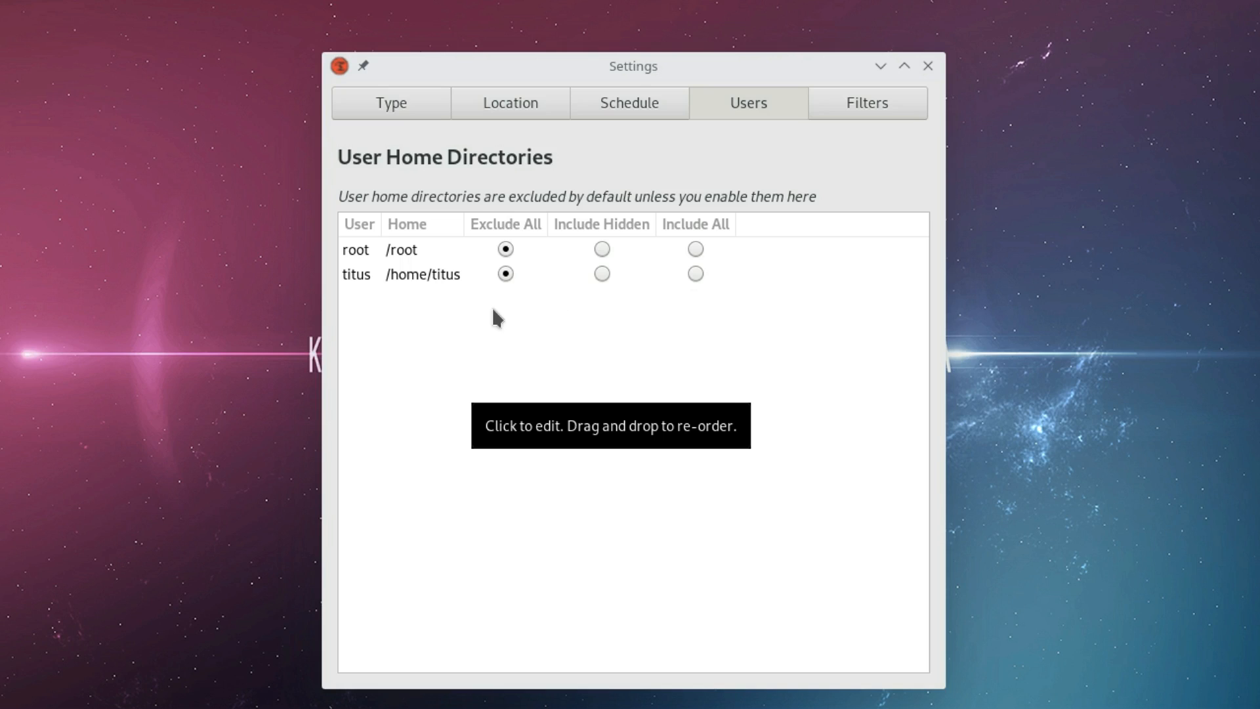
mouse_move(491, 317)
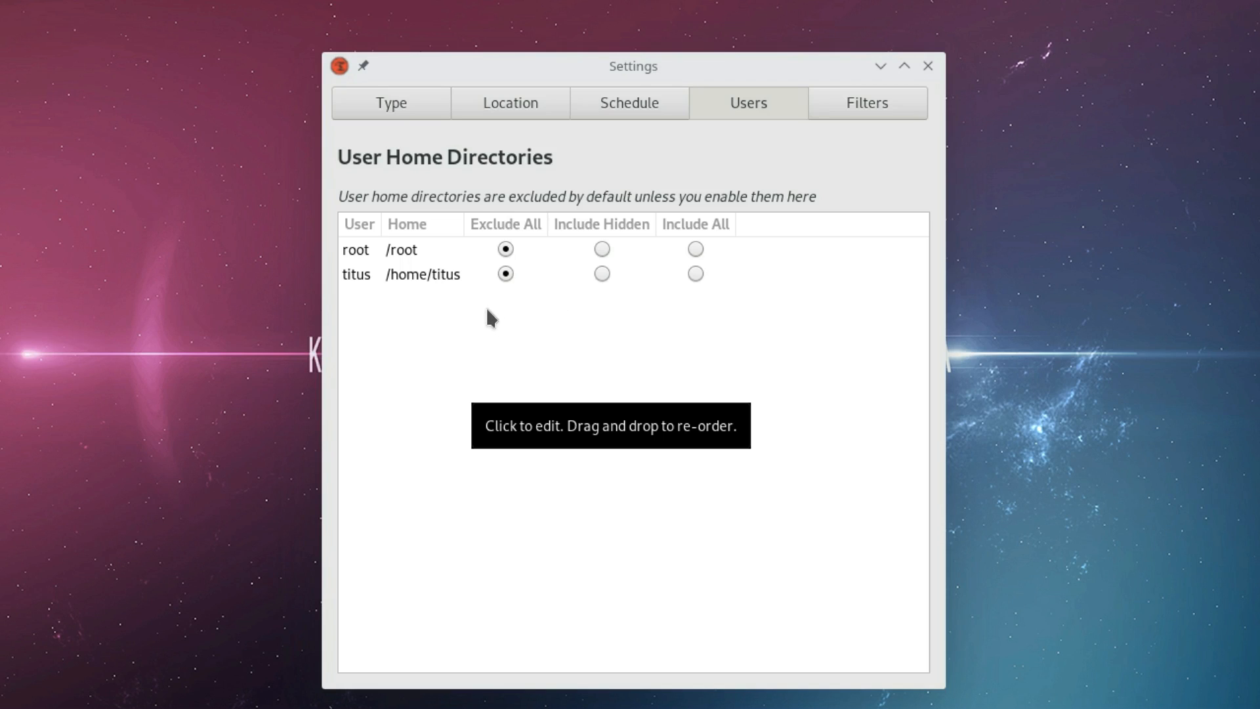
mouse_move(488, 318)
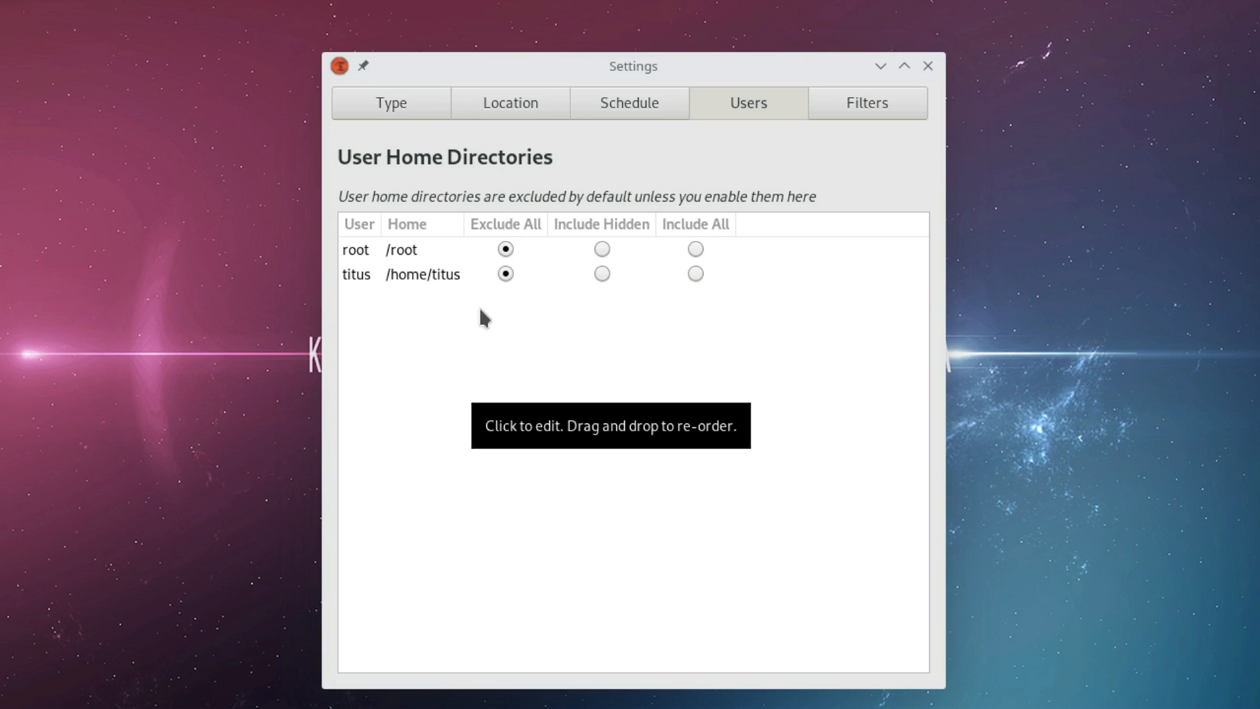
mouse_move(534, 337)
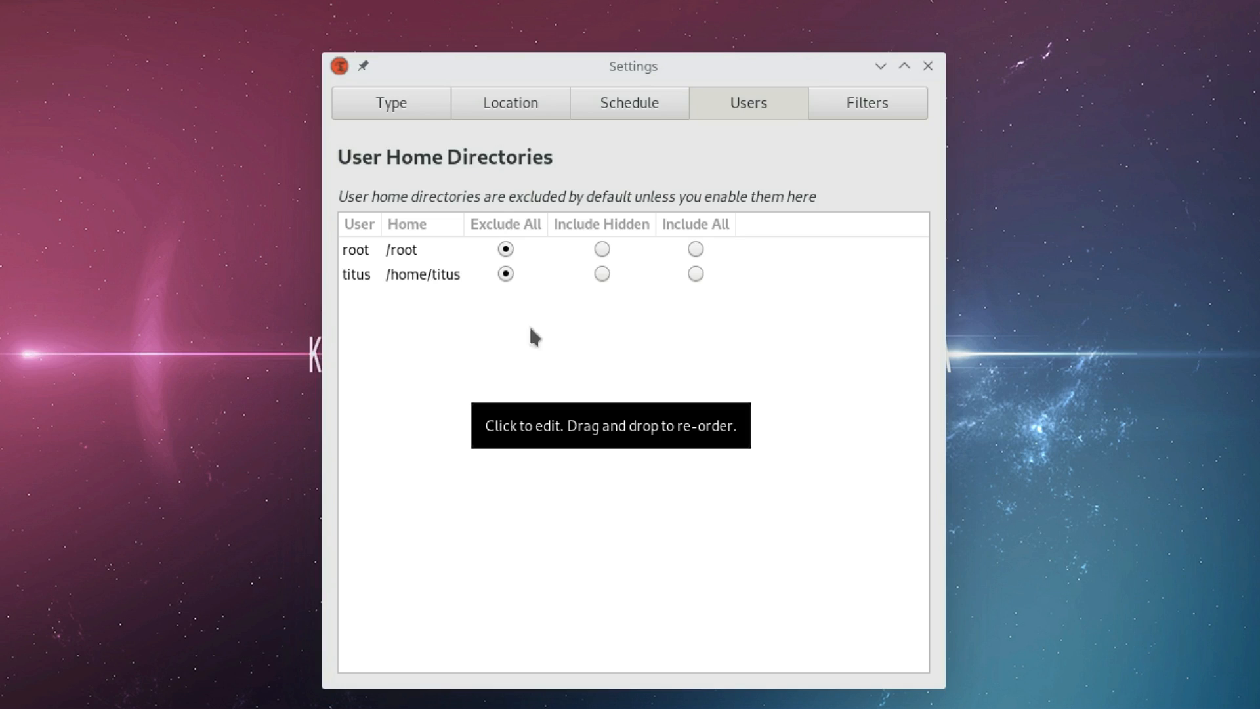
mouse_move(492, 362)
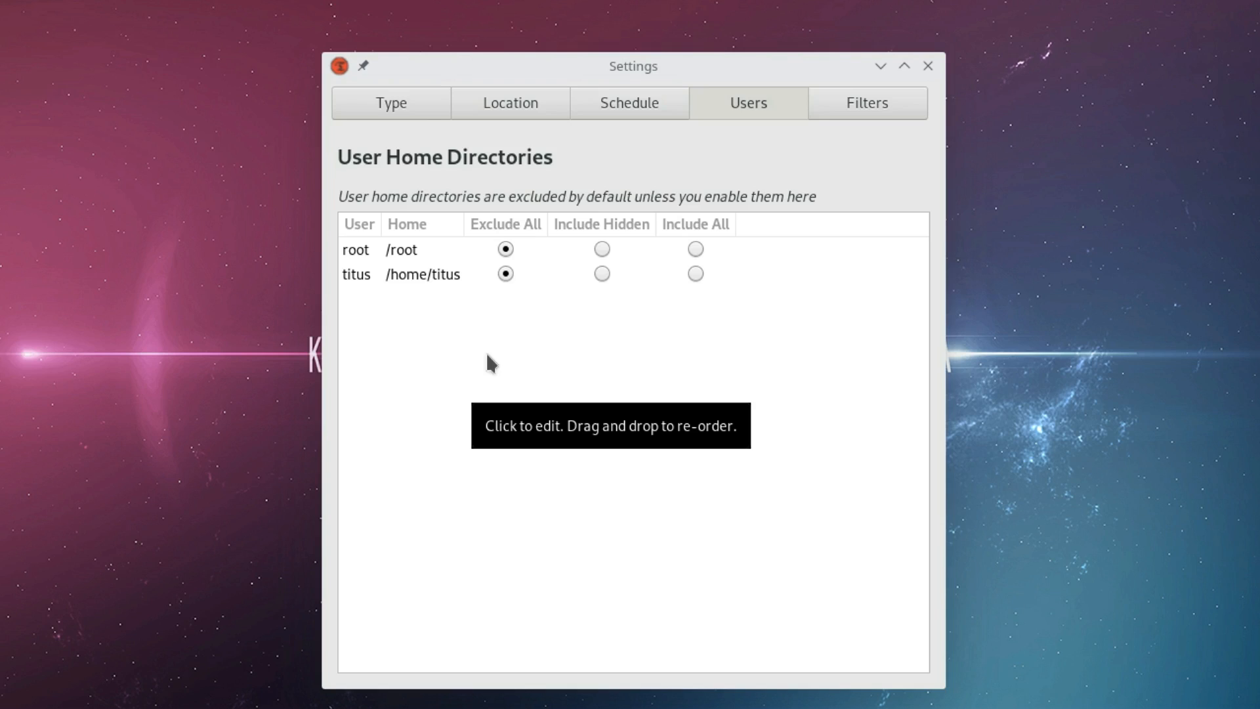
mouse_move(488, 374)
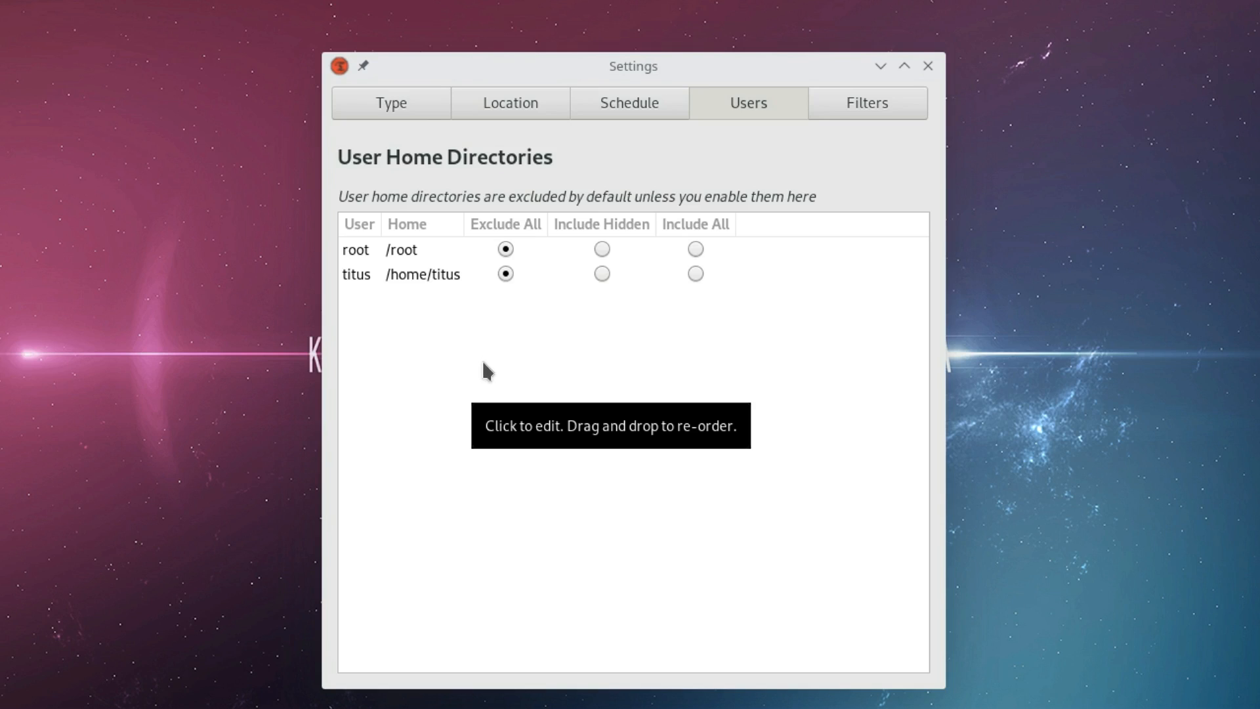
mouse_move(493, 378)
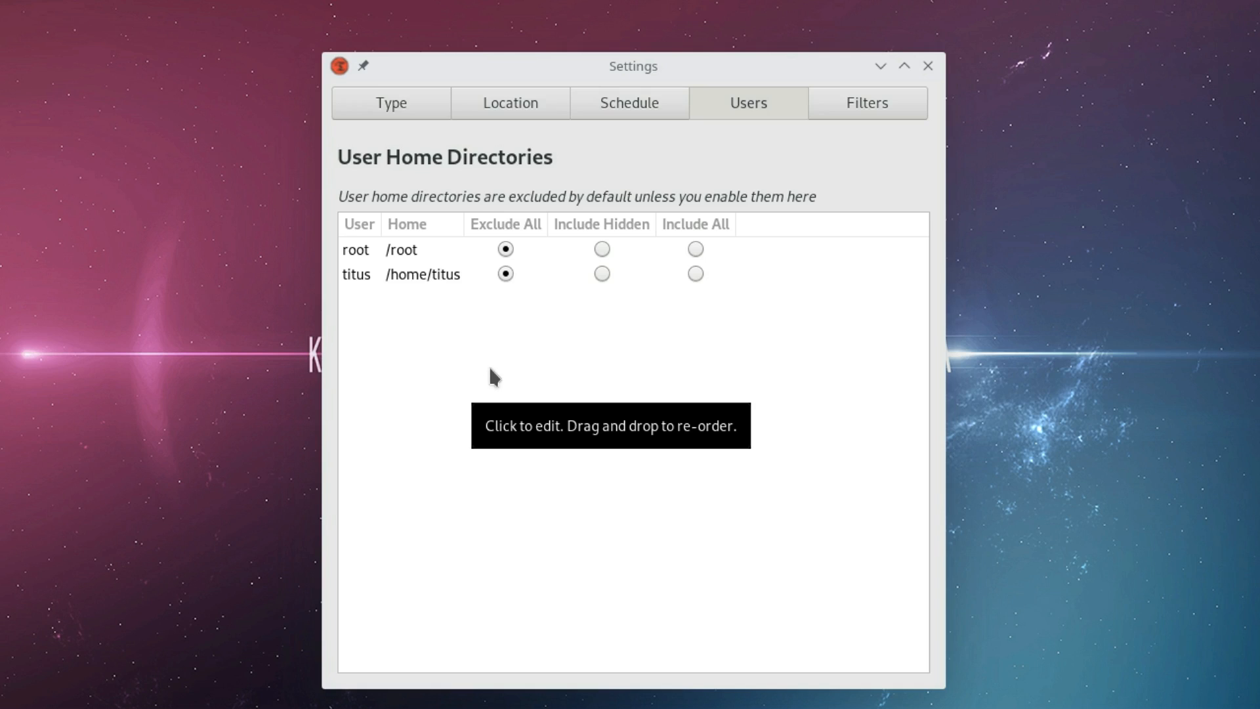
mouse_move(493, 384)
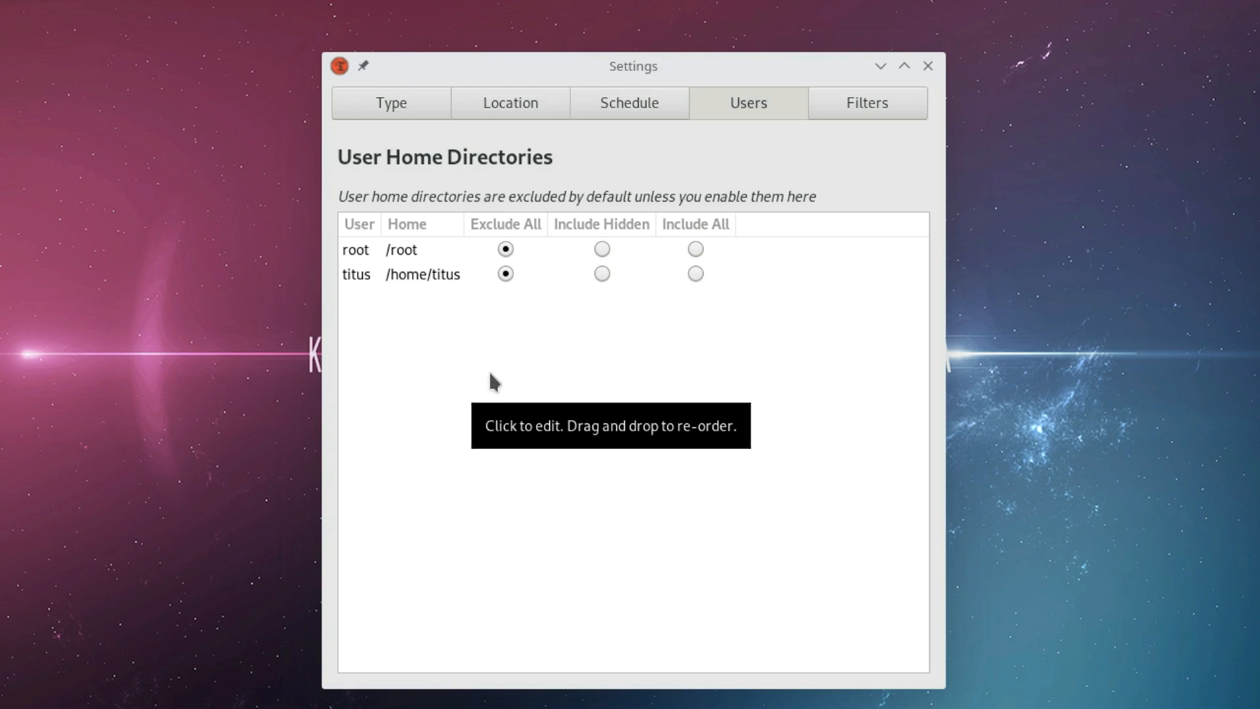
mouse_move(486, 388)
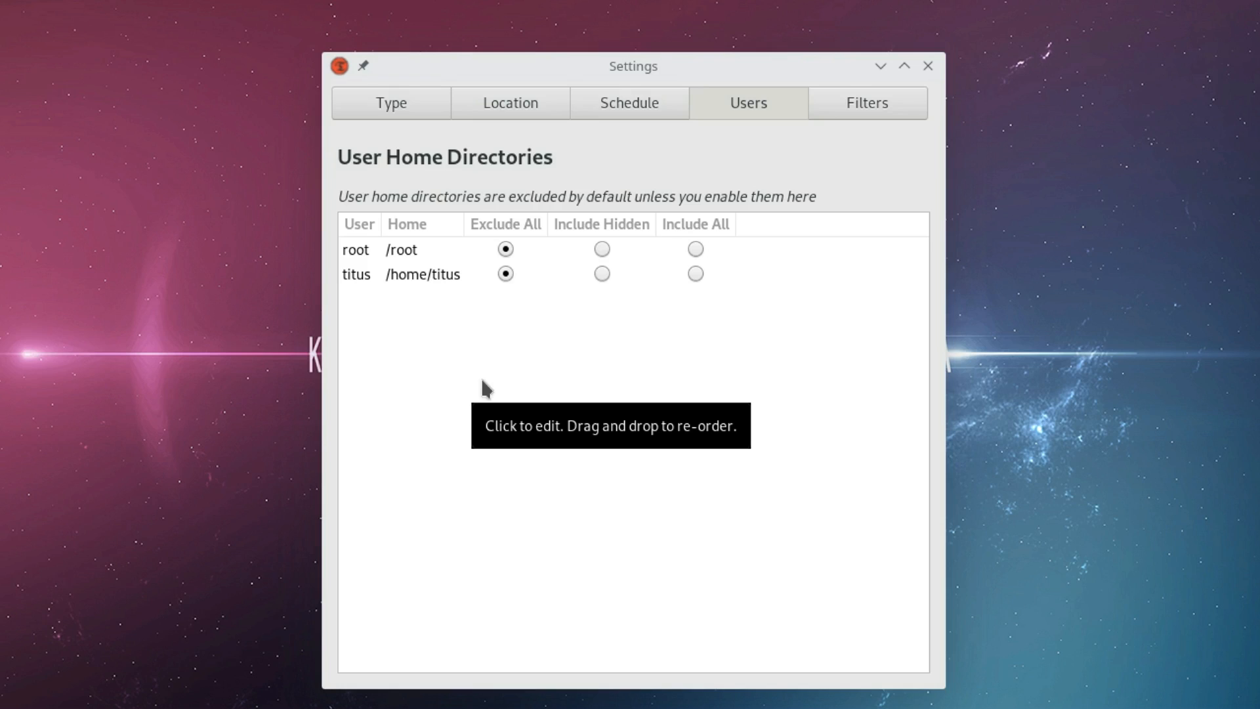
mouse_move(483, 386)
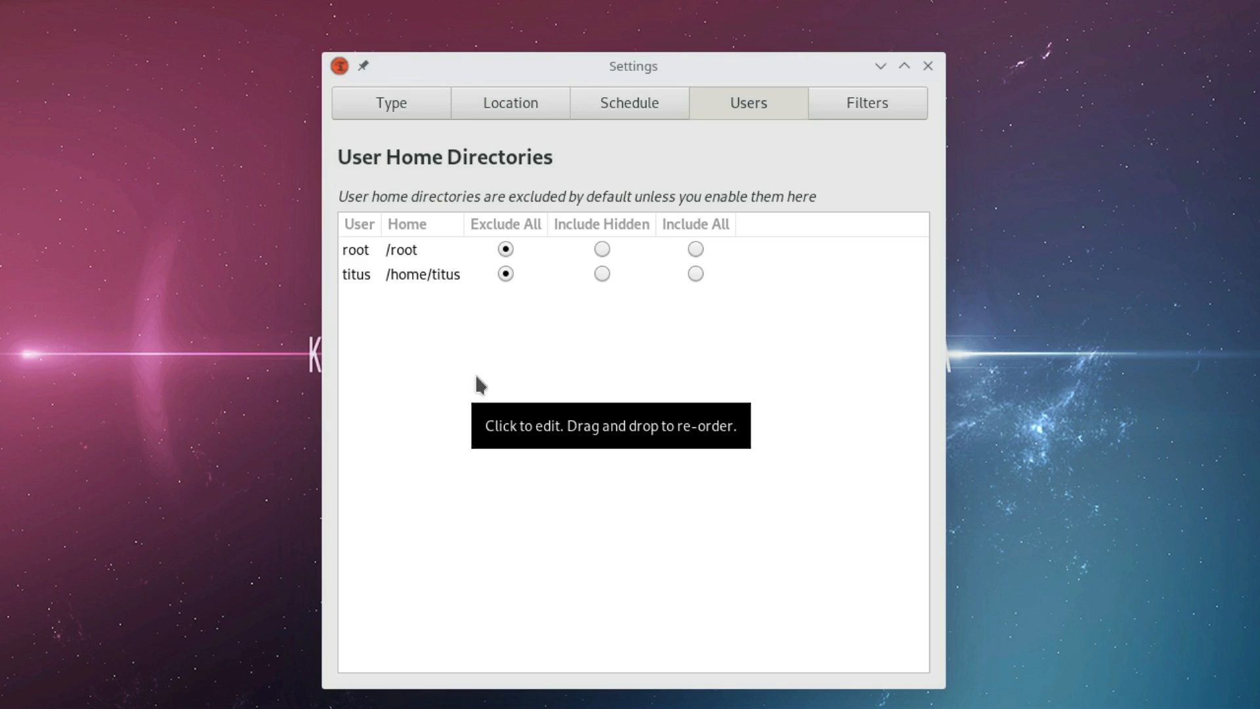
mouse_move(496, 481)
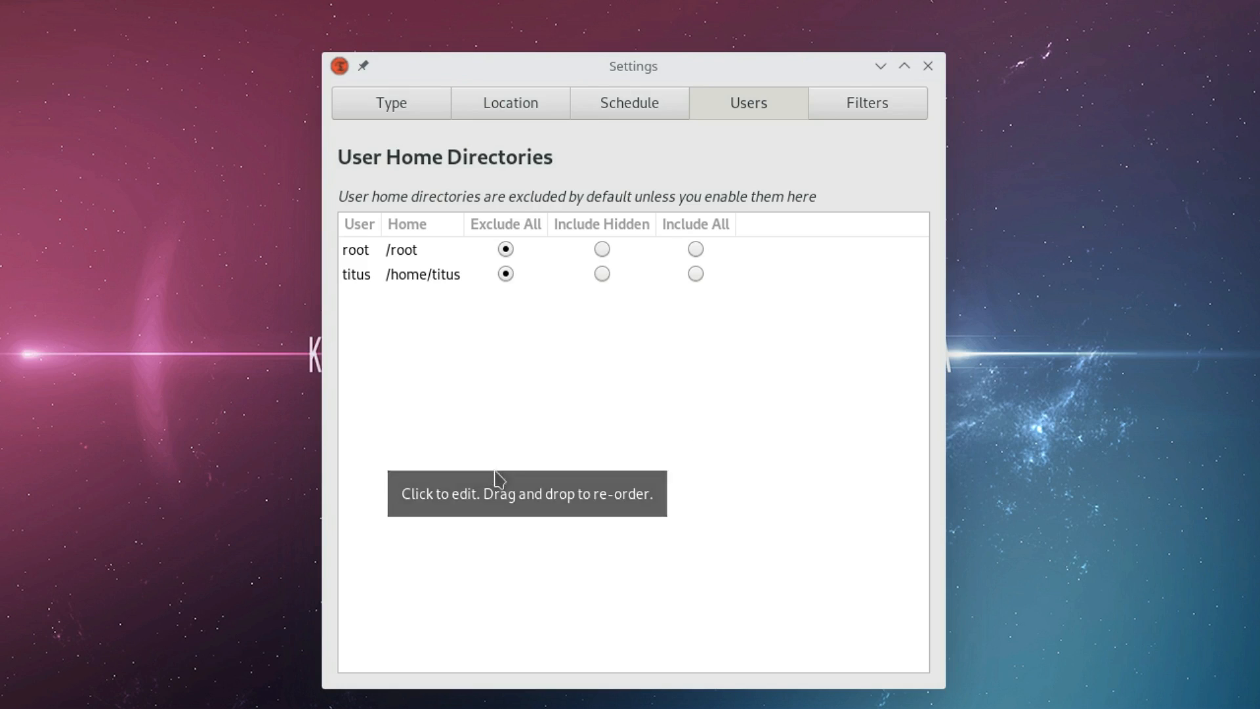
mouse_move(514, 460)
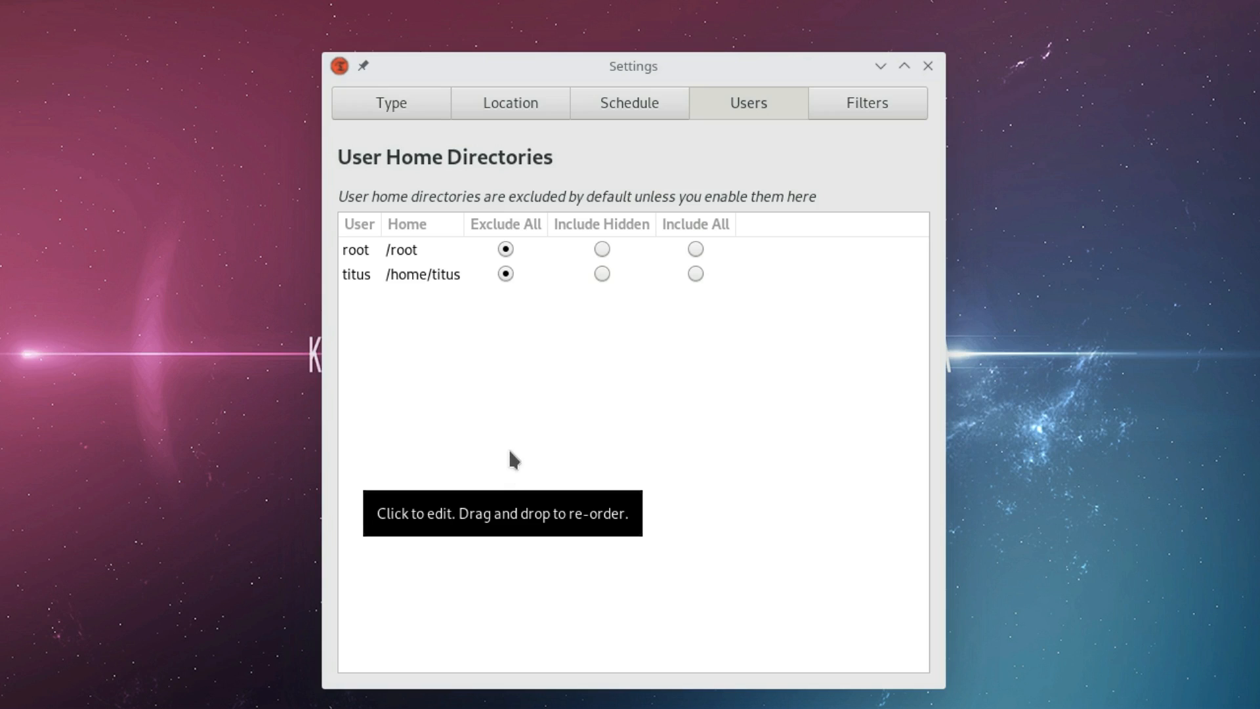
mouse_move(504, 446)
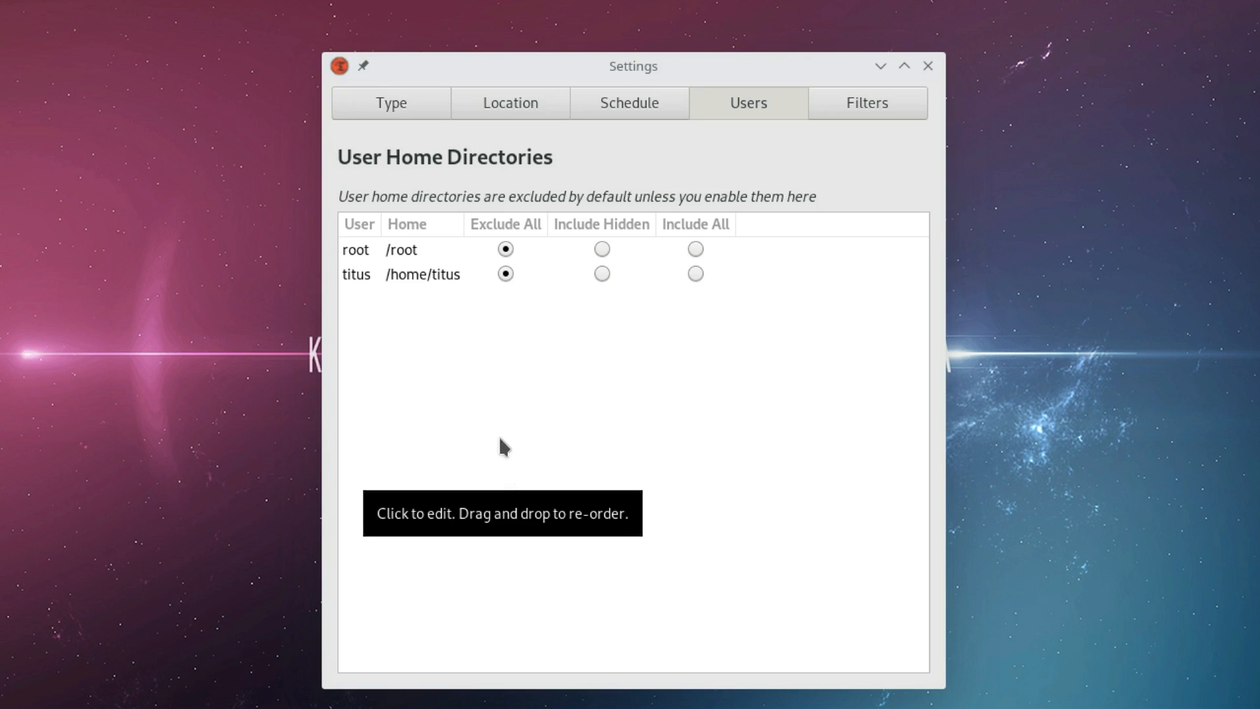
mouse_move(473, 447)
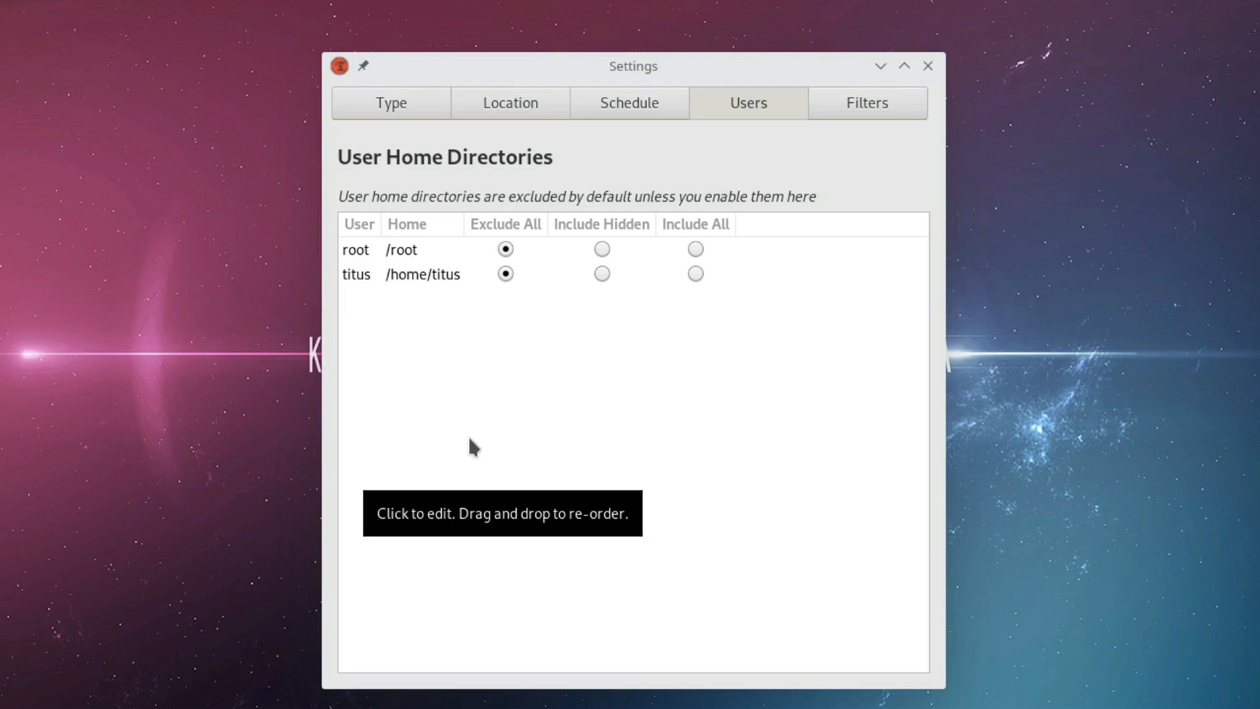
mouse_move(592, 314)
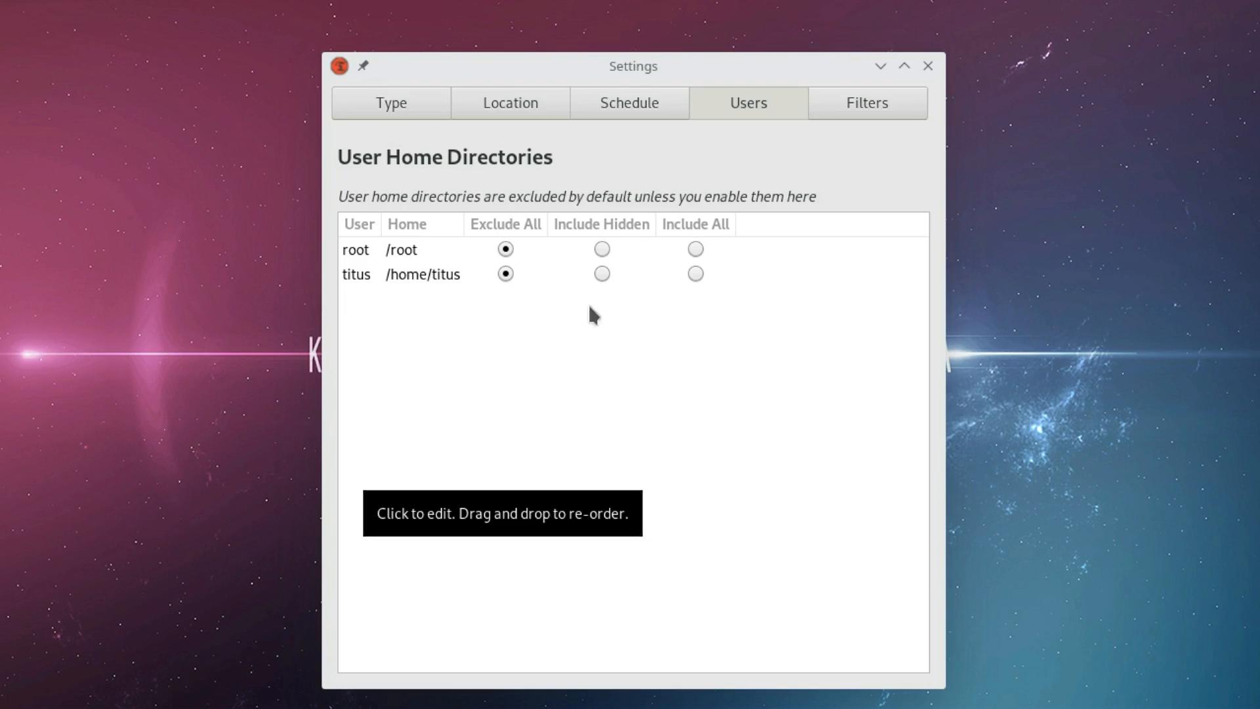
mouse_move(694, 274)
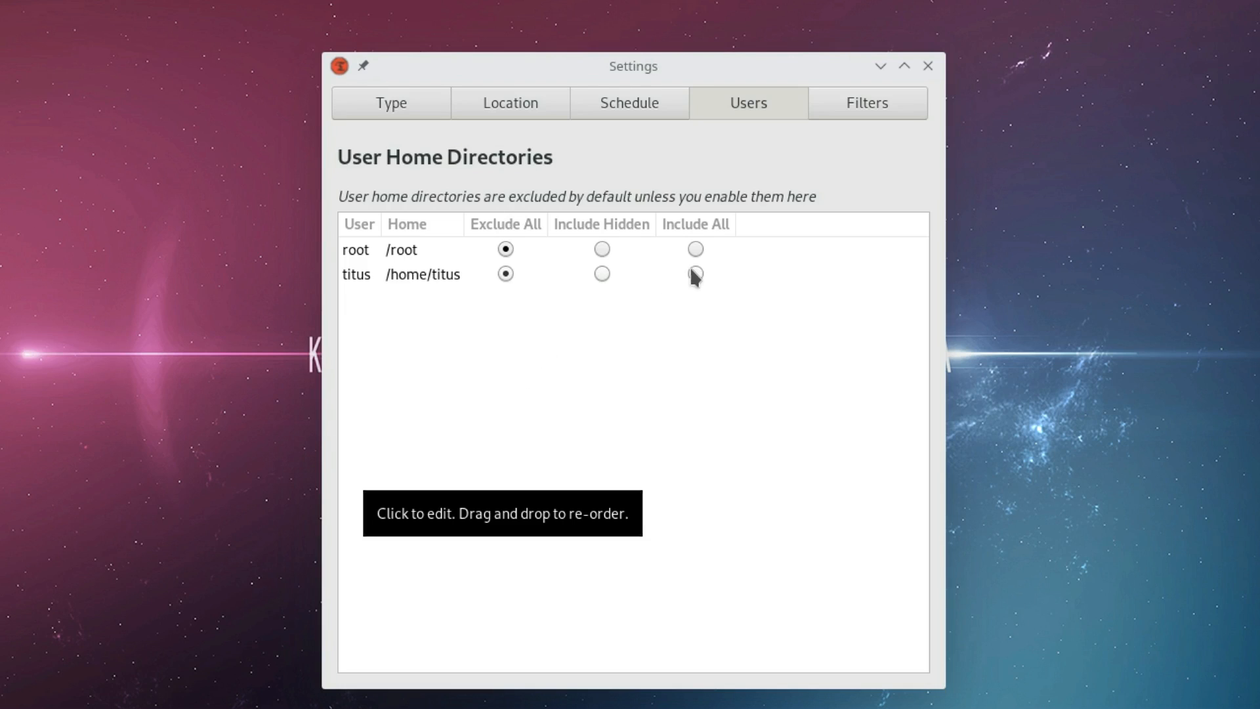
mouse_move(677, 291)
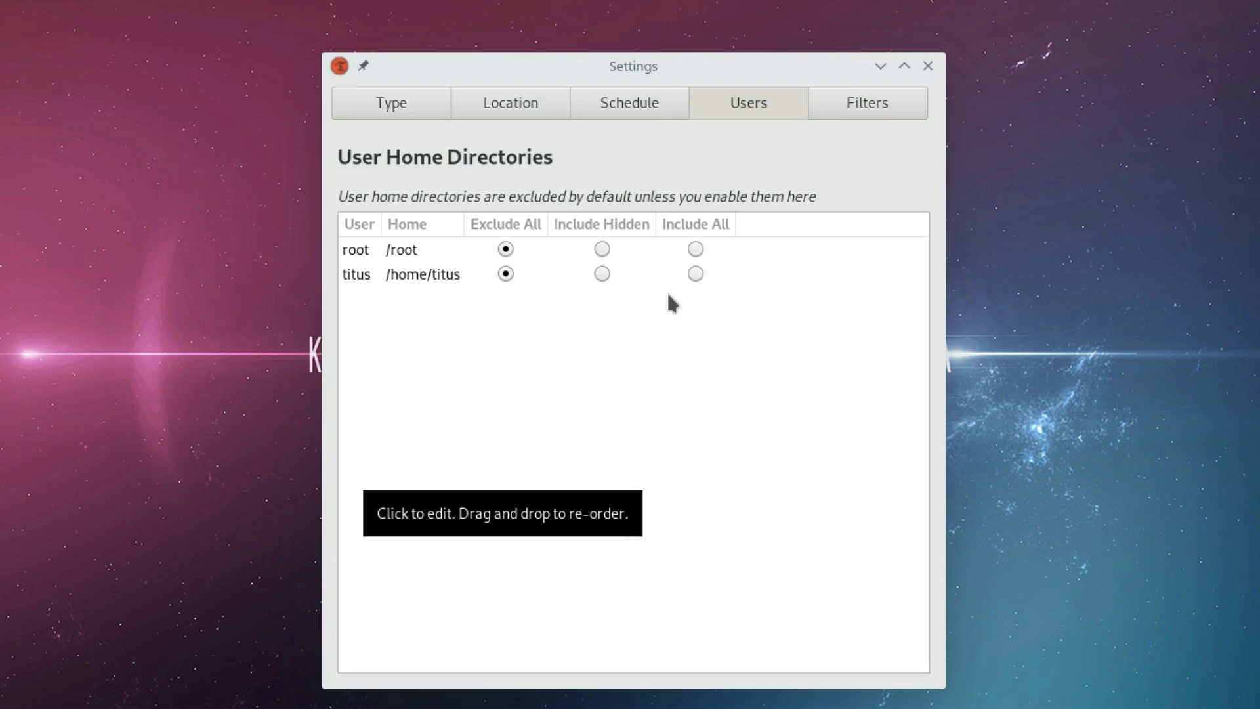
mouse_move(667, 310)
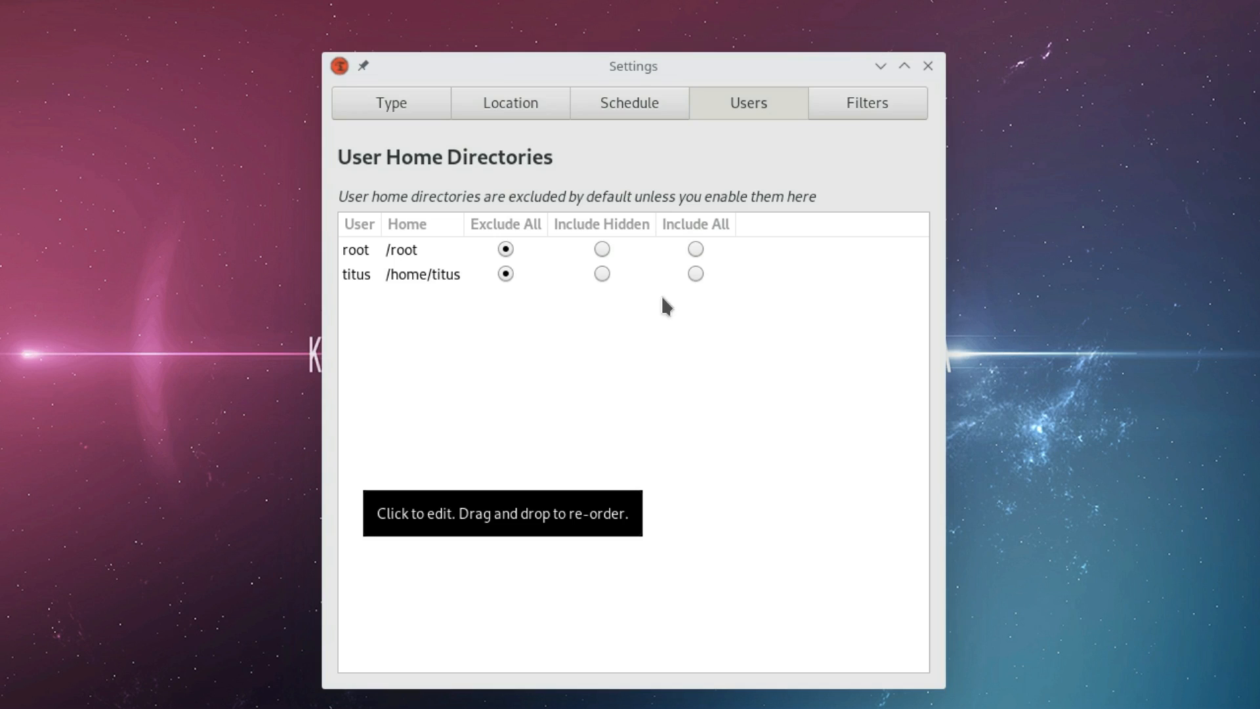
mouse_move(692, 299)
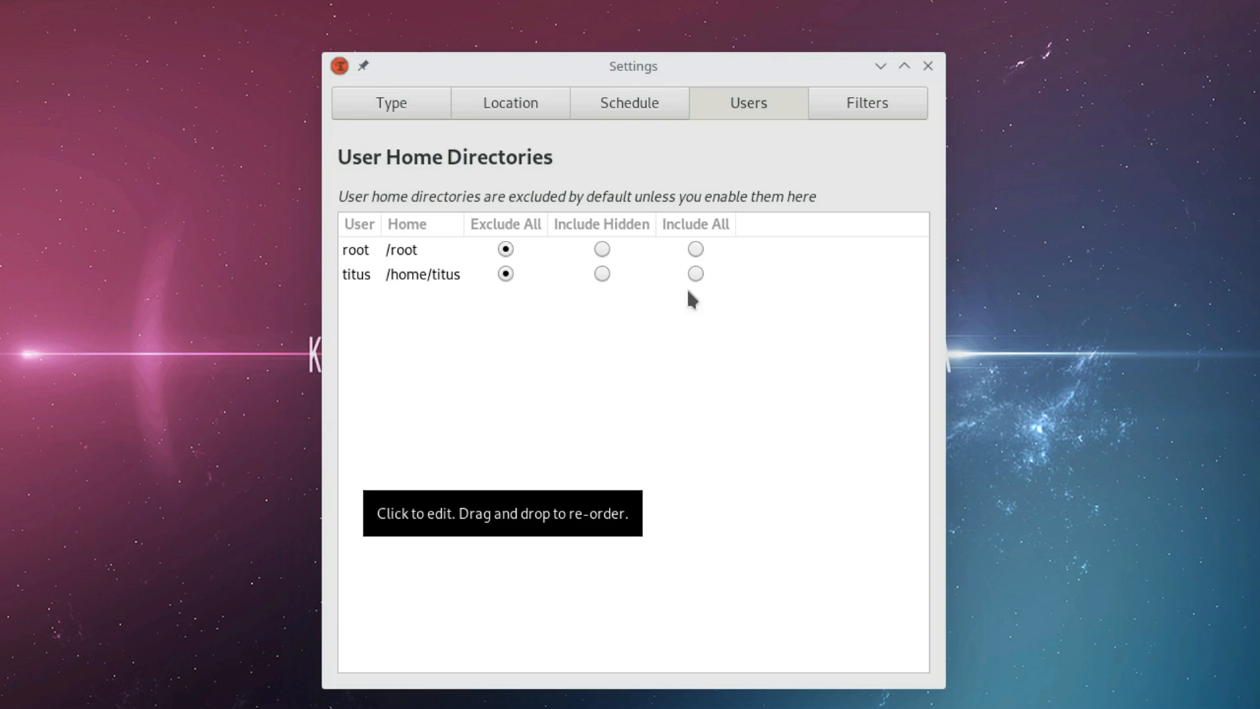
mouse_move(696, 274)
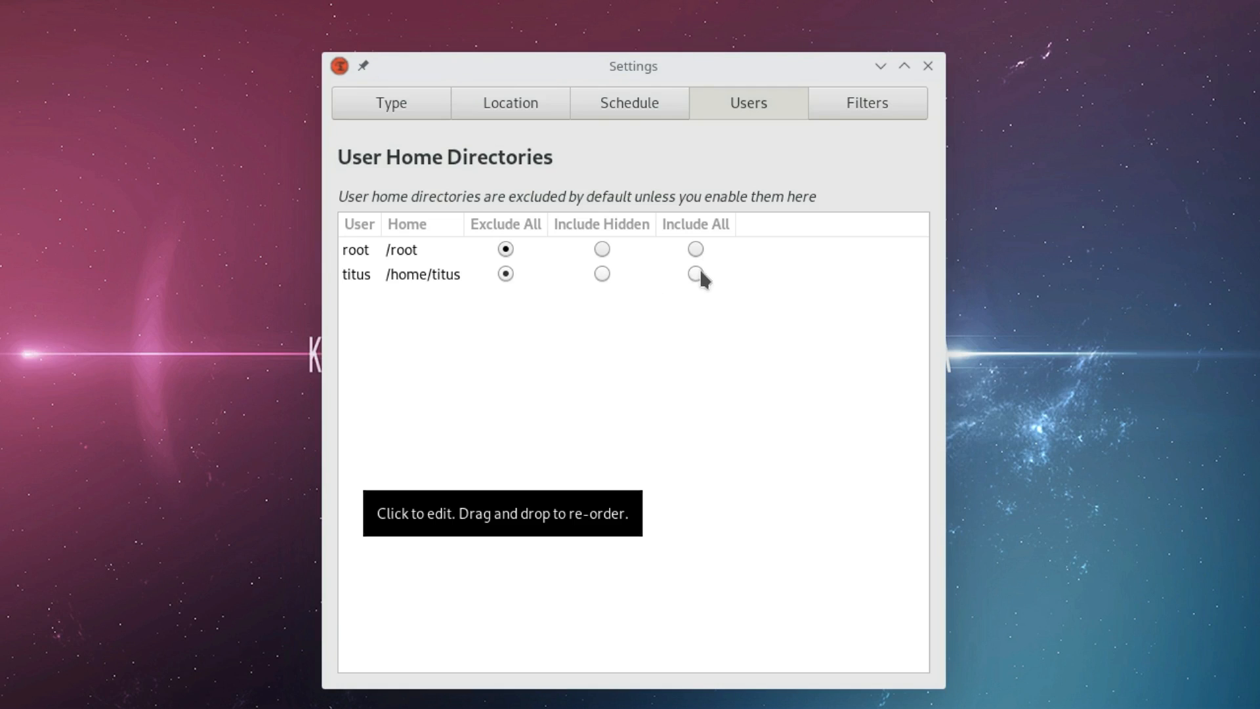
Set titus's home directory to Include All in snapshots
left_click(696, 273)
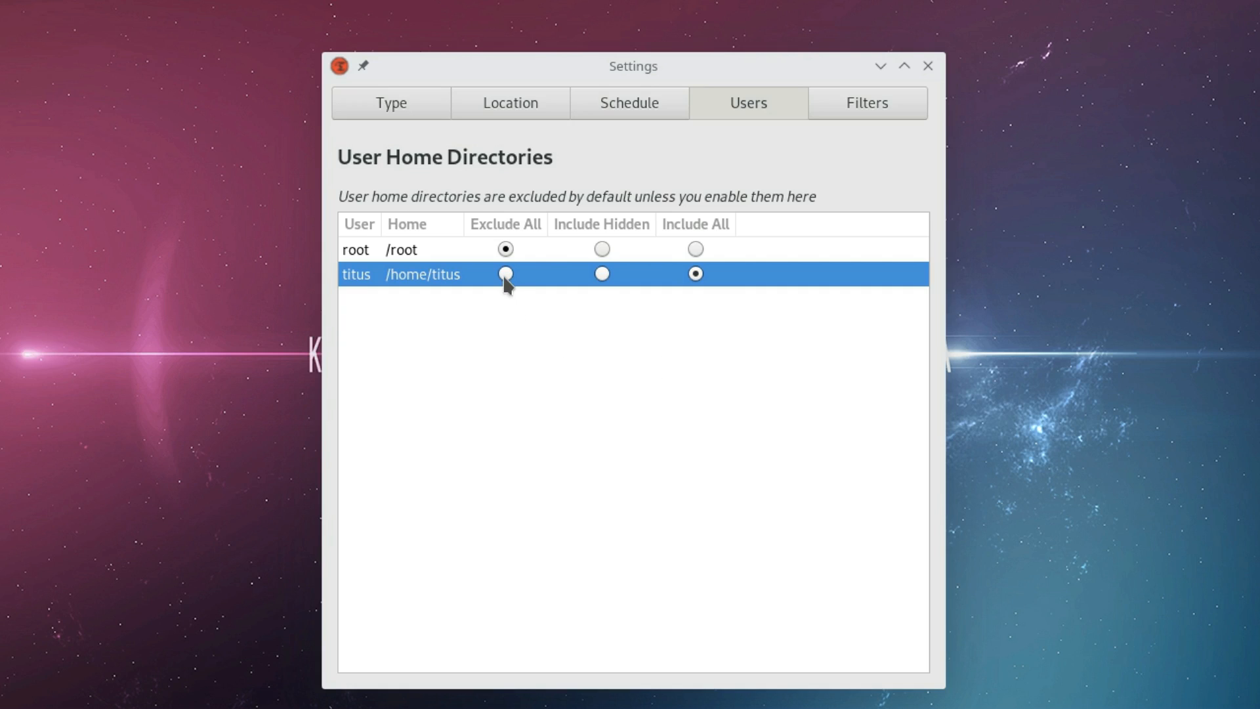
mouse_move(504, 274)
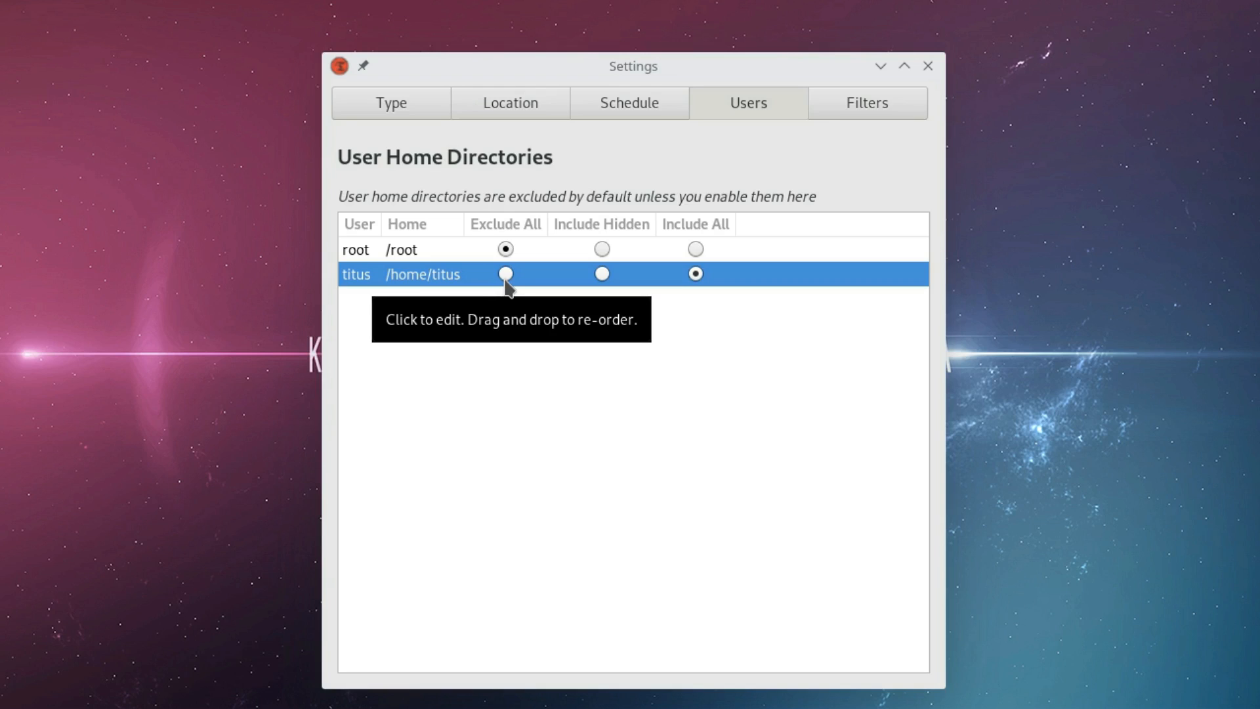
mouse_move(523, 286)
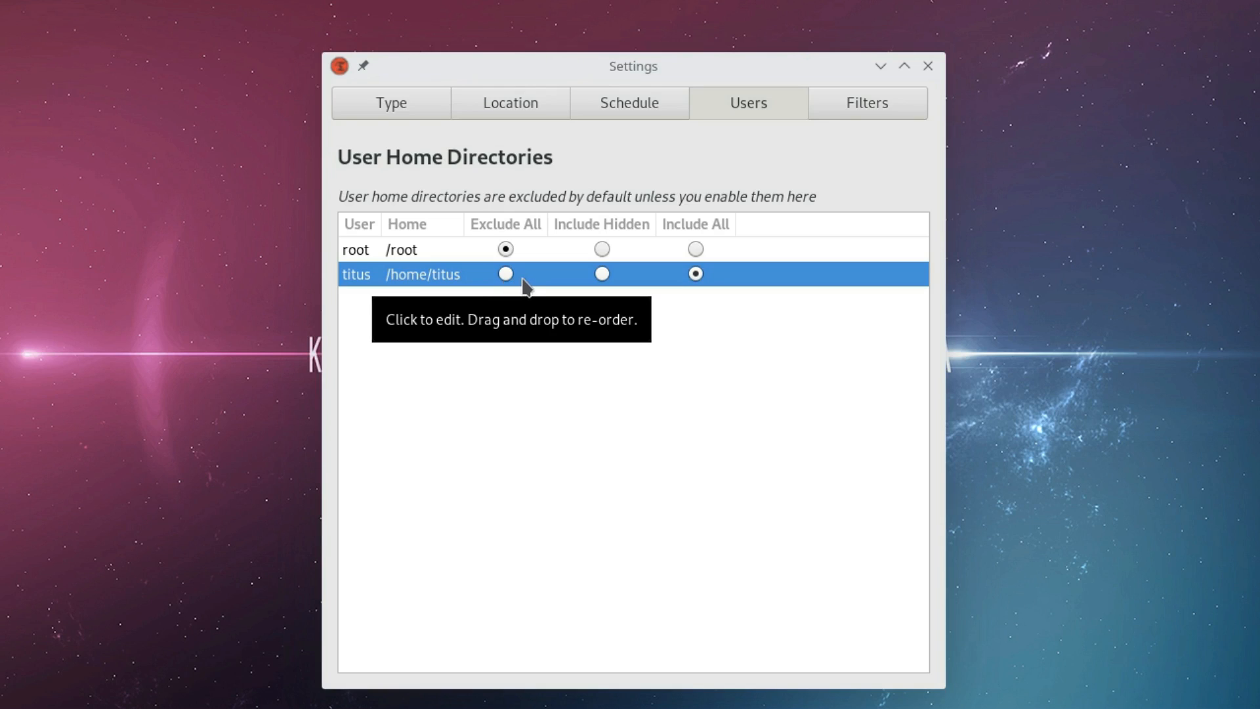
mouse_move(507, 289)
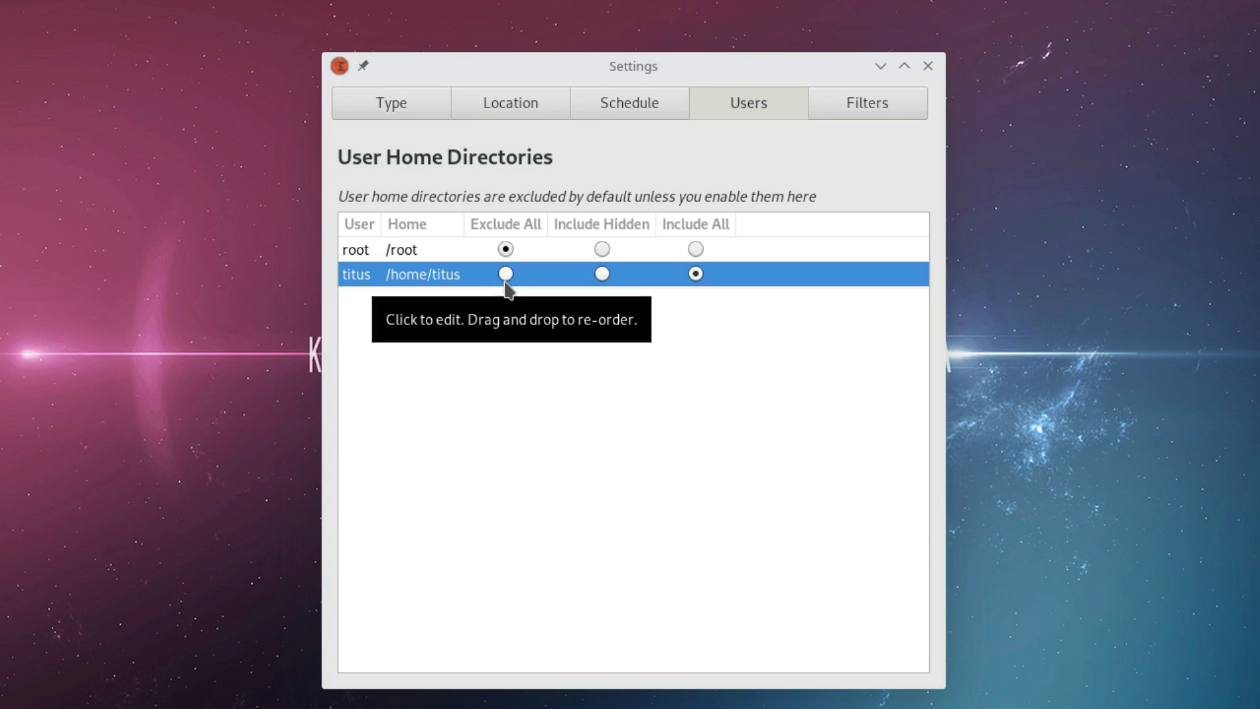
Set titus's home directory back to Exclude All and return to the snapshot list
left_click(505, 272)
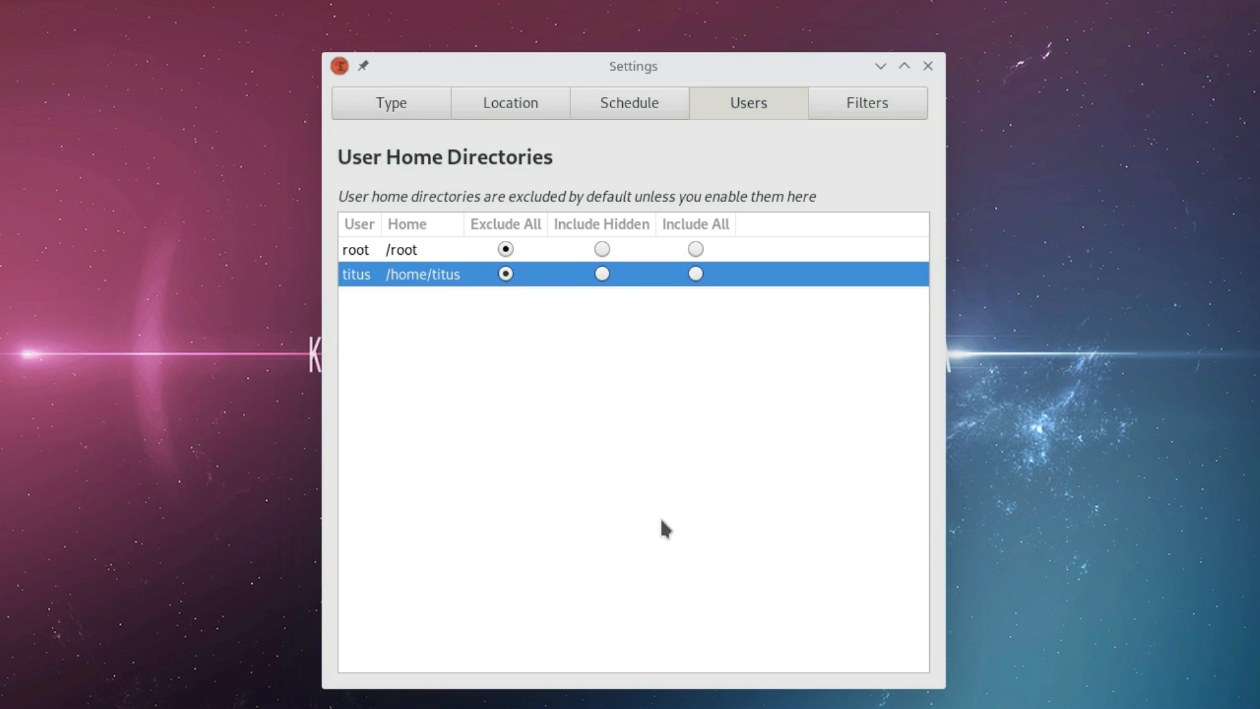
mouse_move(642, 538)
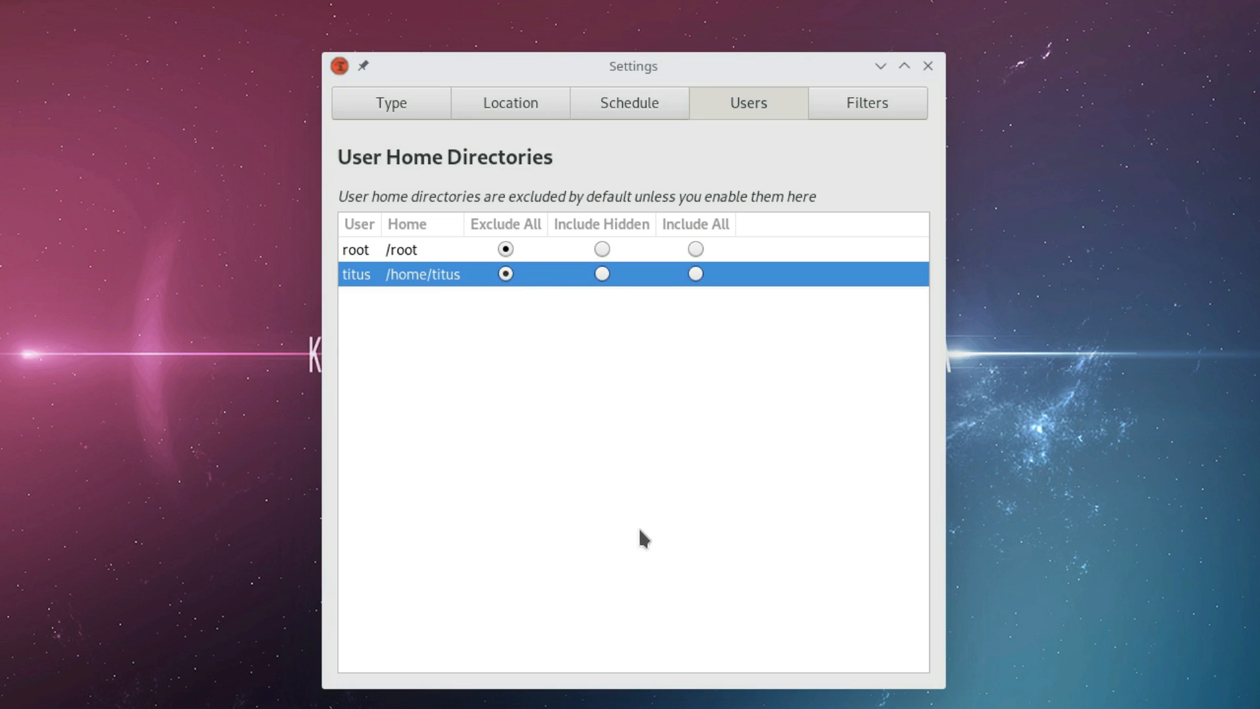
mouse_move(416, 303)
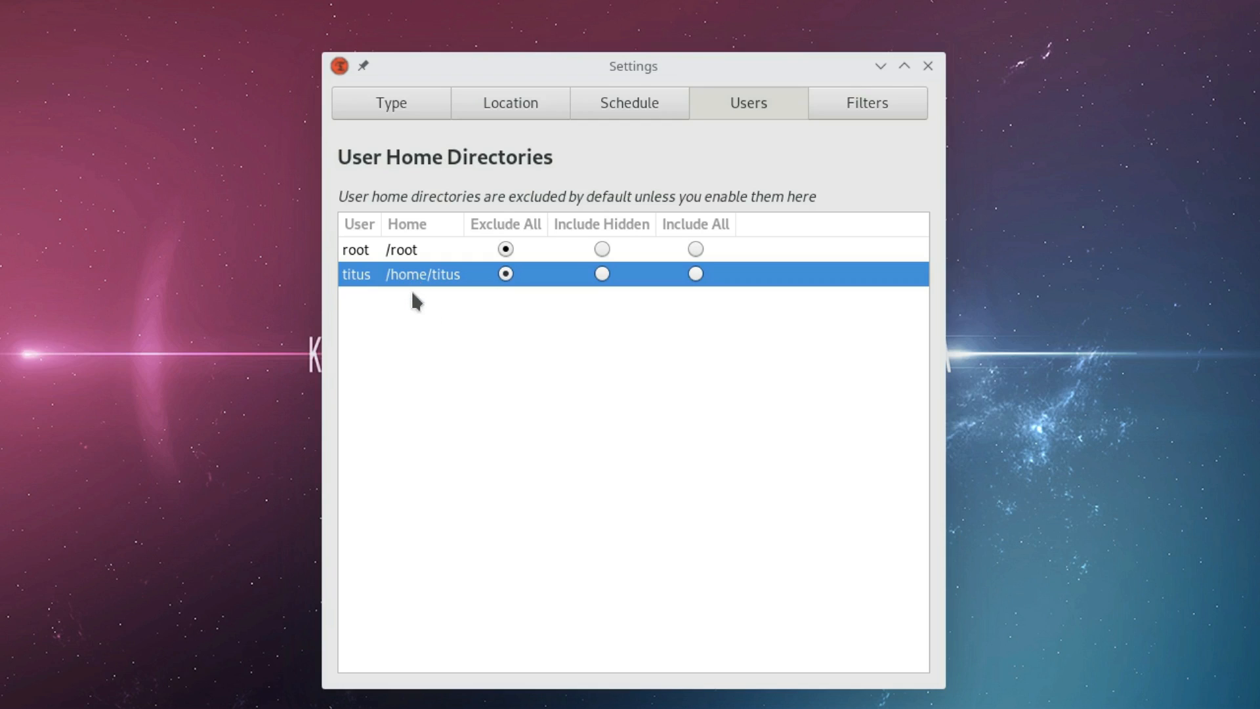
mouse_move(490, 333)
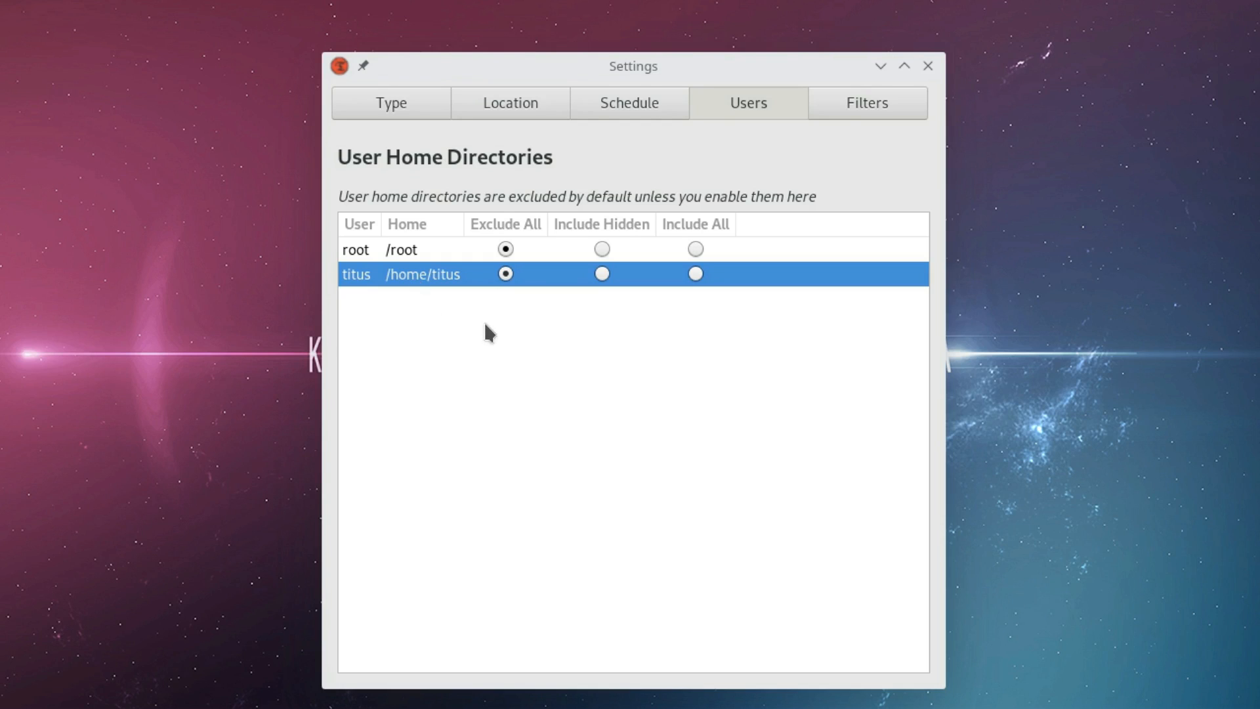
mouse_move(534, 329)
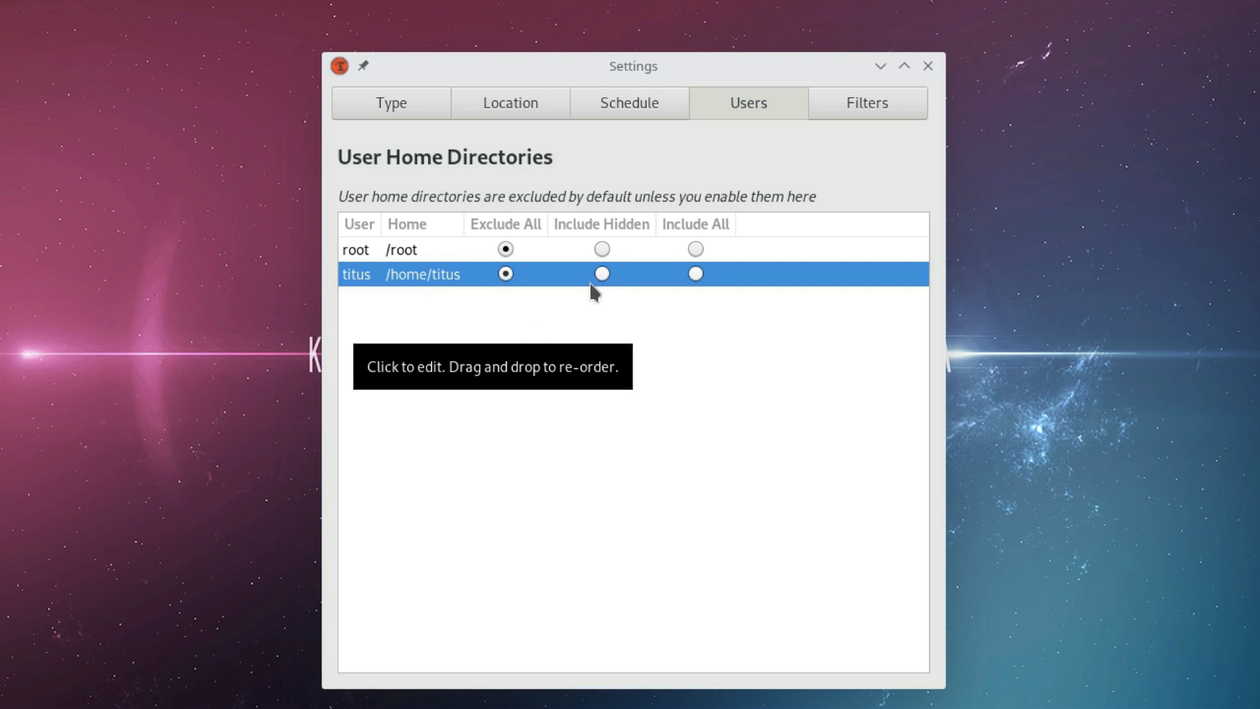
mouse_move(506, 271)
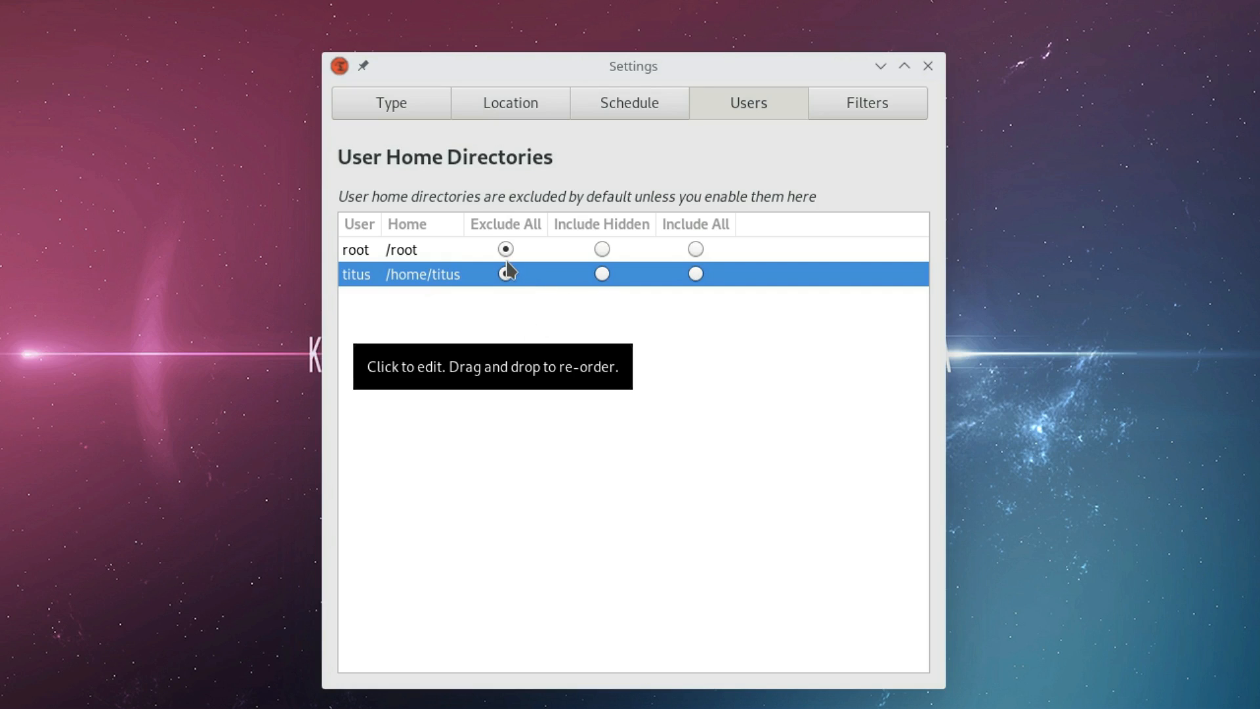
left_click(505, 273)
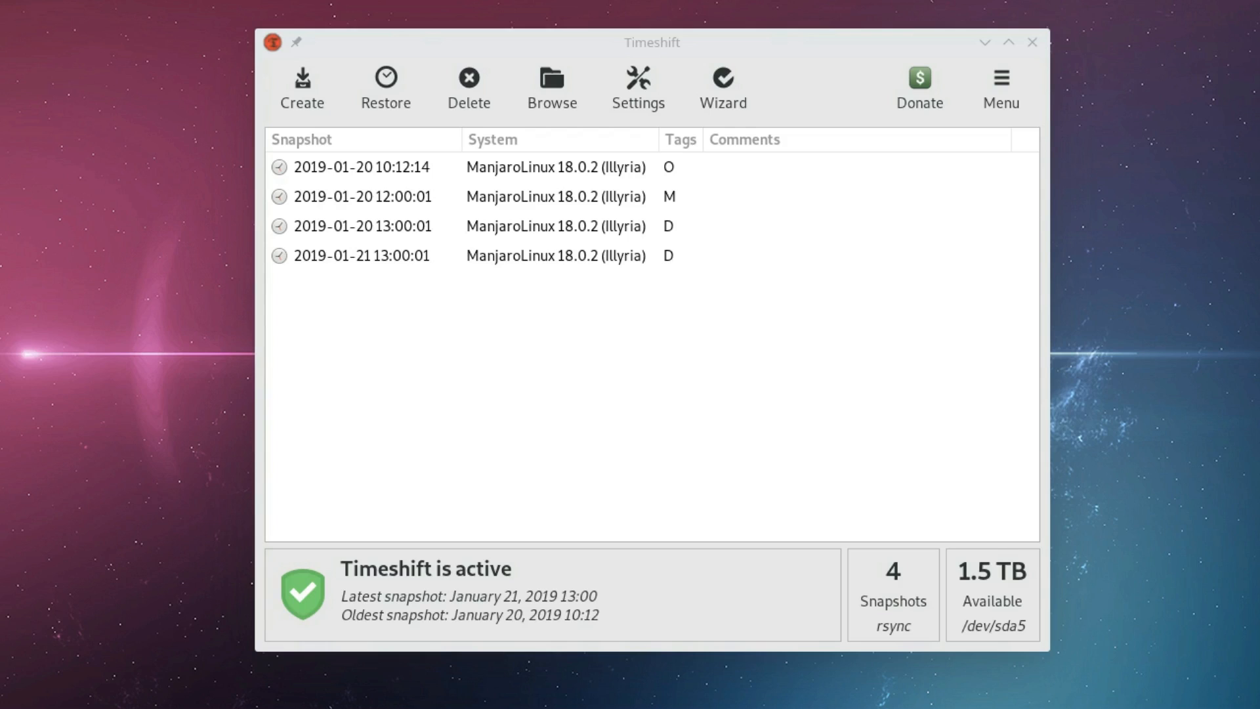
mouse_move(392, 327)
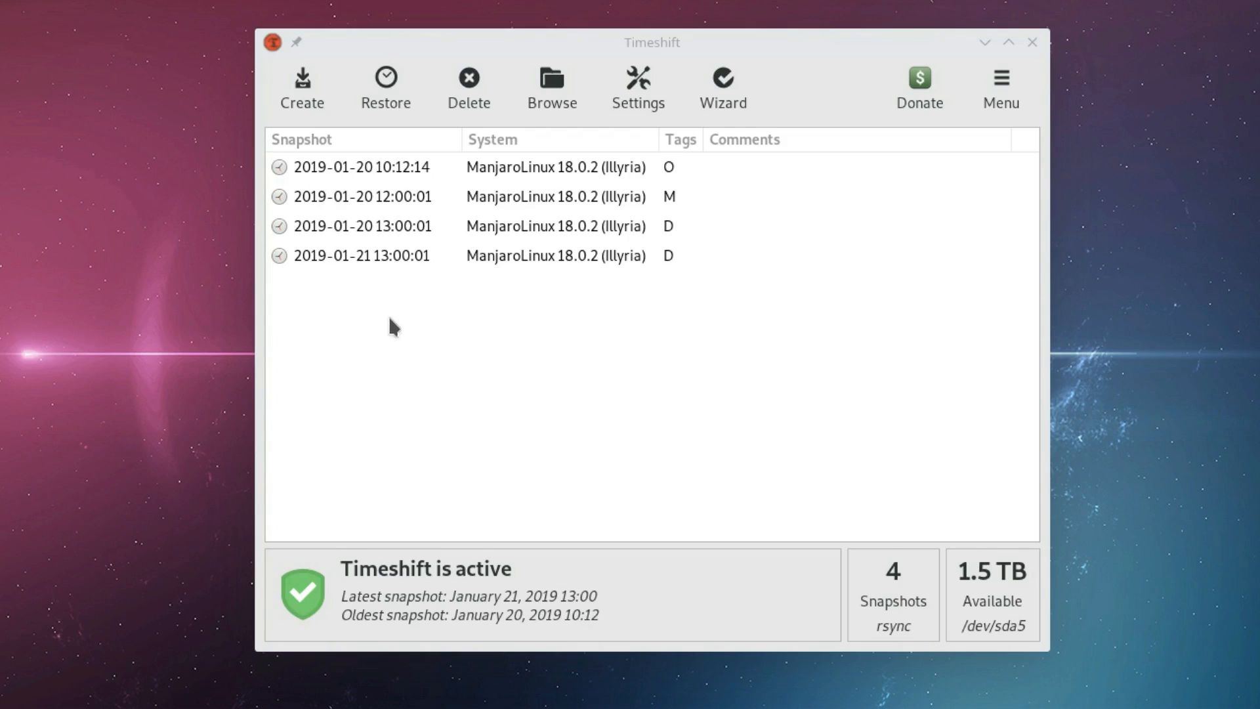
left_click(362, 255)
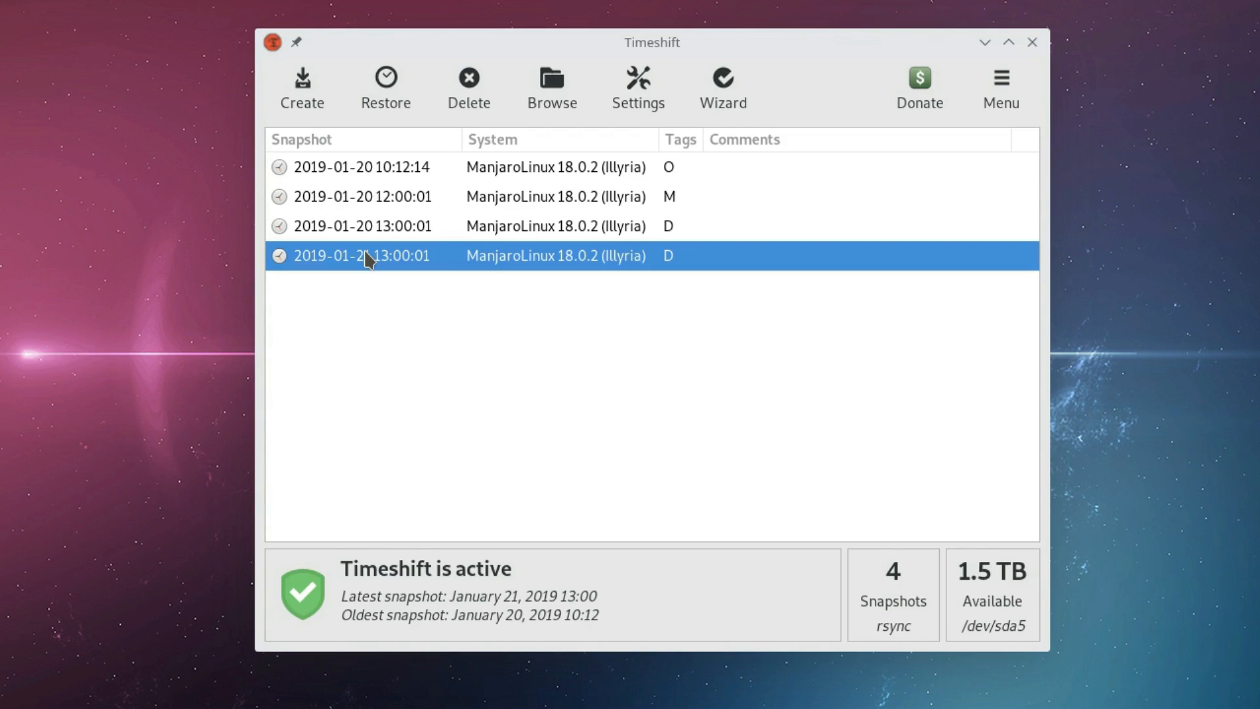
mouse_move(404, 290)
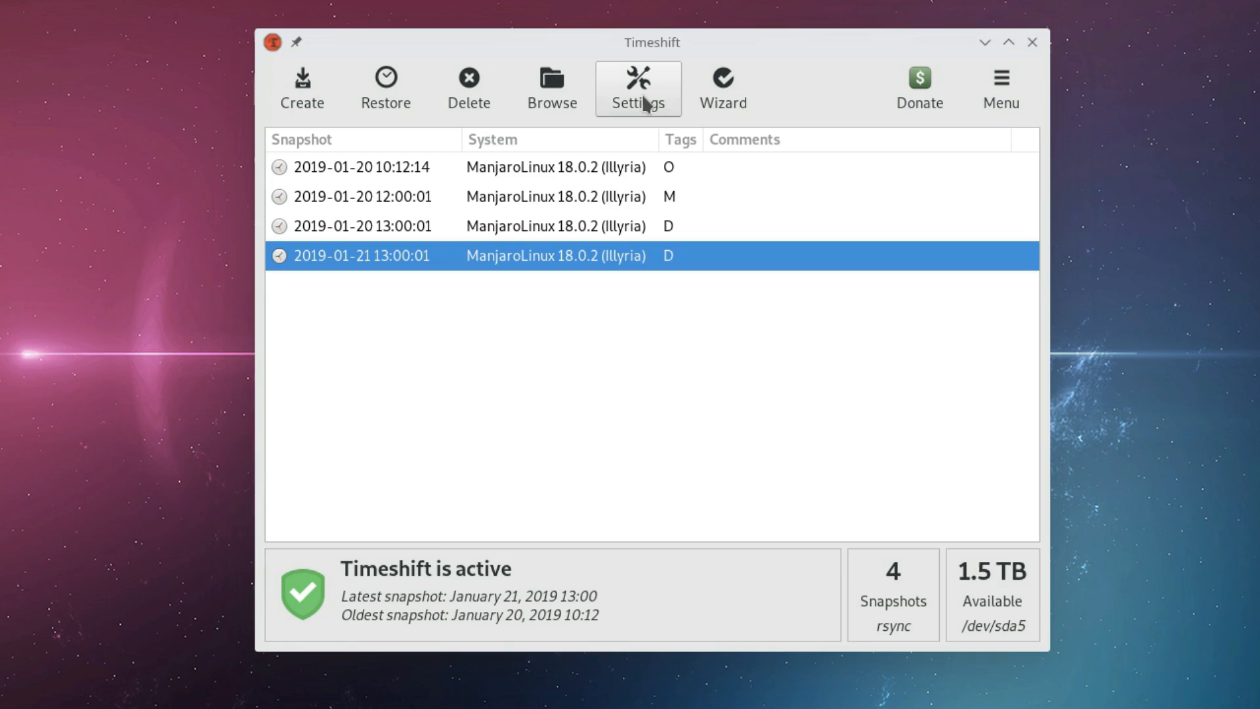
left_click(637, 86)
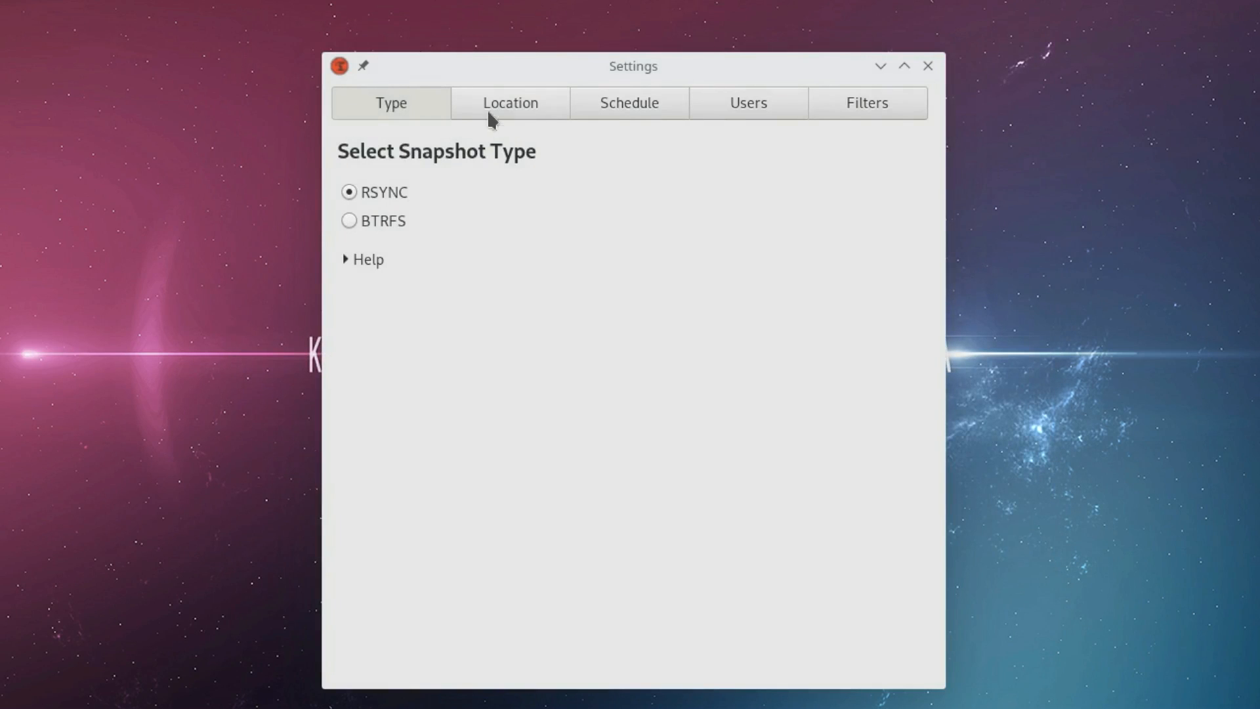
left_click(509, 102)
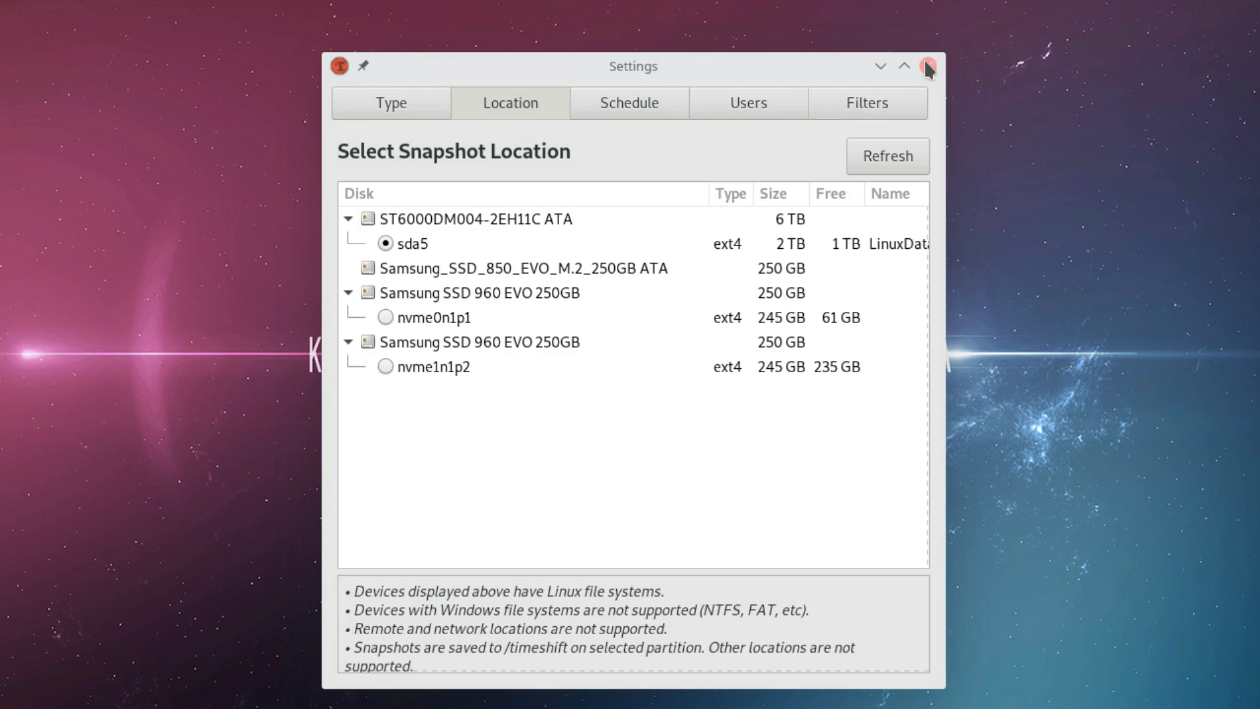
left_click(925, 66)
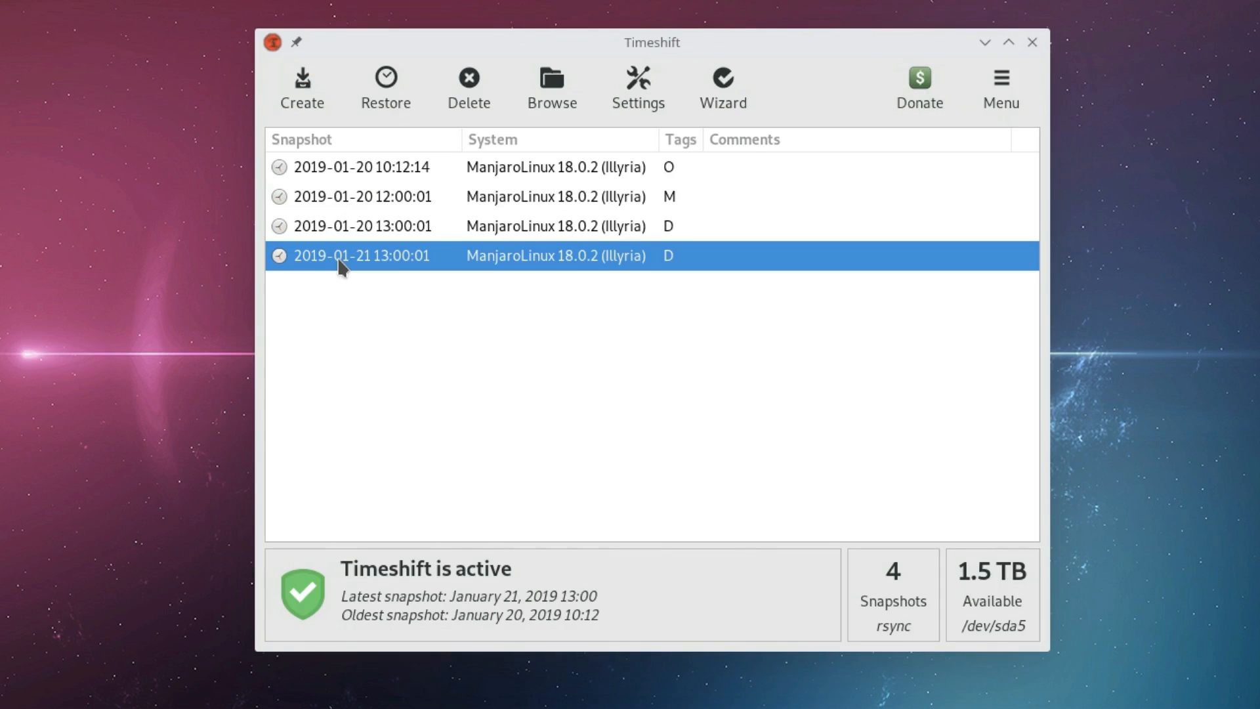
left_click(385, 87)
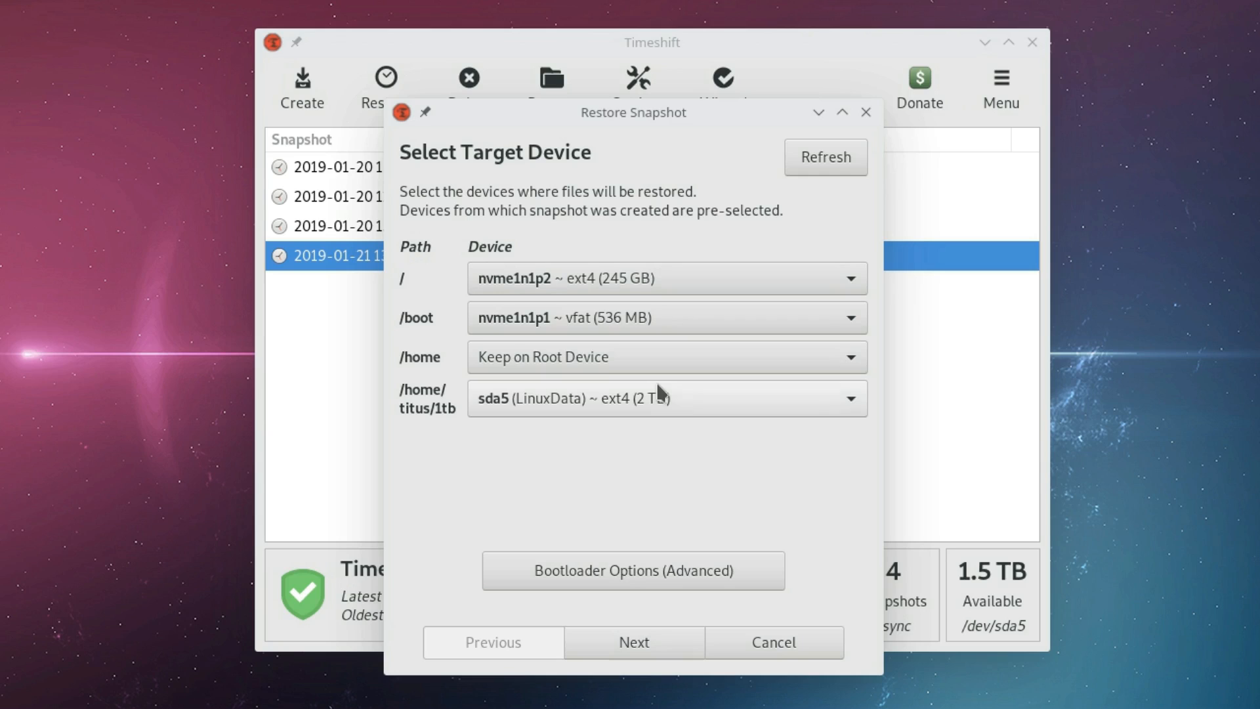
mouse_move(735, 525)
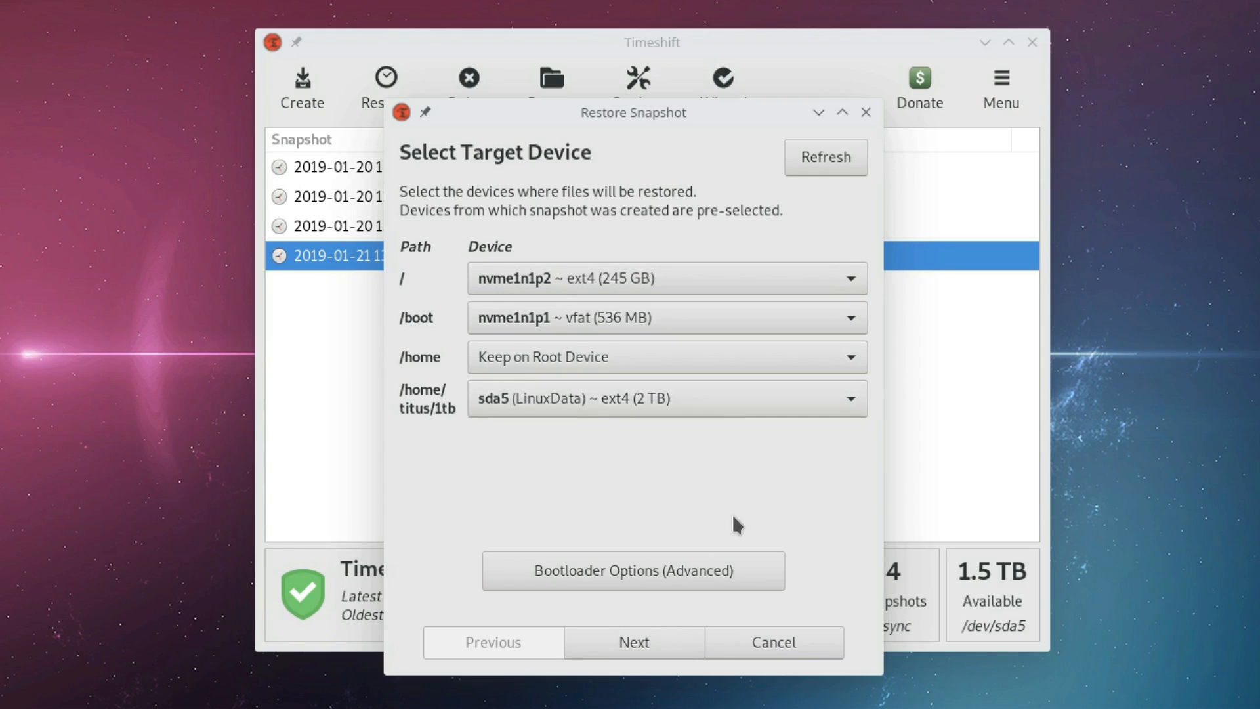
mouse_move(758, 528)
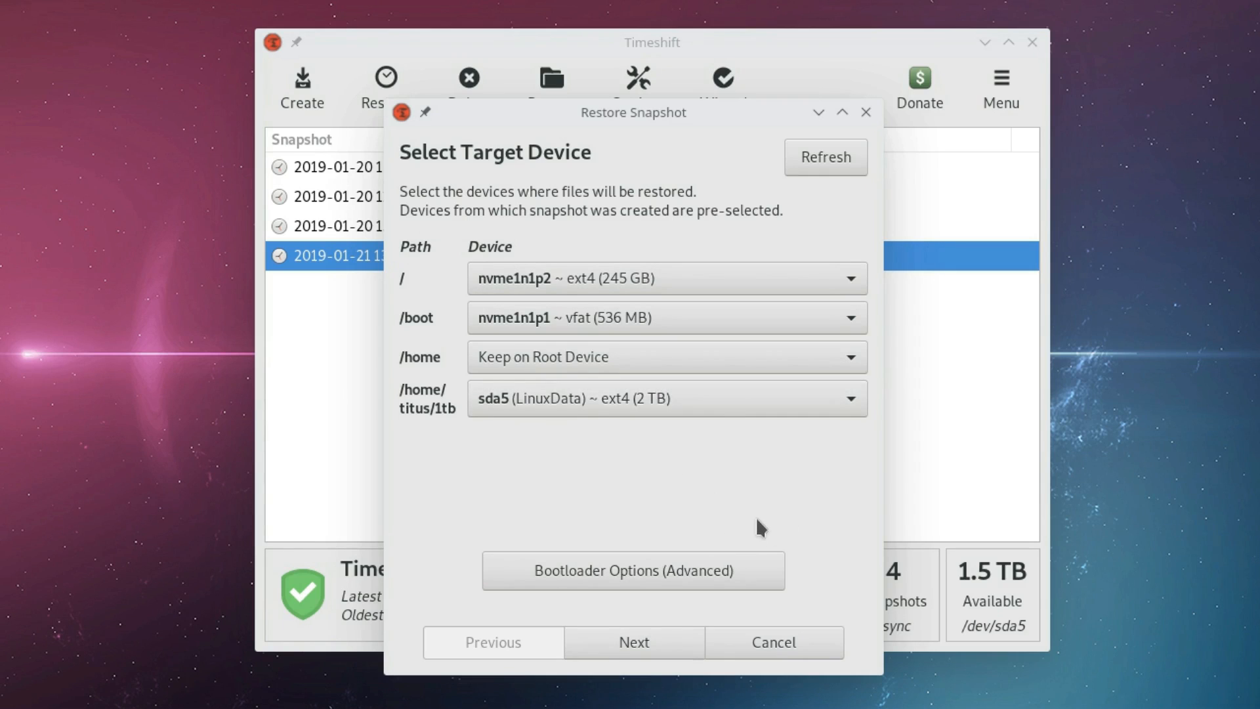
mouse_move(745, 529)
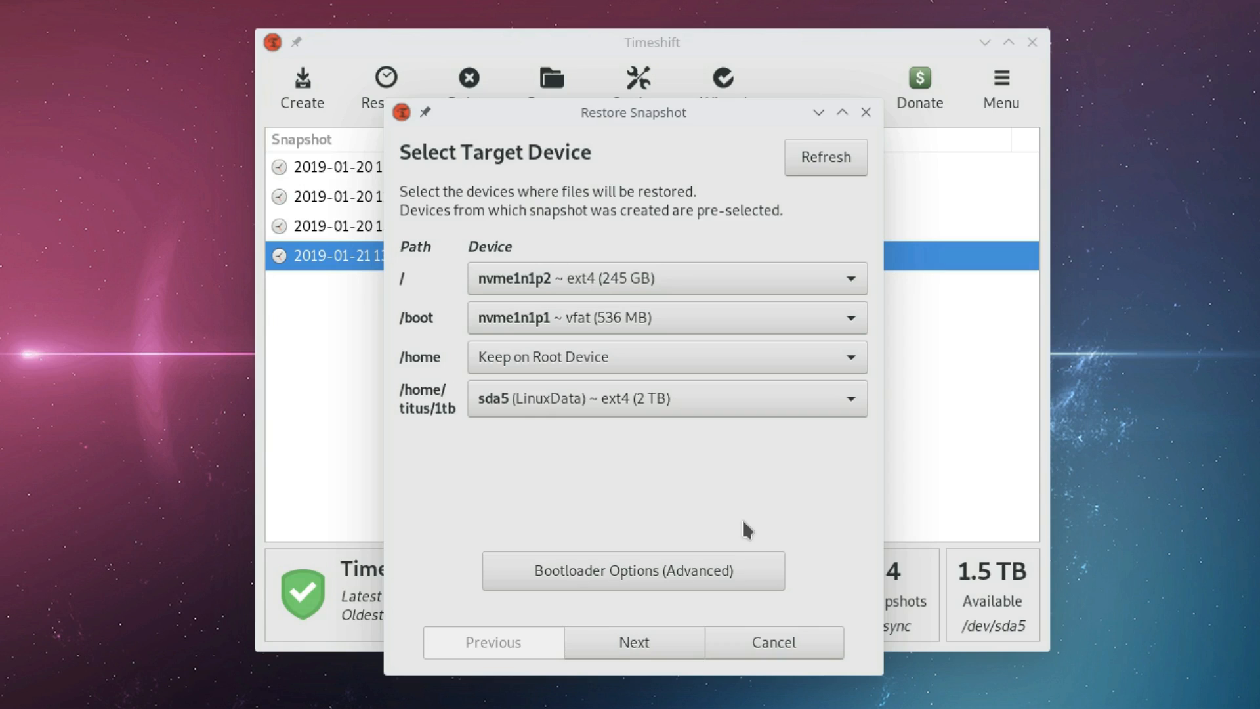
mouse_move(736, 531)
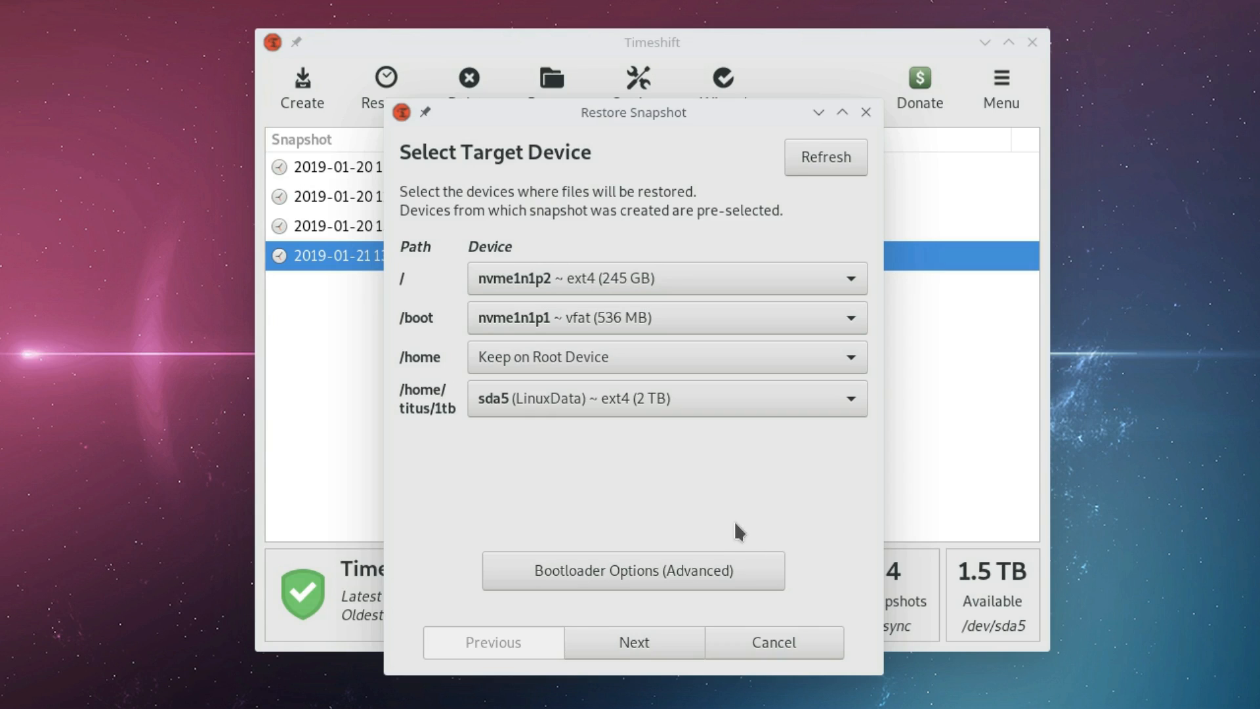
mouse_move(725, 519)
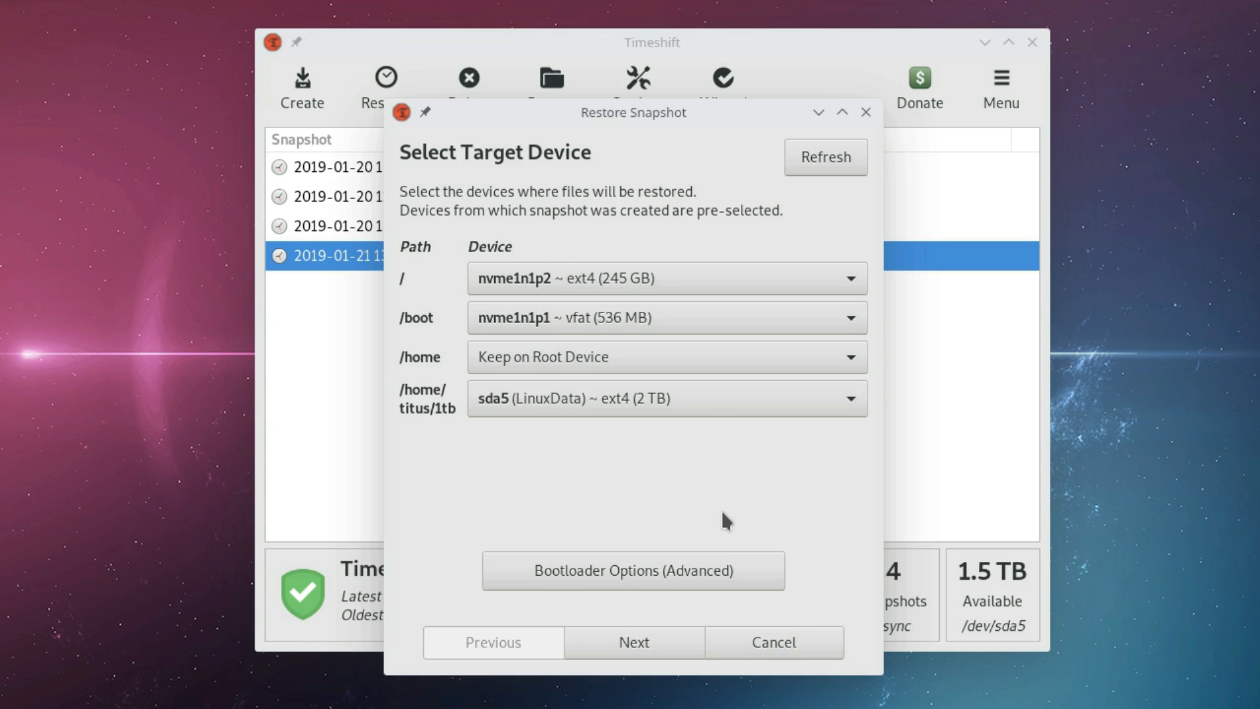
mouse_move(660, 554)
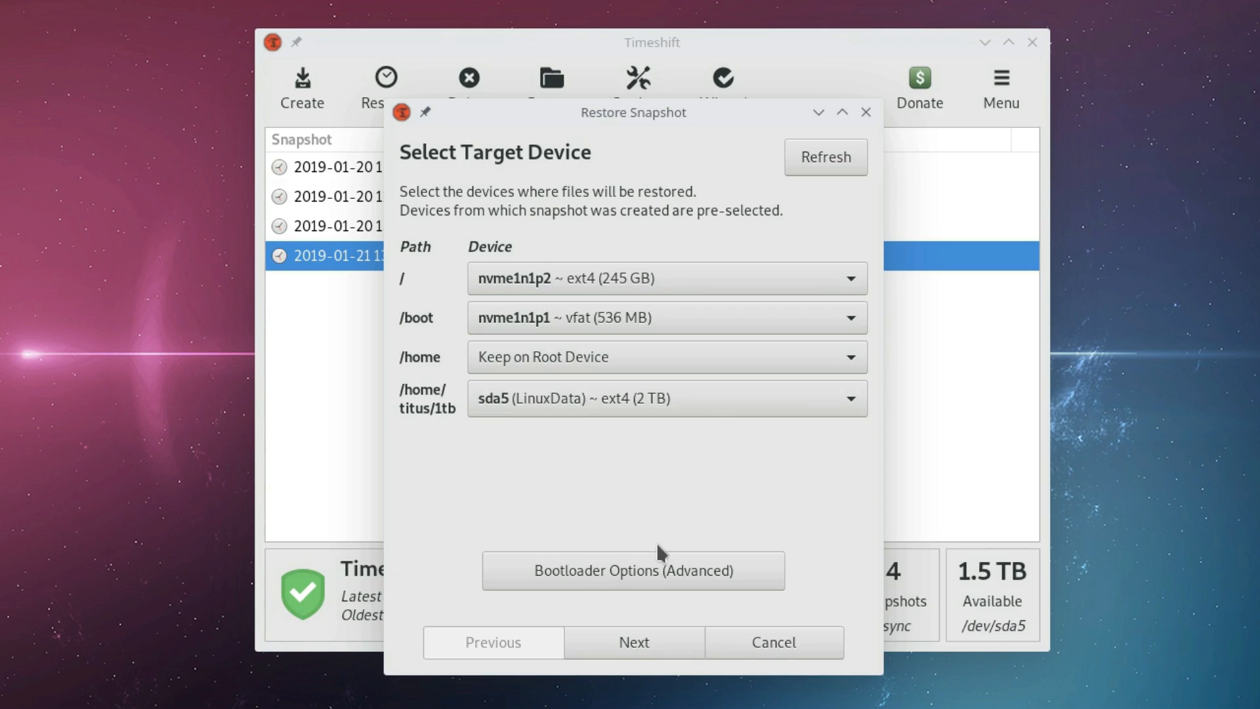
mouse_move(622, 527)
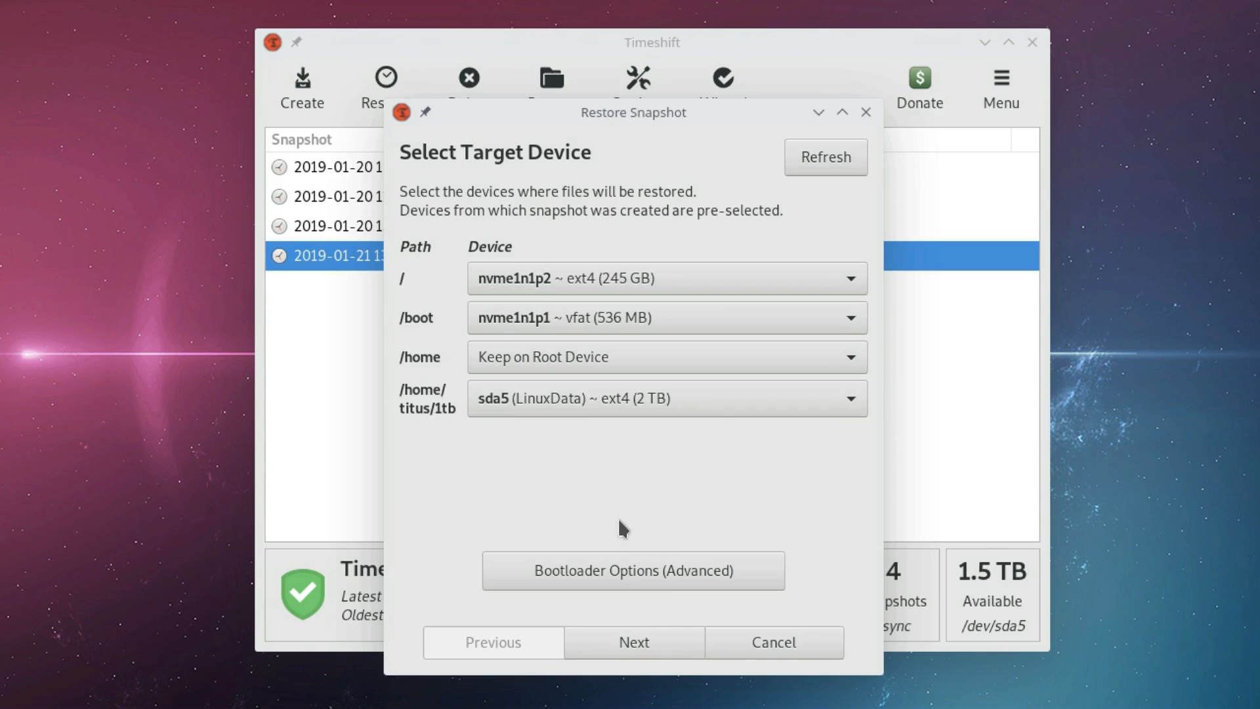
mouse_move(594, 519)
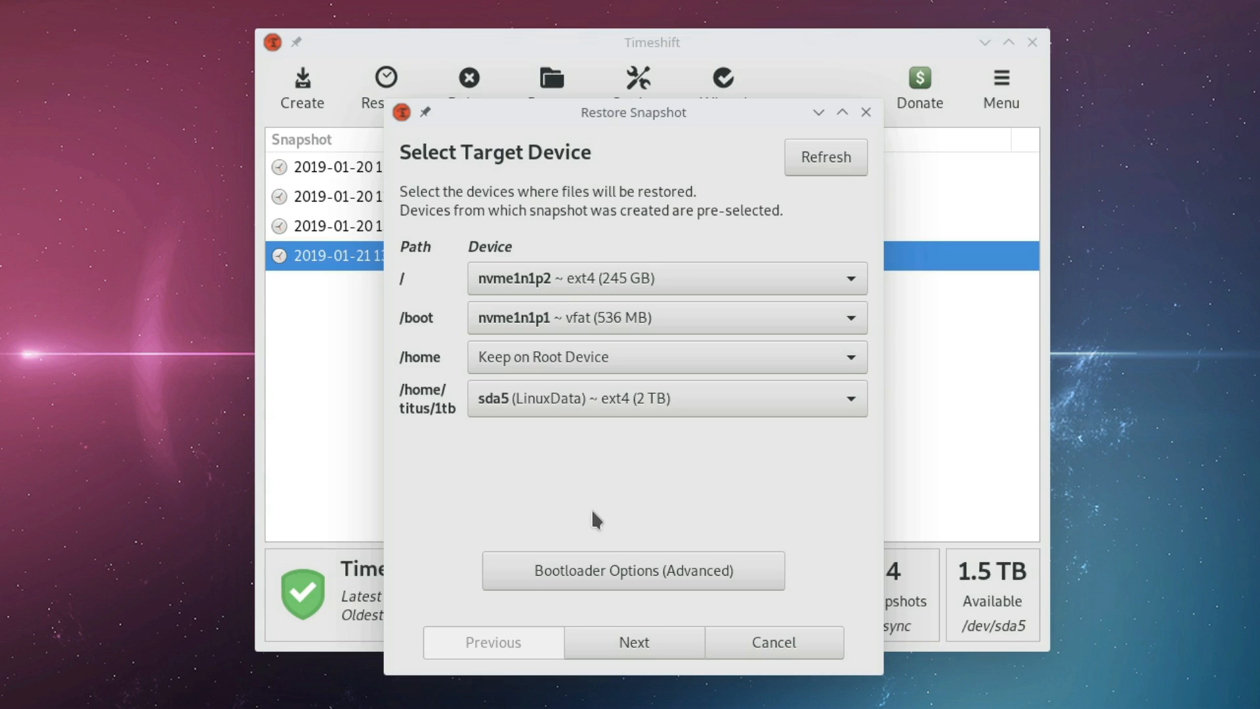
mouse_move(557, 534)
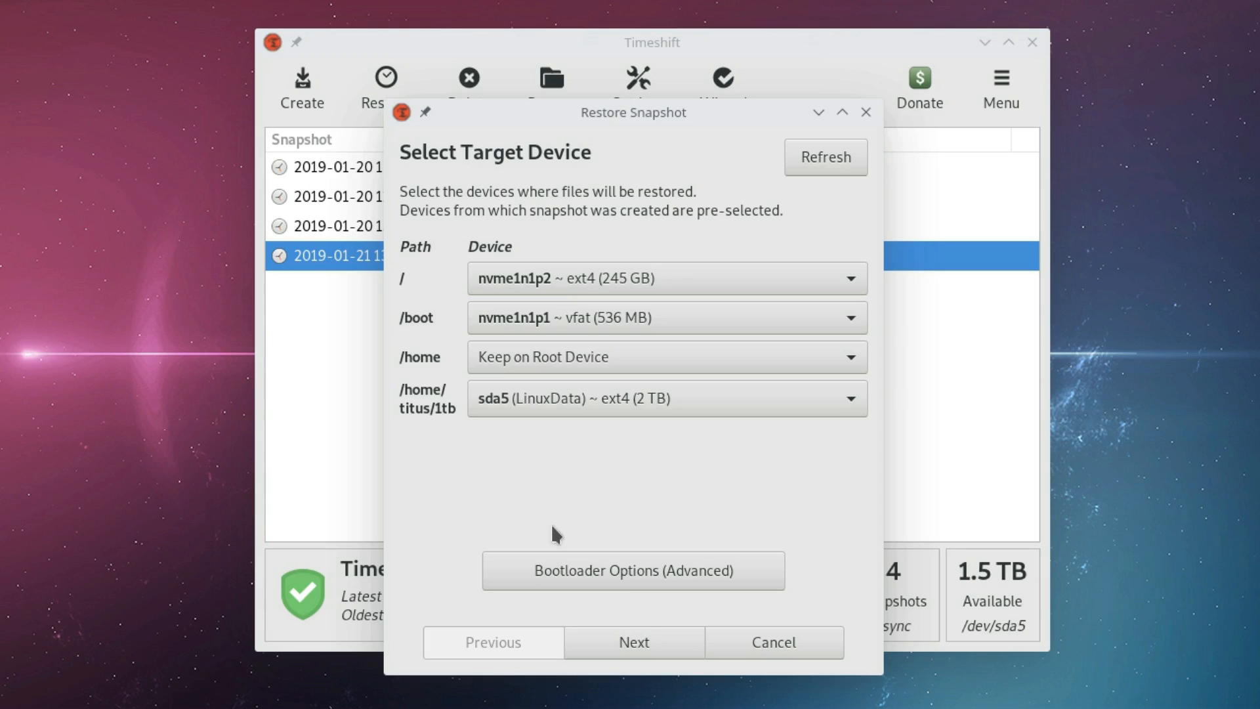
mouse_move(550, 343)
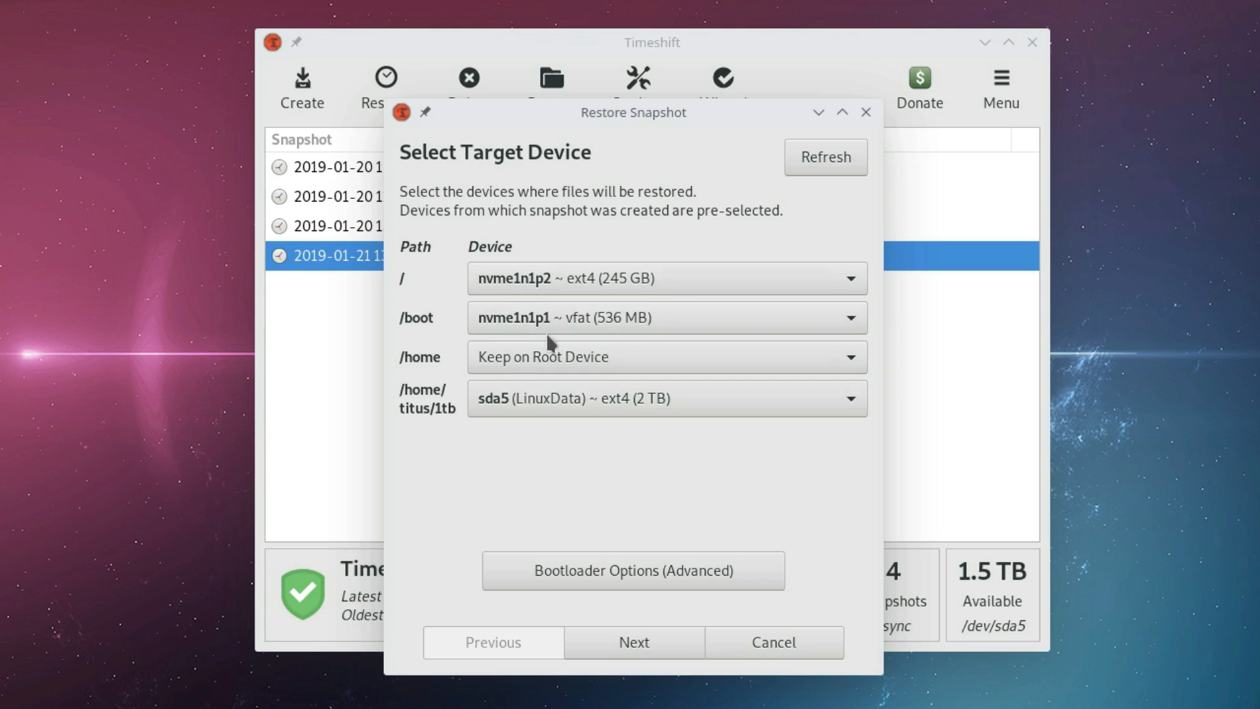
mouse_move(559, 416)
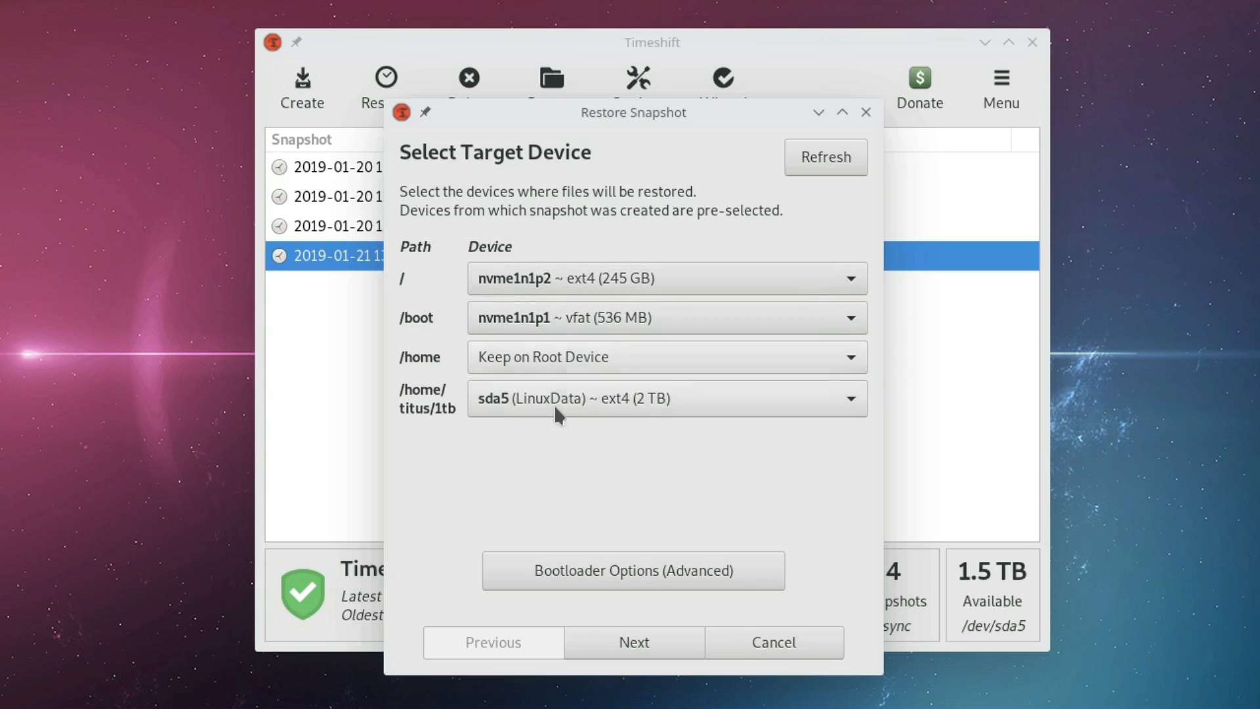
mouse_move(477, 412)
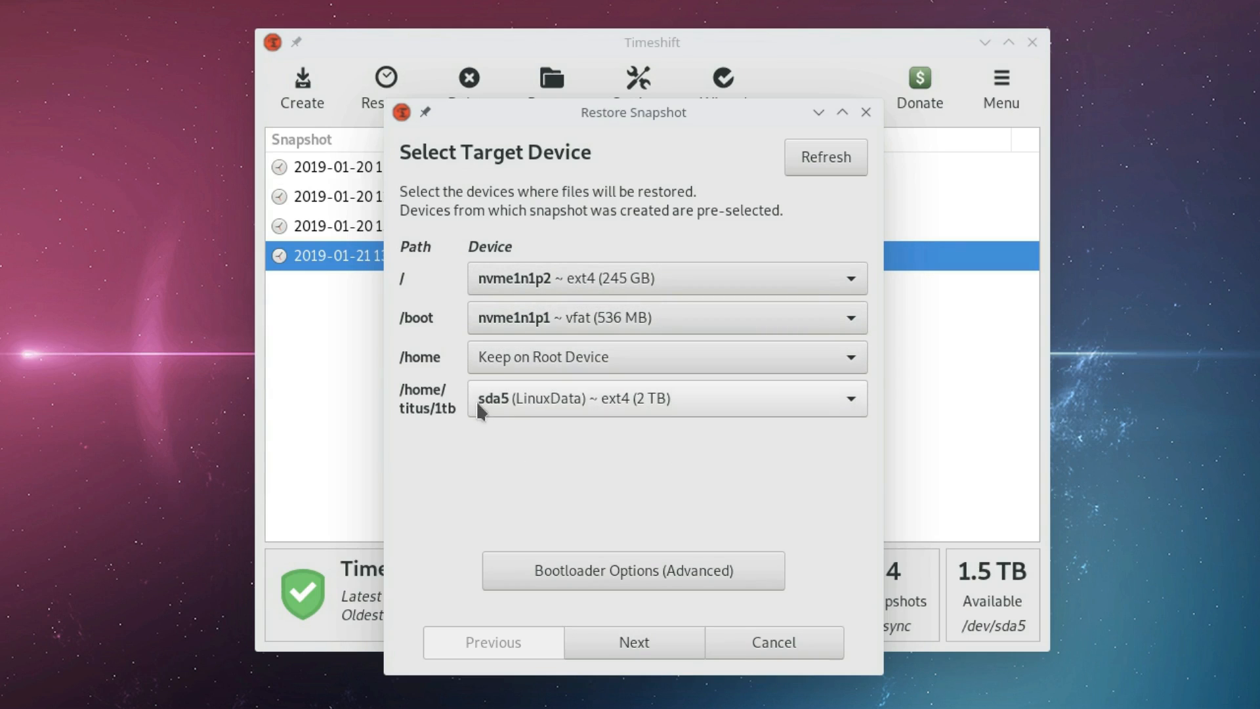
mouse_move(603, 542)
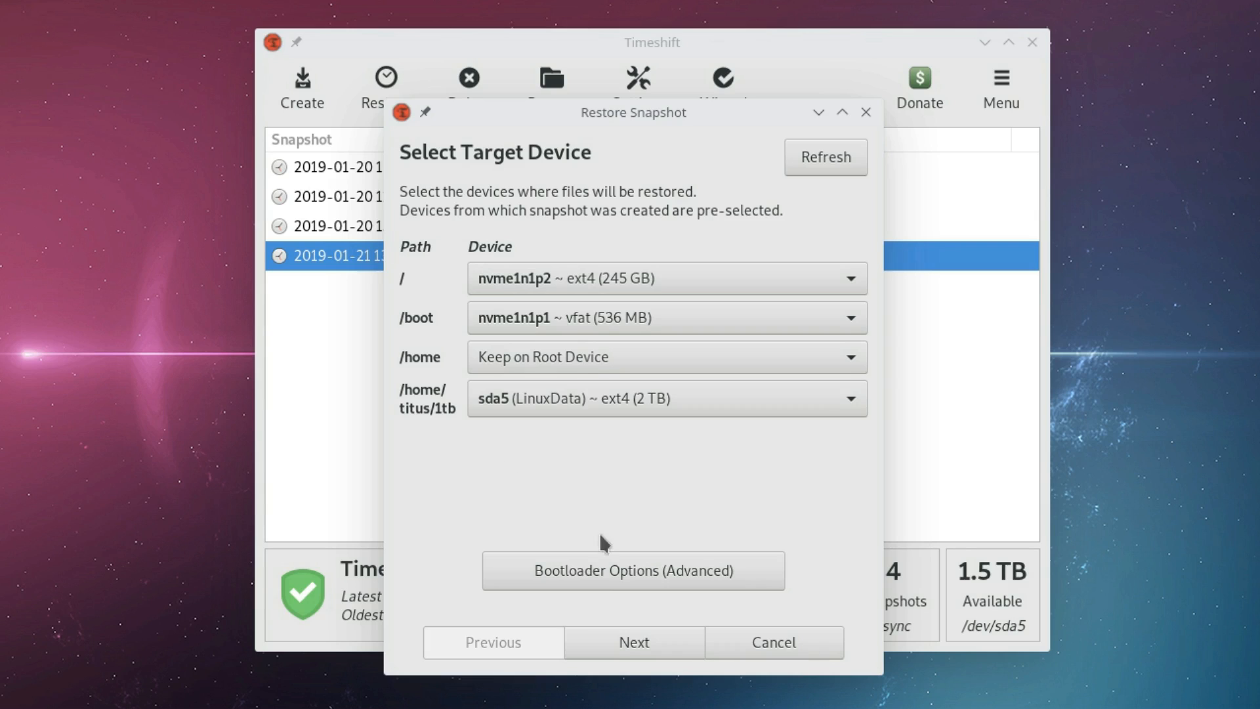
left_click(633, 571)
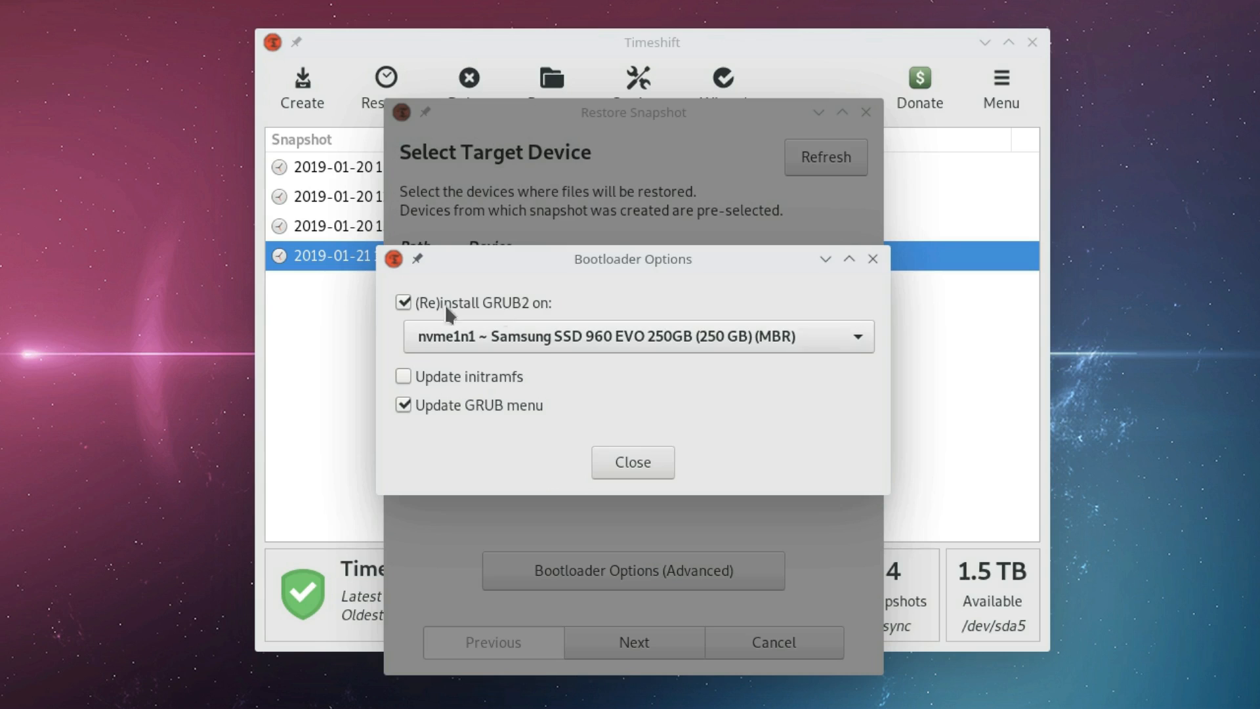
mouse_move(514, 333)
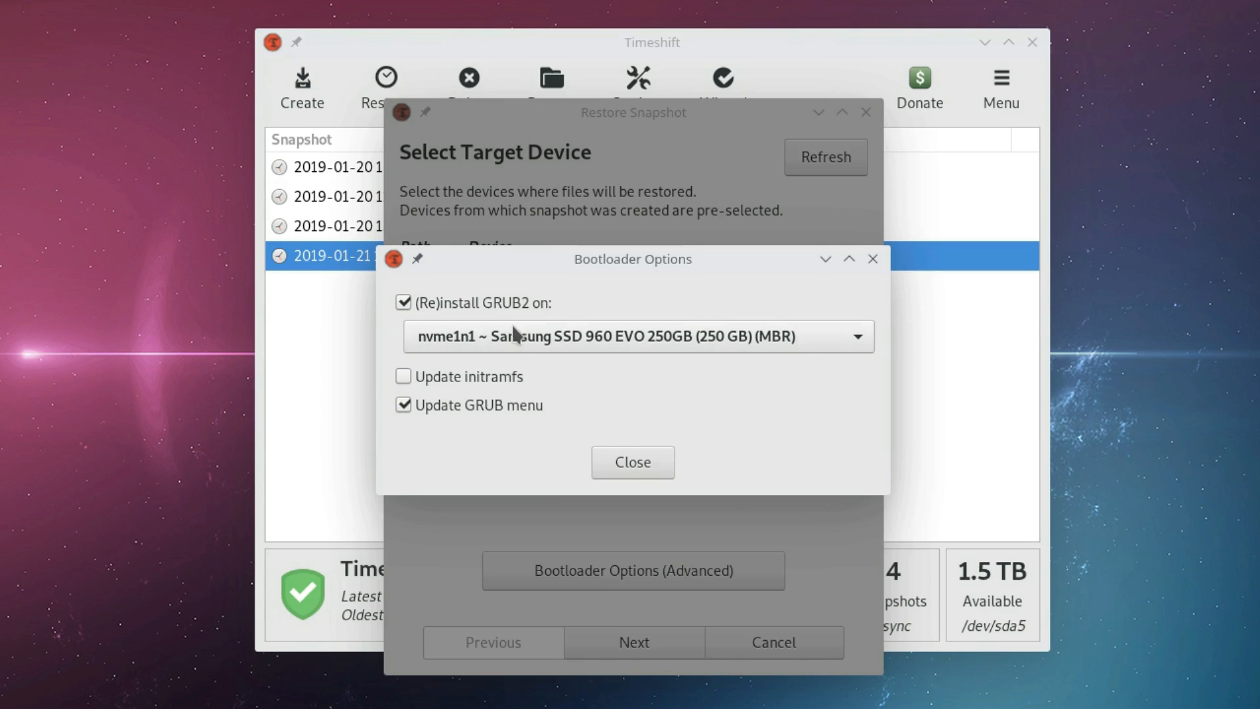
mouse_move(500, 291)
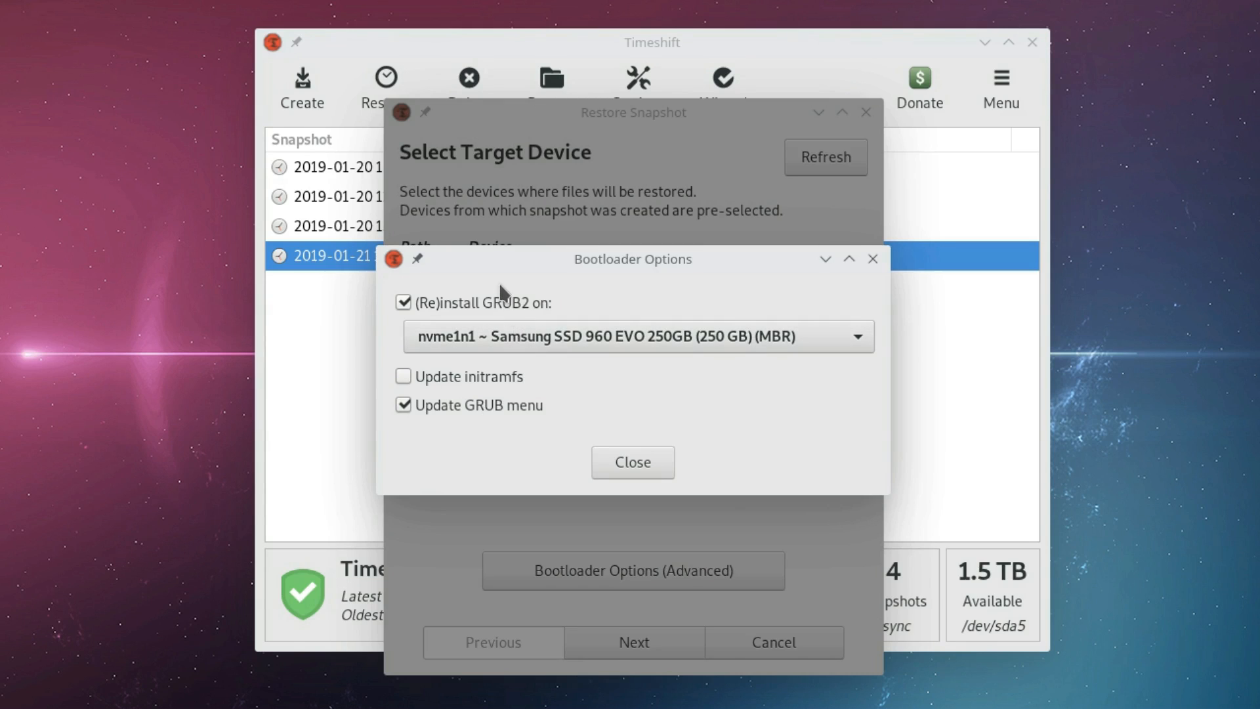
mouse_move(492, 345)
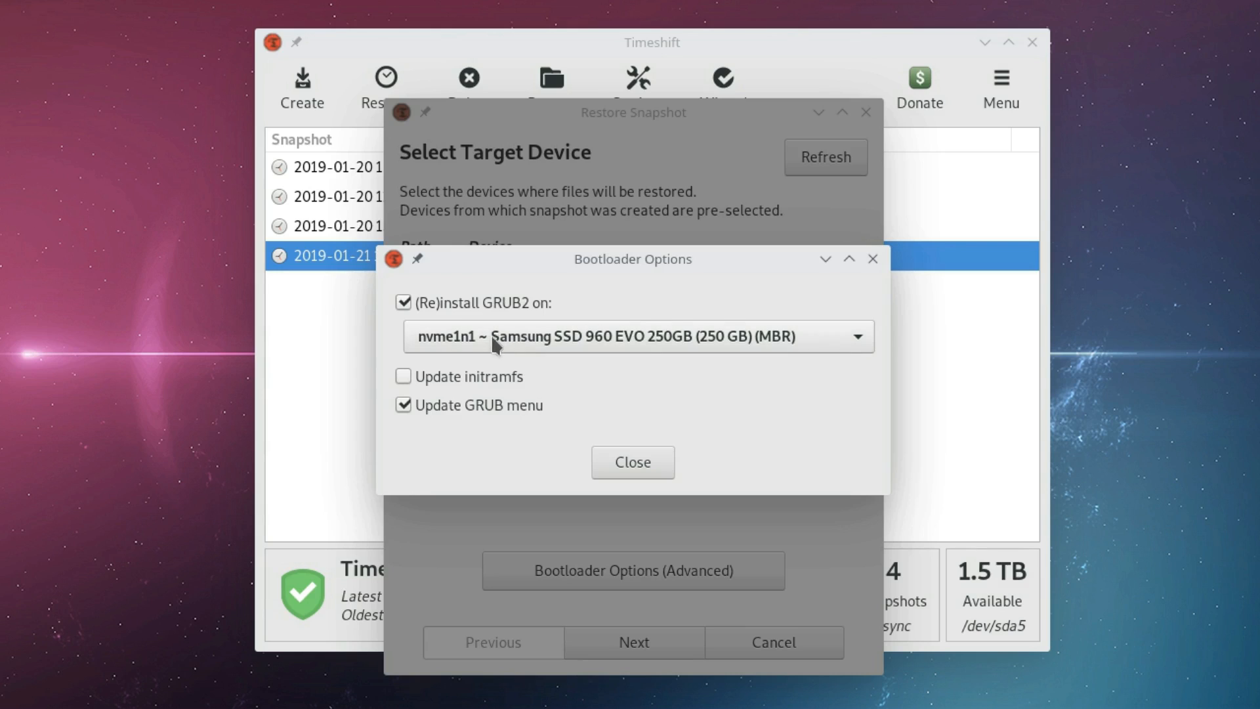
mouse_move(496, 371)
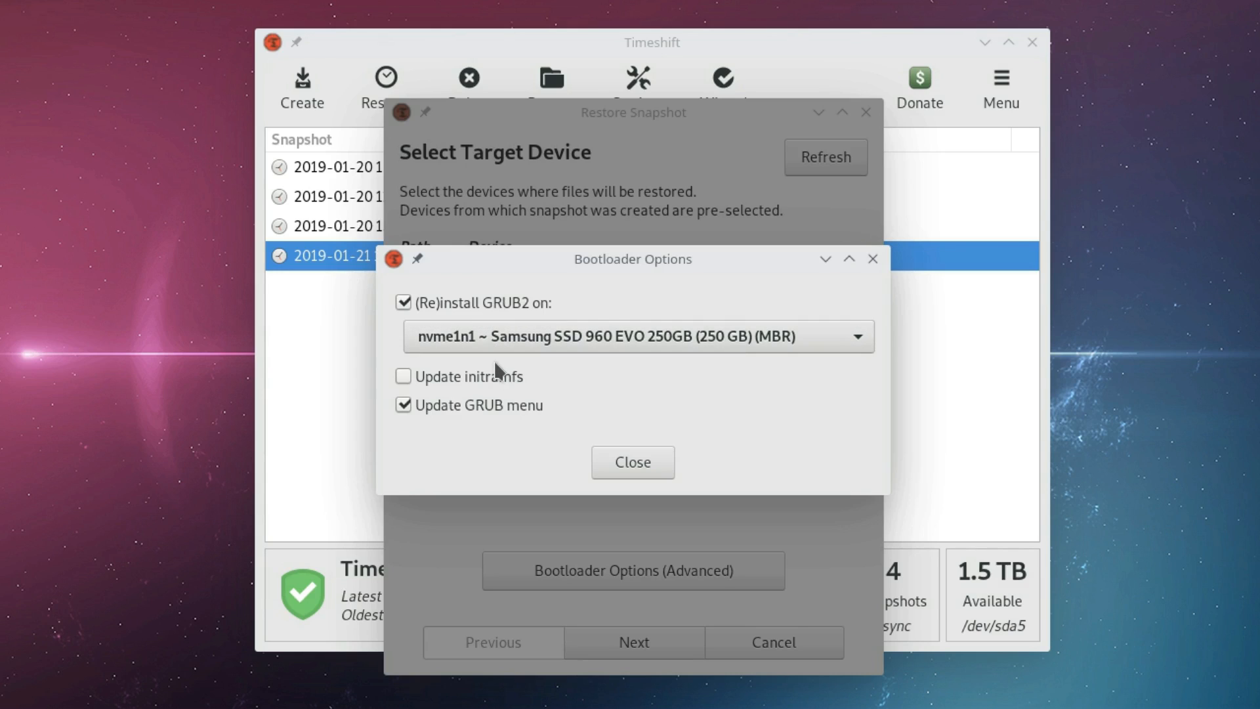
mouse_move(499, 367)
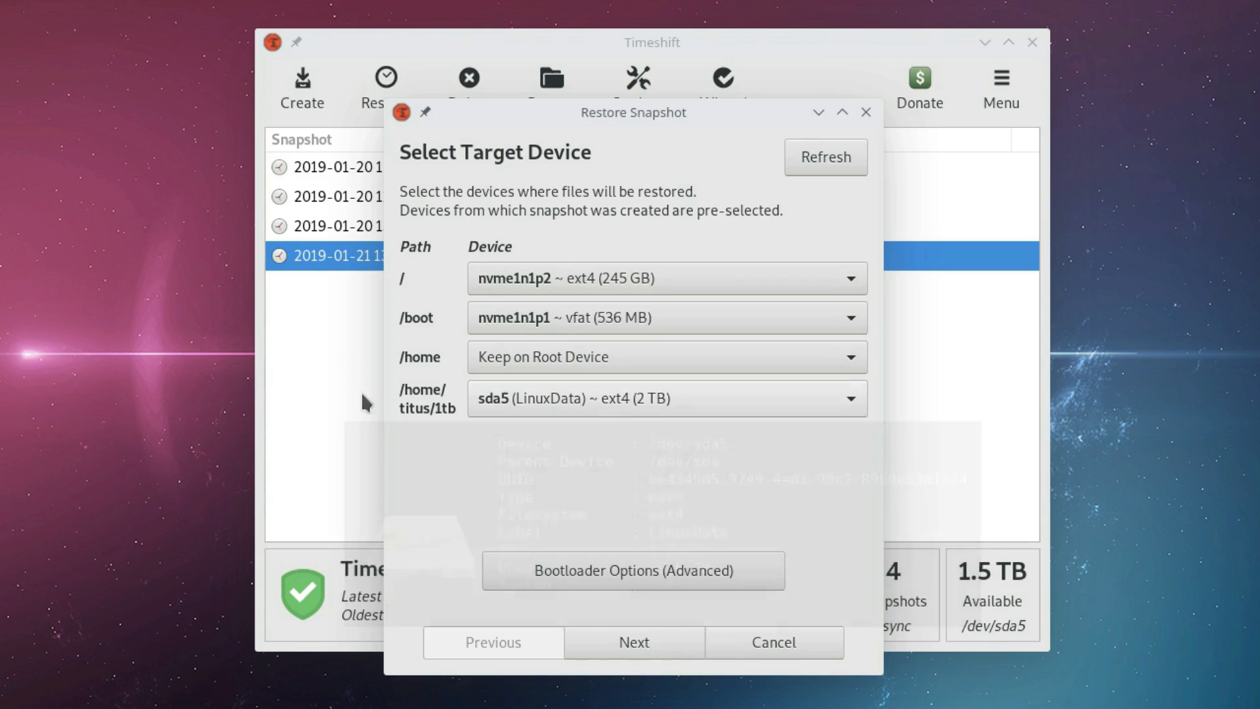
mouse_move(513, 460)
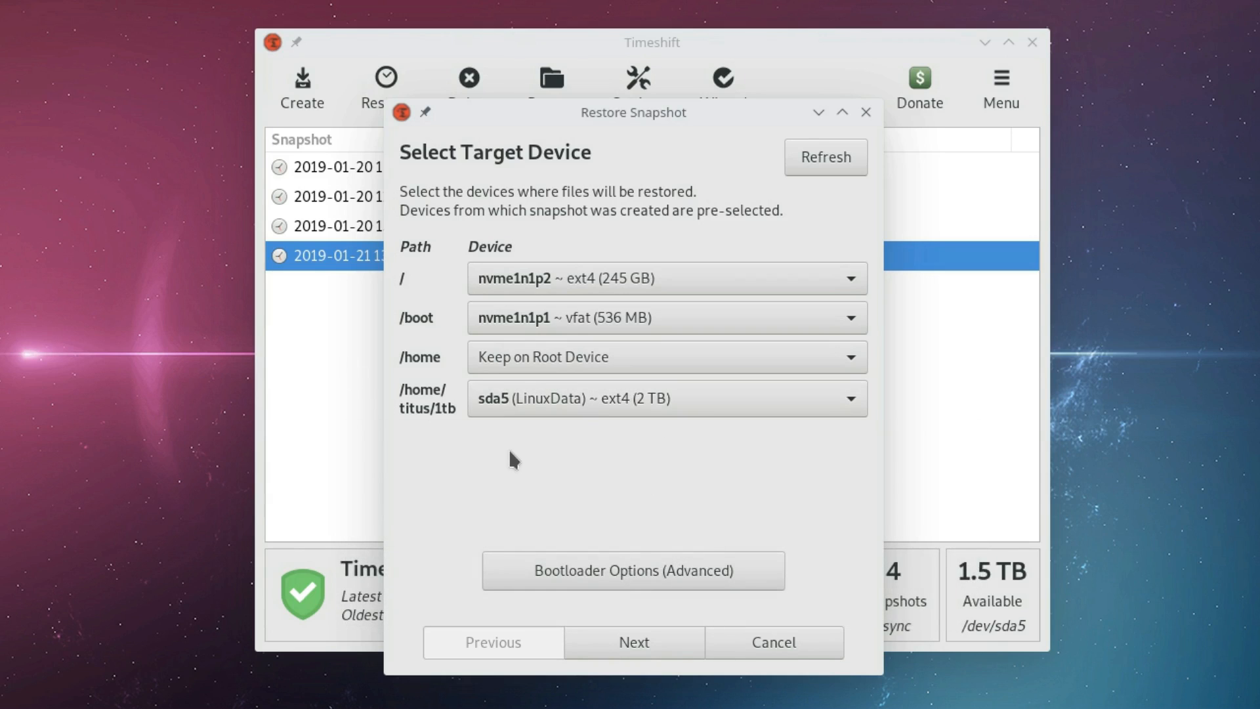
mouse_move(515, 463)
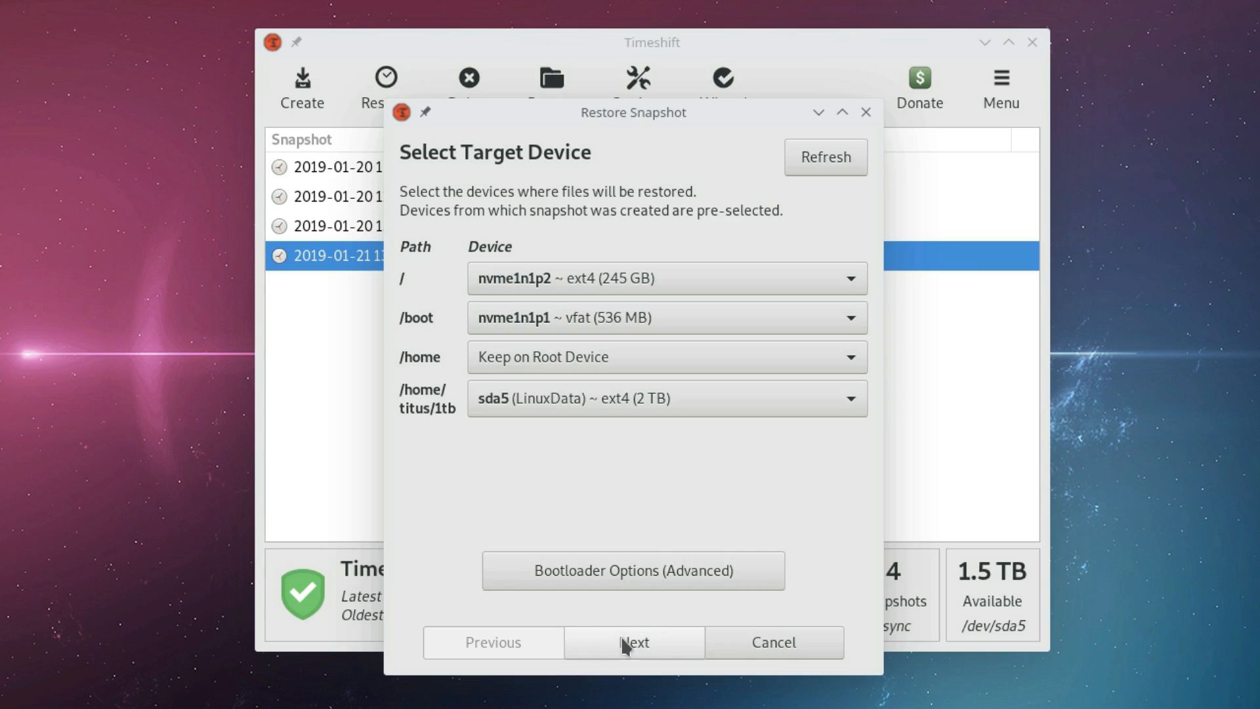
mouse_move(634, 648)
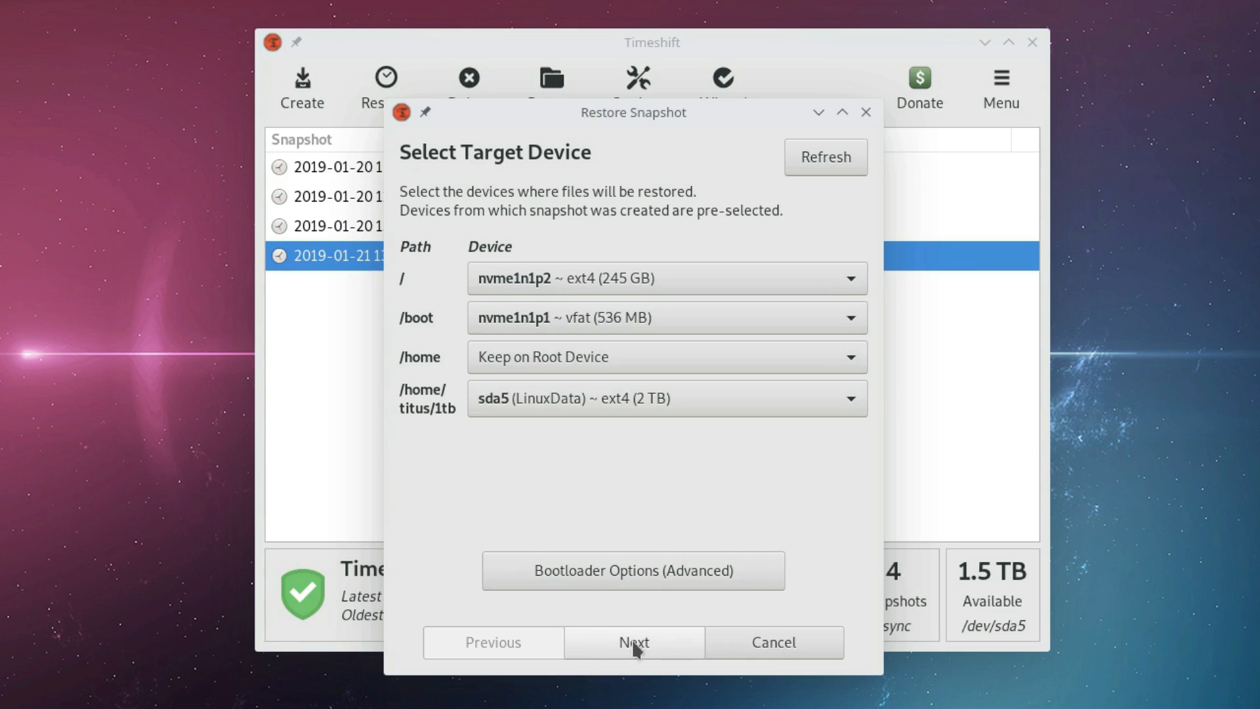
mouse_move(692, 662)
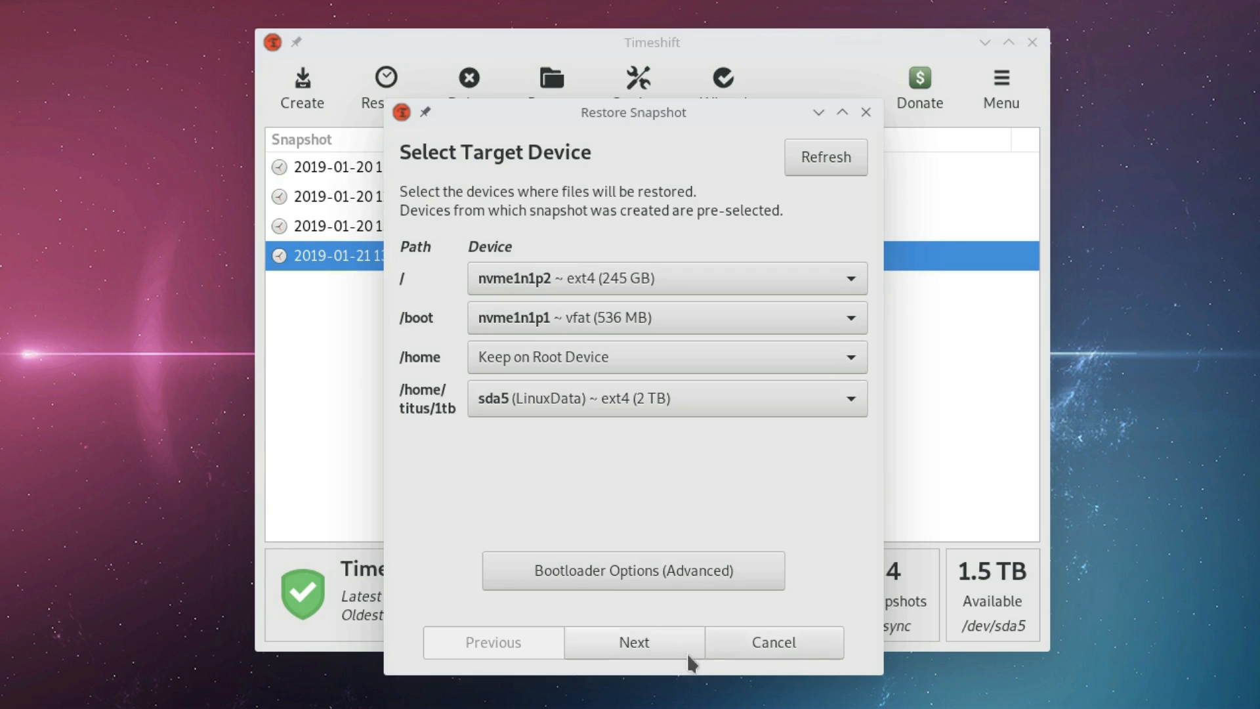
mouse_move(651, 647)
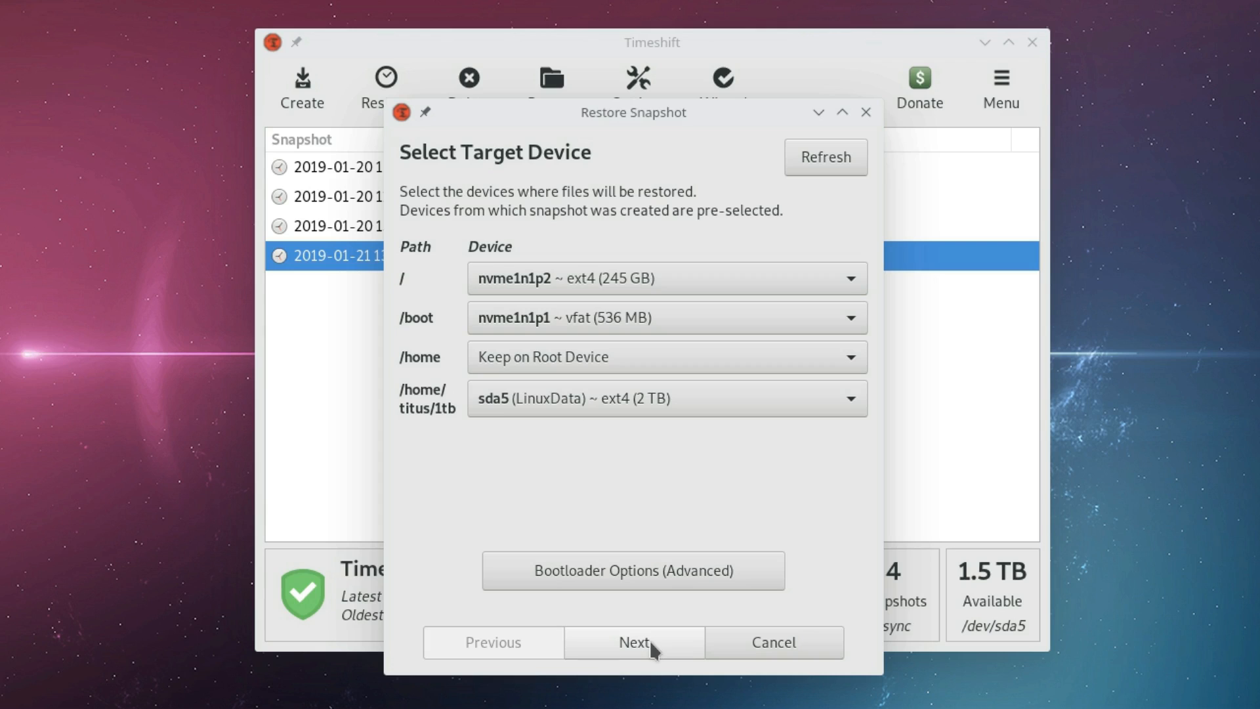
mouse_move(643, 648)
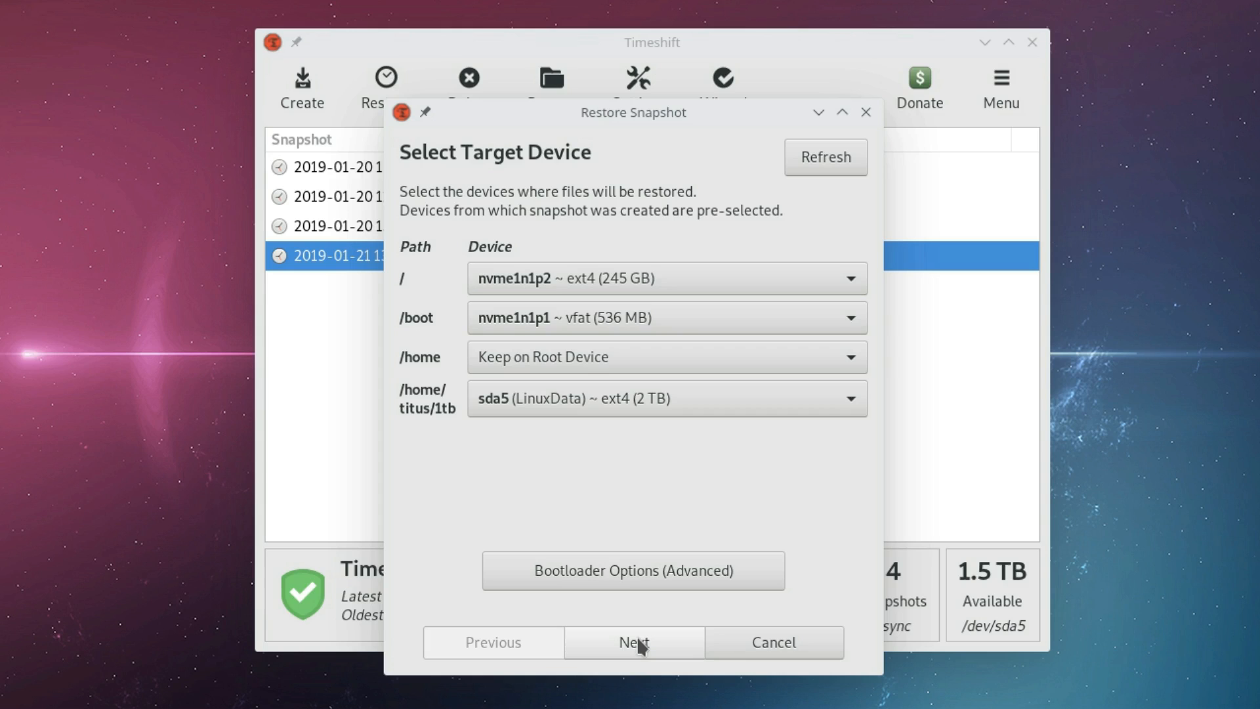
mouse_move(713, 652)
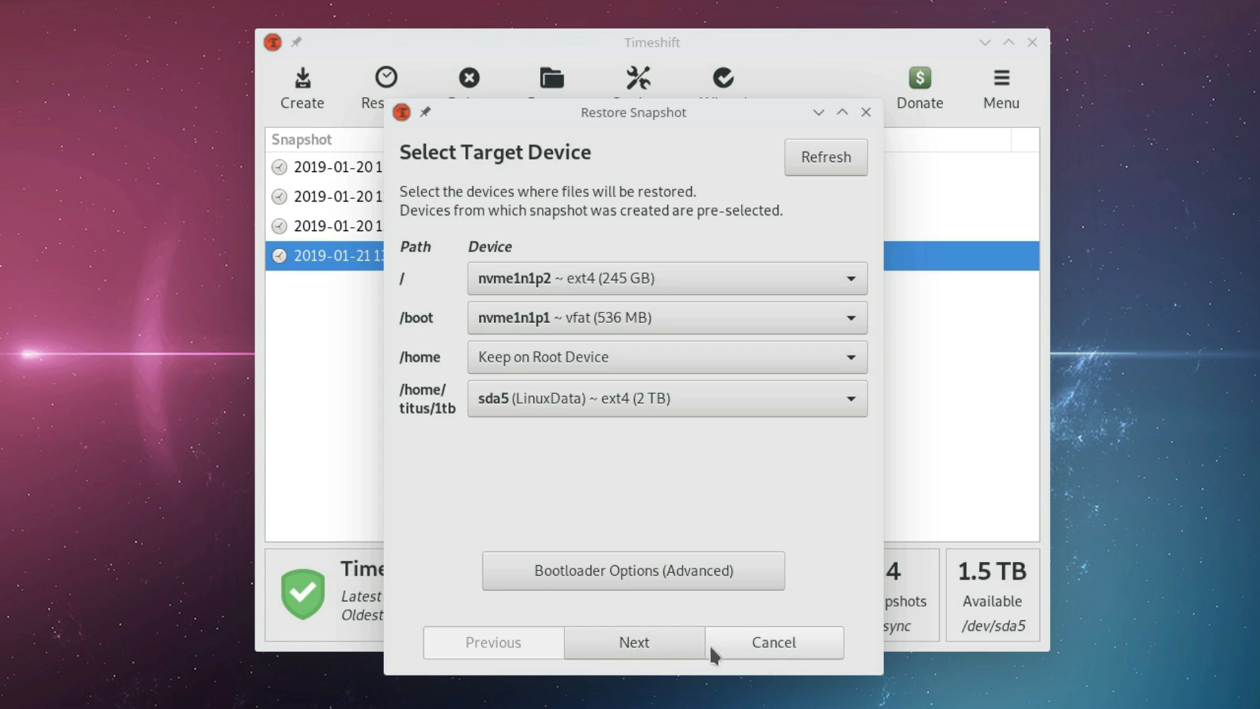
Cancel the Restore Snapshot wizard without restoring anything
left_click(772, 642)
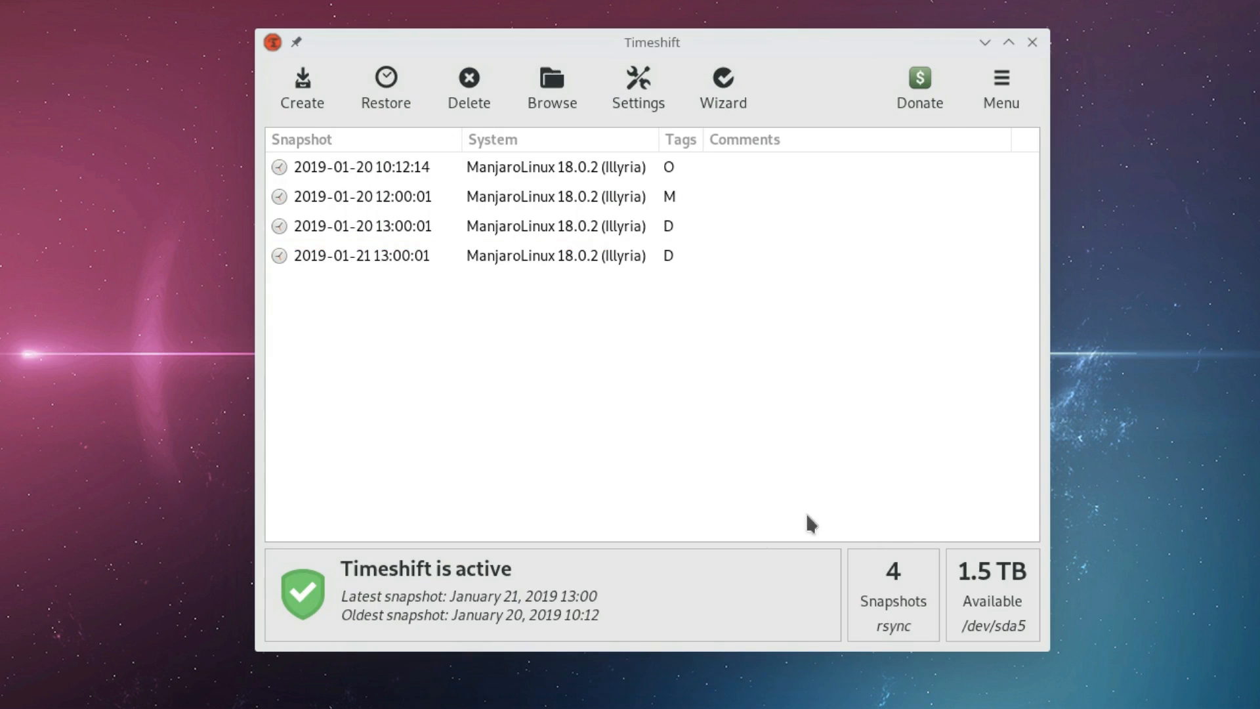
mouse_move(908, 536)
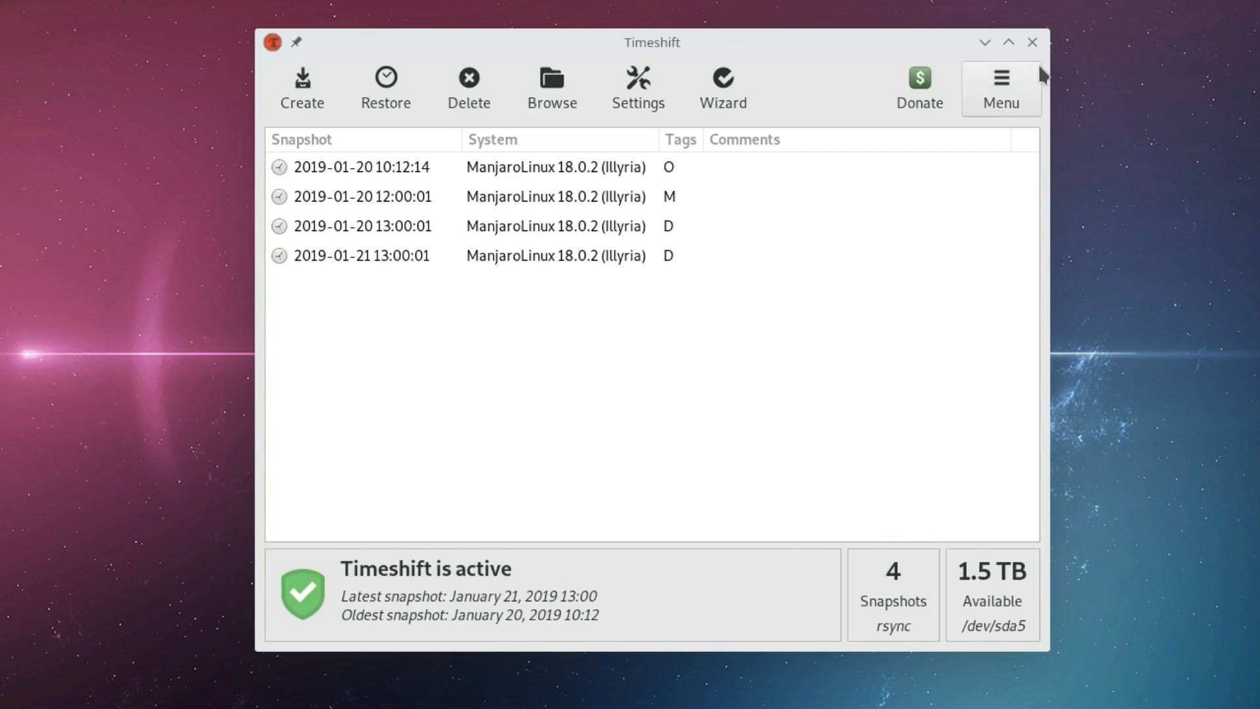
mouse_move(1033, 42)
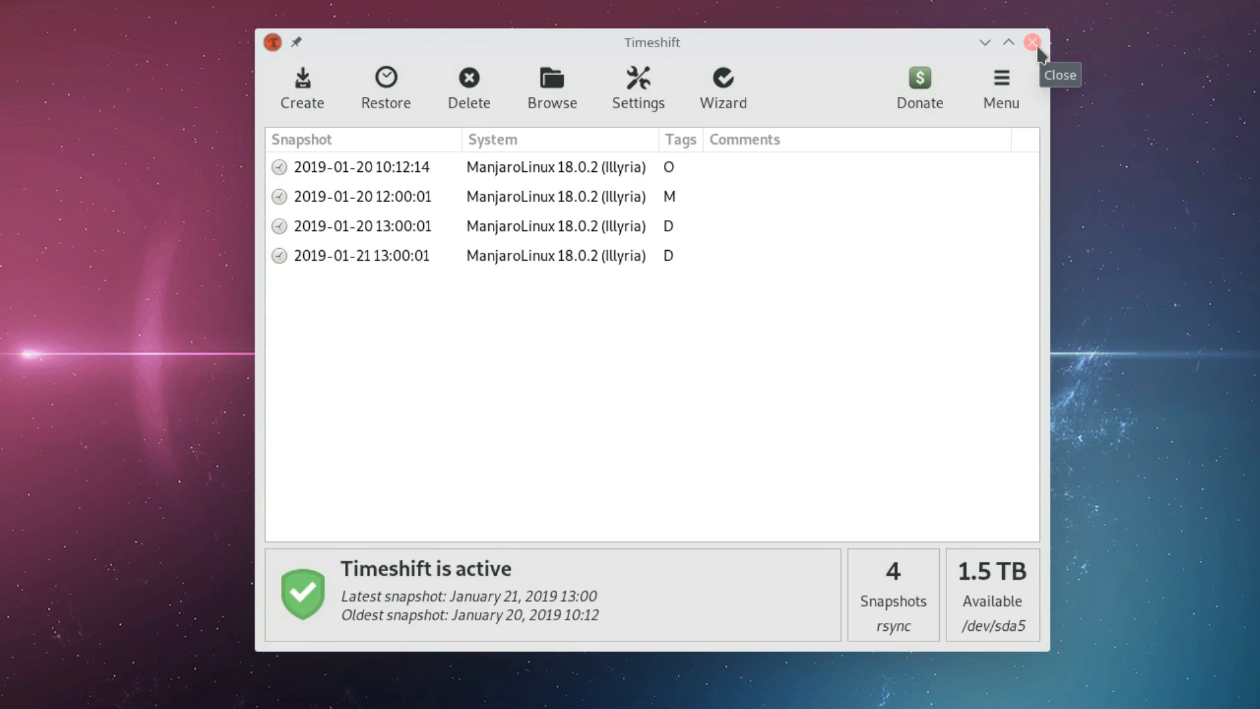
mouse_move(1036, 55)
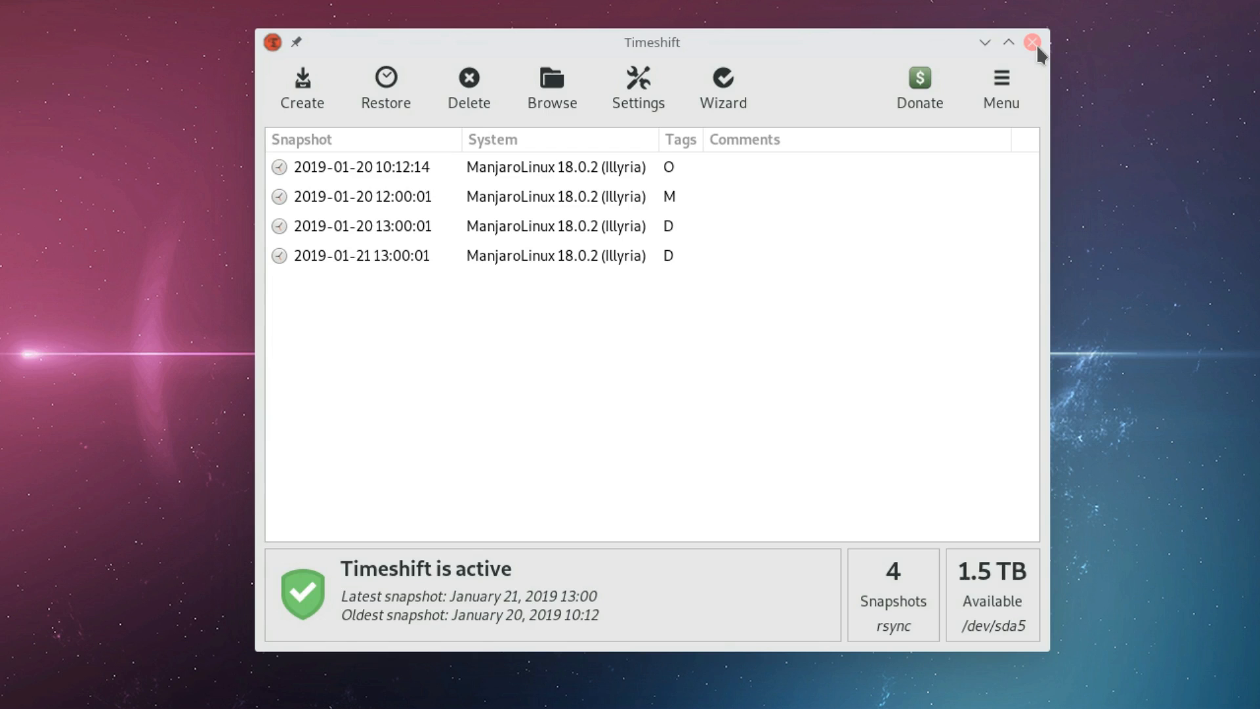